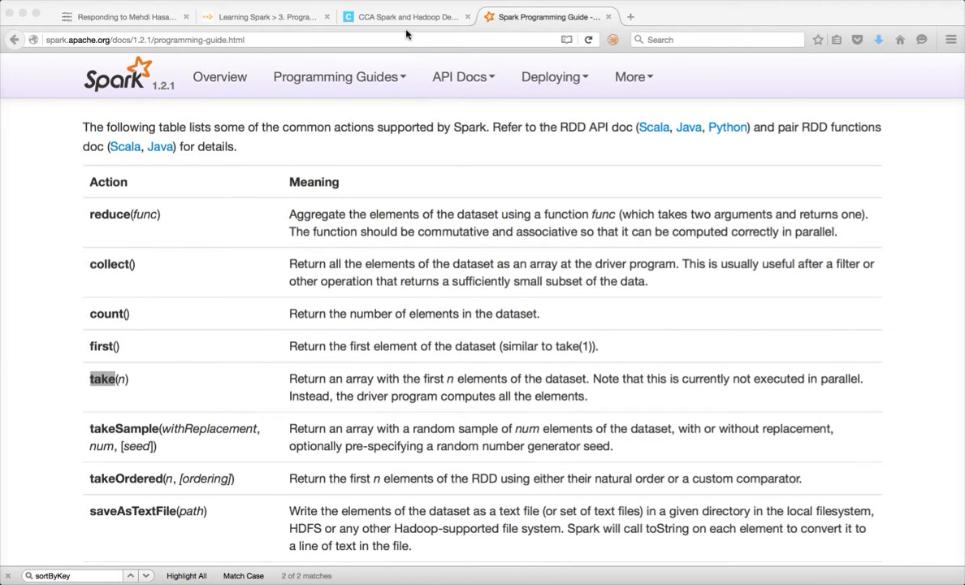
Switch to the CCA Spark and Hadoop Developer tab showing the ranked-query objective
{"action": "left_click", "coordinate": [404, 17]}
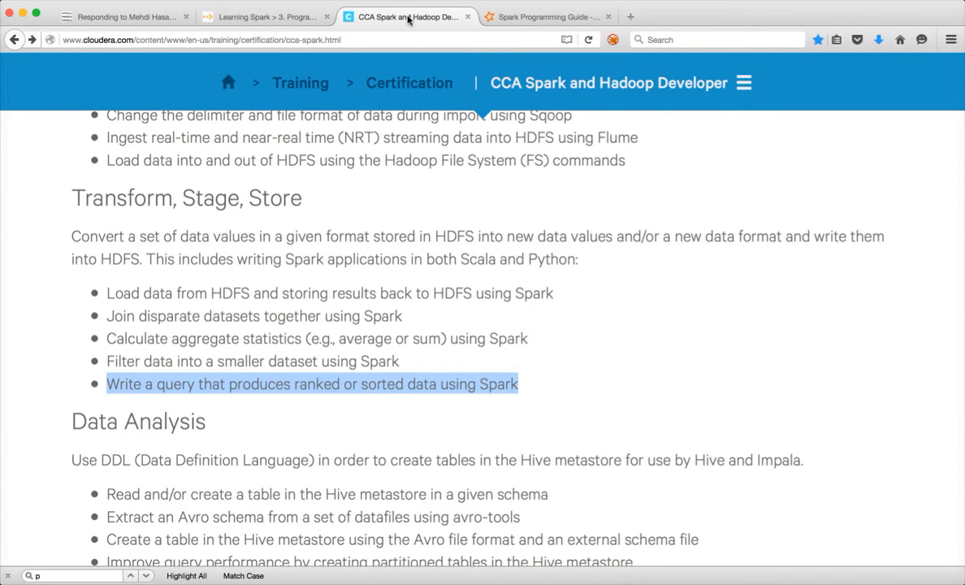
{"action": "mouse_move", "coordinate": [451, 120]}
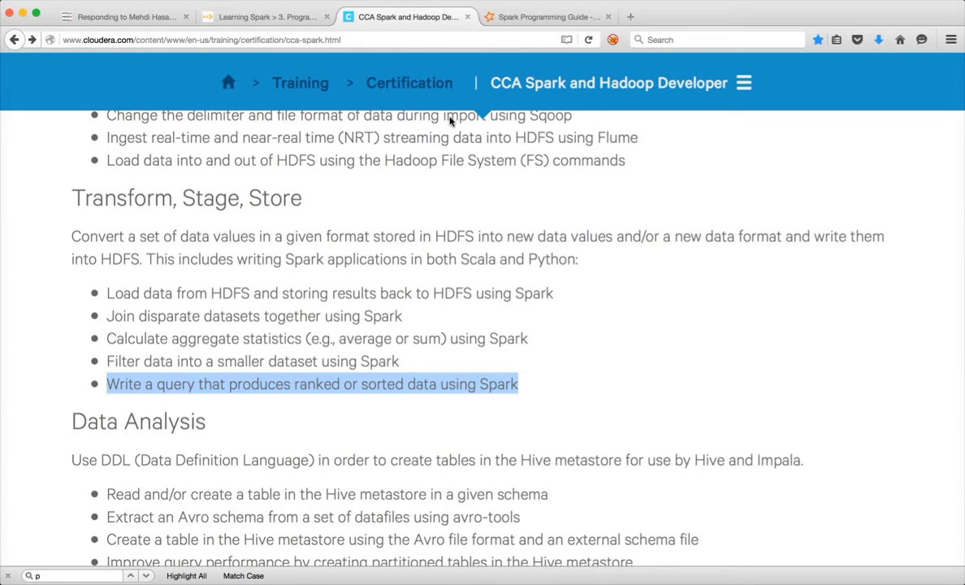
{"action": "mouse_move", "coordinate": [563, 399]}
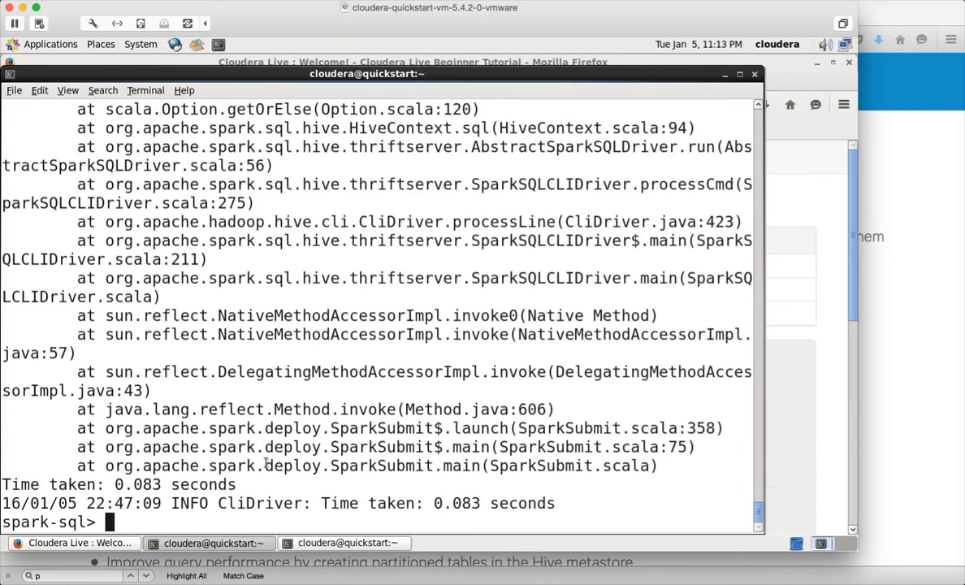
Exit Spark SQL and launch spark-1.2.1-bin-hadoop2.4/bin/pyspark with --master local
{"action": "type", "text": "import"}
{"action": "type", "text": "exit"}
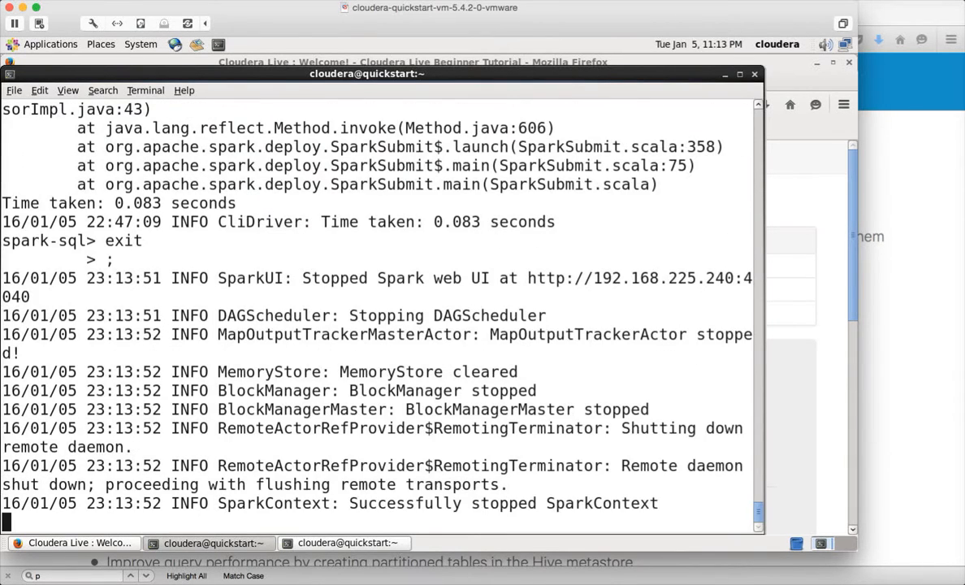
{"action": "type", "text": "/"}
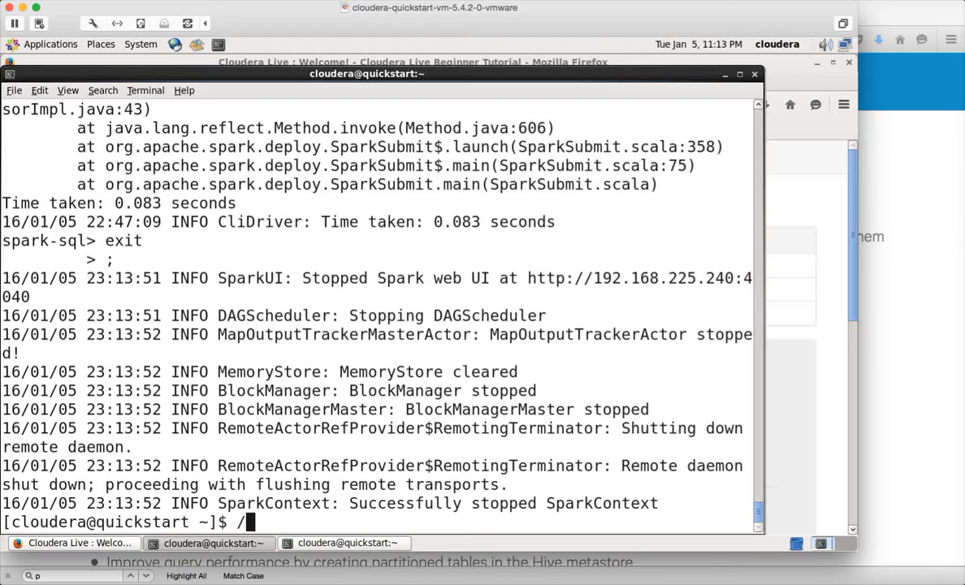
{"action": "type", "text": "pys"}
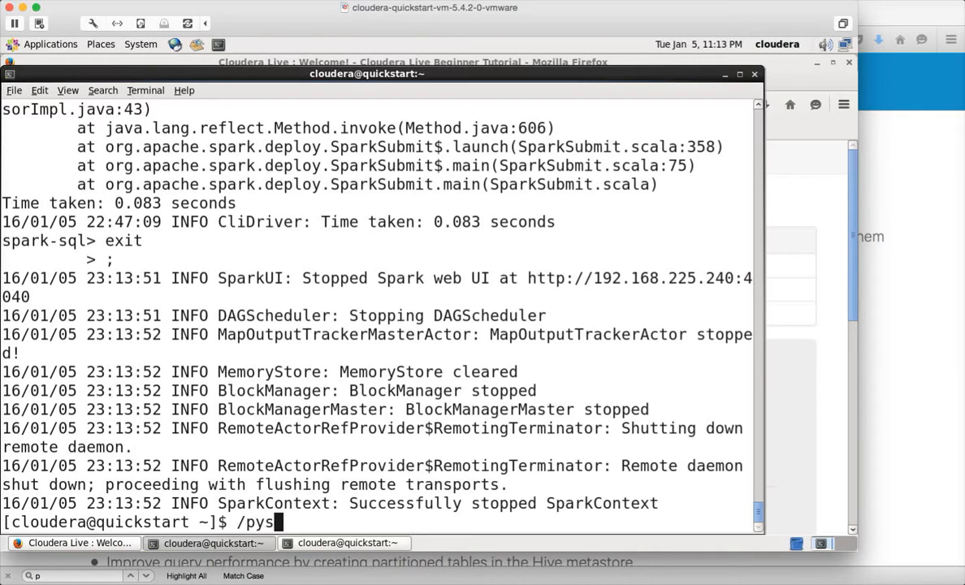
{"action": "type", "text": "park-1.2.1-bin-hadoop2.4/bin/pyspark --master local"}
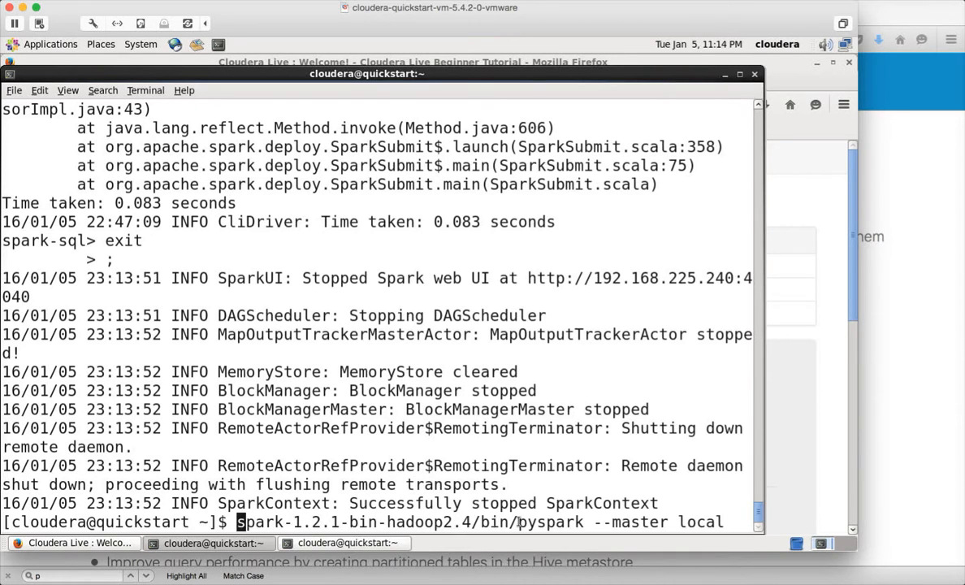
{"action": "key", "text": "Return"}
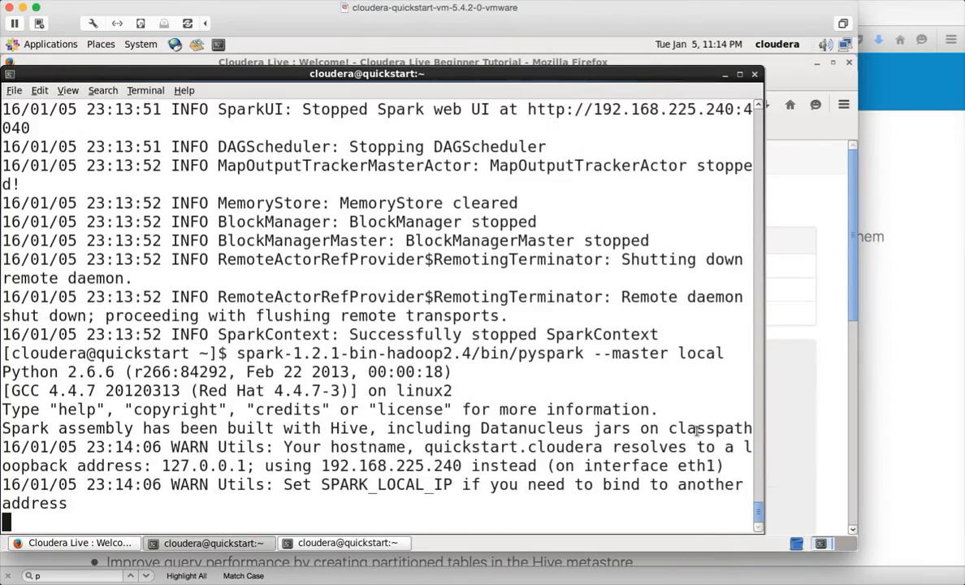
{"action": "scroll", "scroll_direction": "down", "scroll_amount": 3}
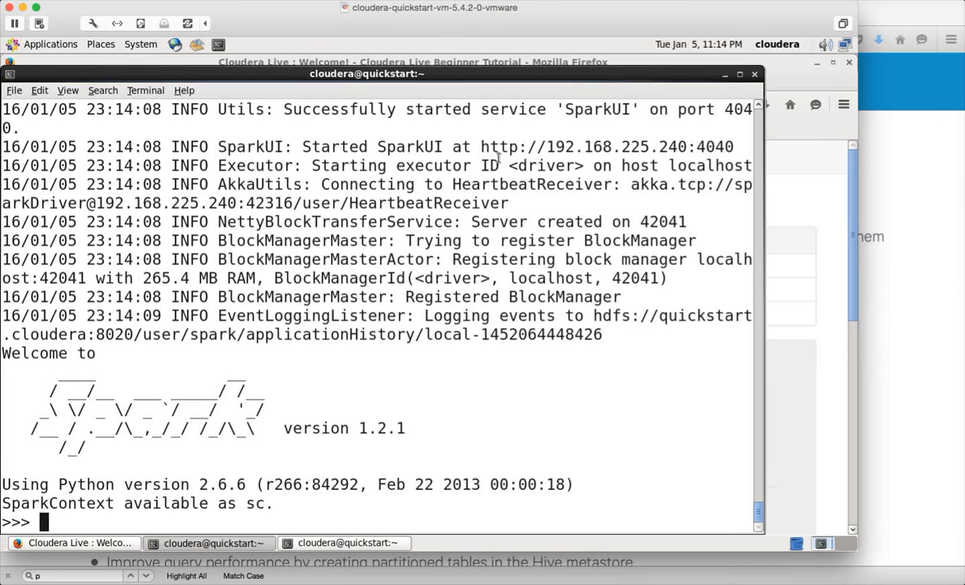
{"action": "mouse_move", "coordinate": [340, 388]}
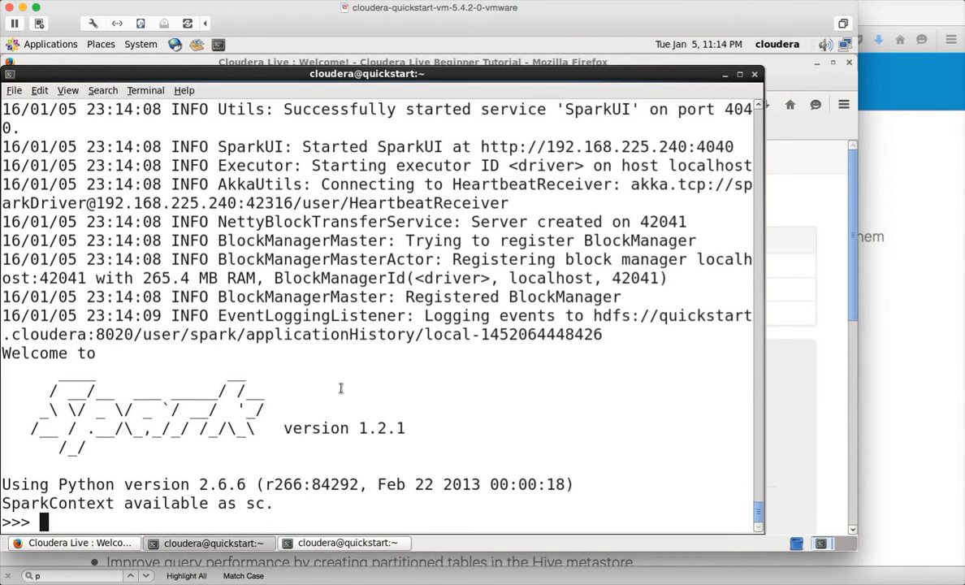
Import HiveContext from pyspark.sql in the PySpark shell
{"action": "type", "text": "from py"}
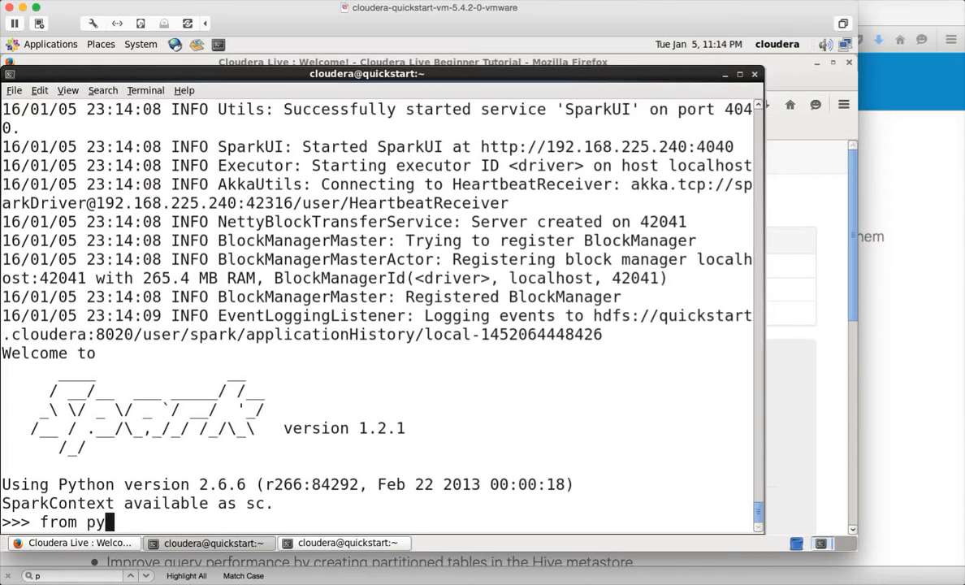
{"action": "type", "text": "spark."}
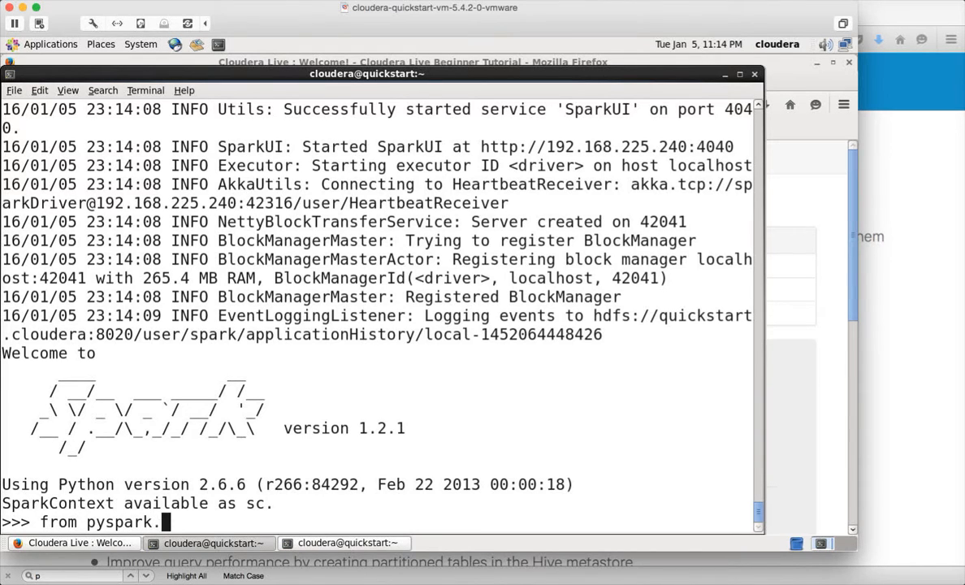
{"action": "type", "text": "sql import HiveContext"}
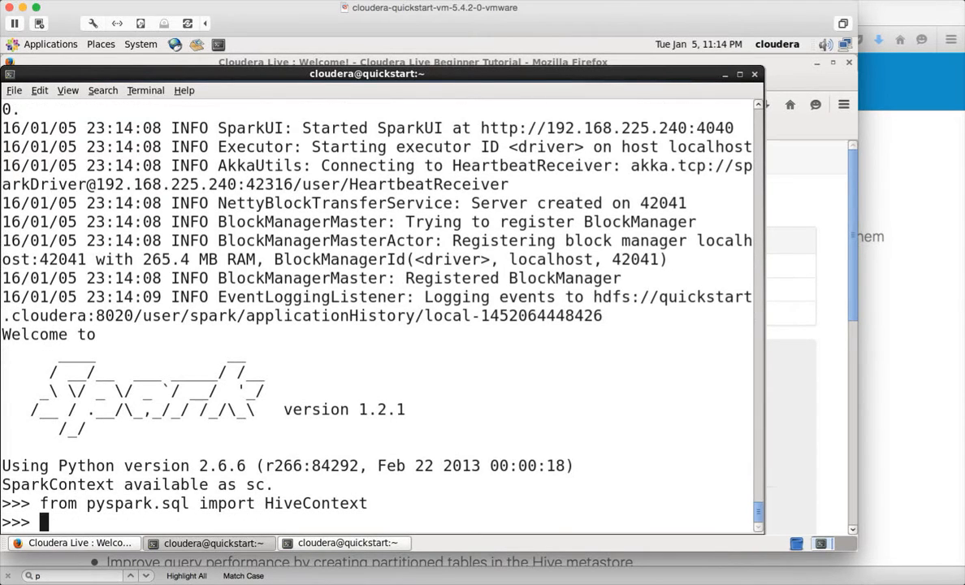
Create hiveContext = HiveContext(sc), highlighting the SparkContext name sc
{"action": "type", "text": "hiveContext"}
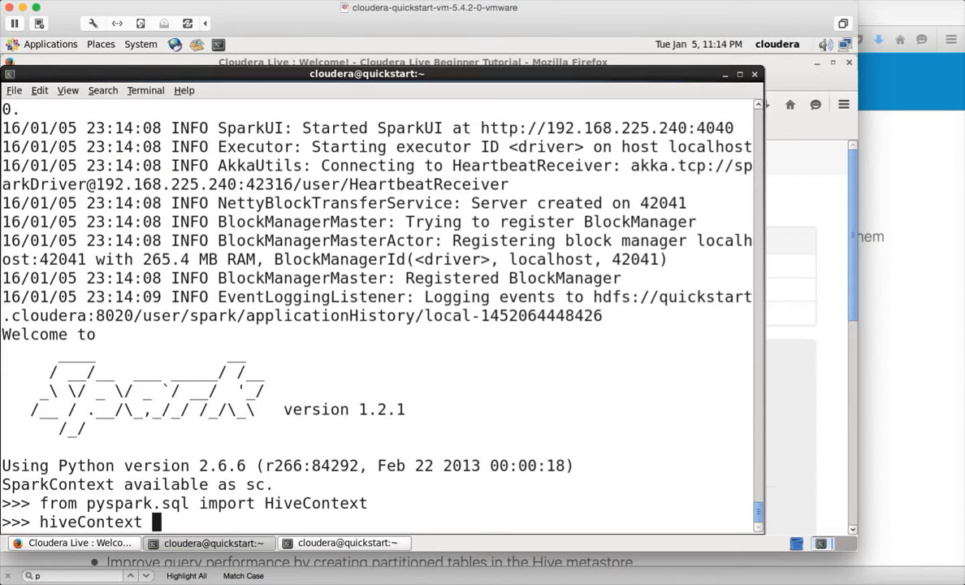
{"action": "type", "text": "= s"}
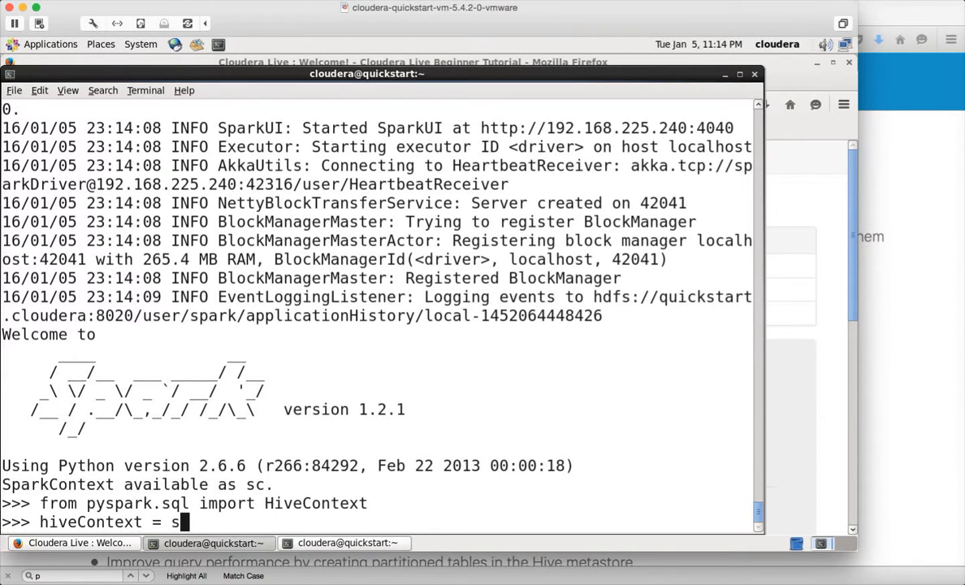
{"action": "type", "text": "Hive"}
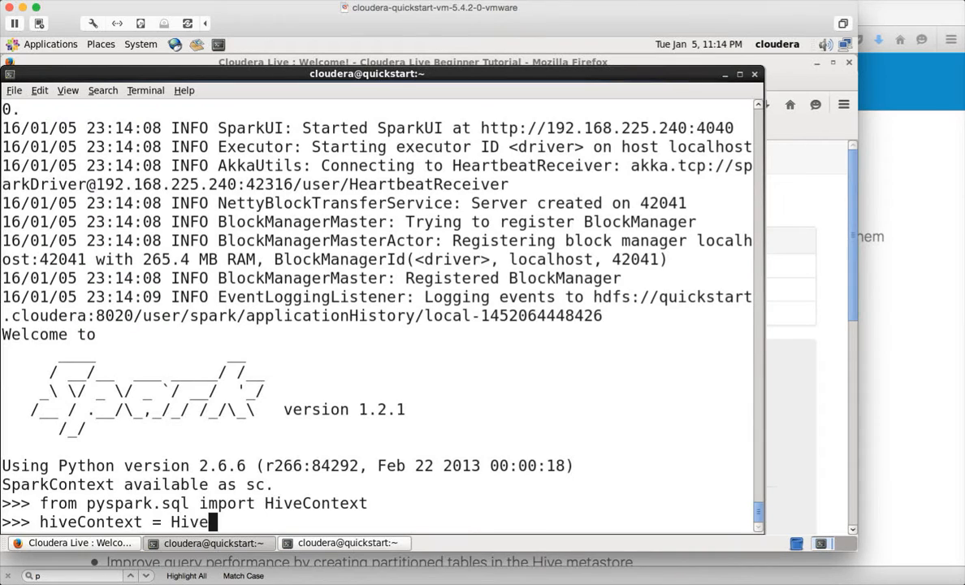
{"action": "type", "text": "Context("}
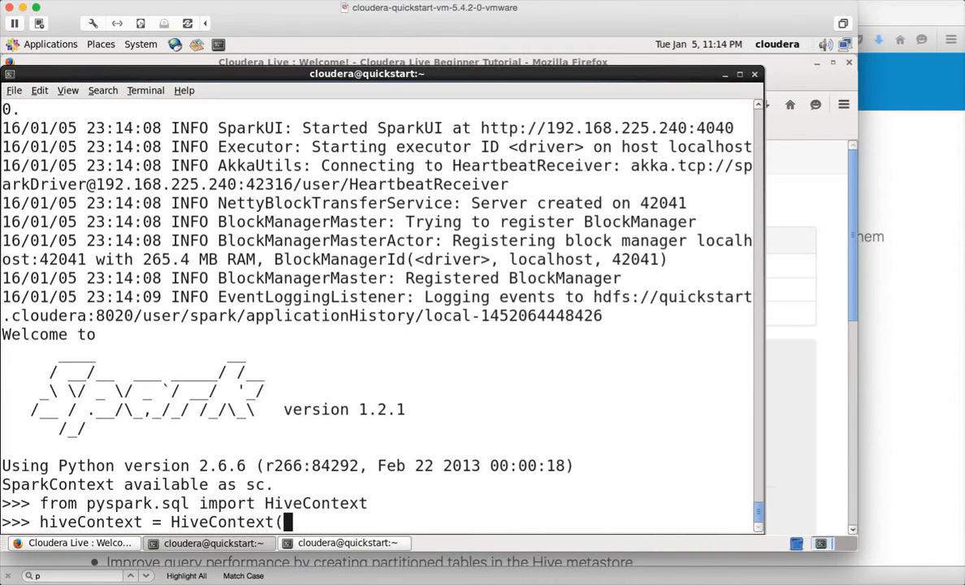
{"action": "type", "text": "sc)"}
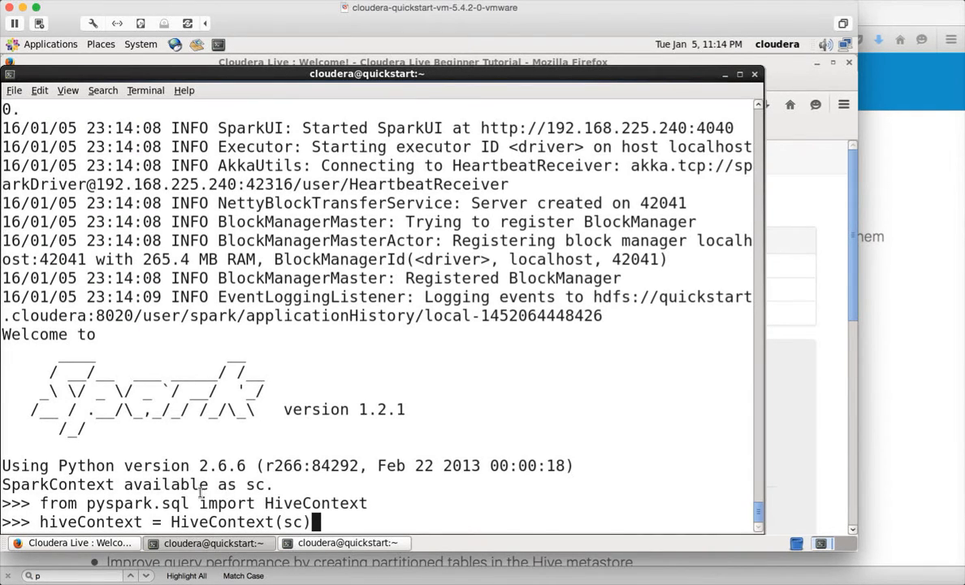
{"action": "double_click", "coordinate": [259, 484]}
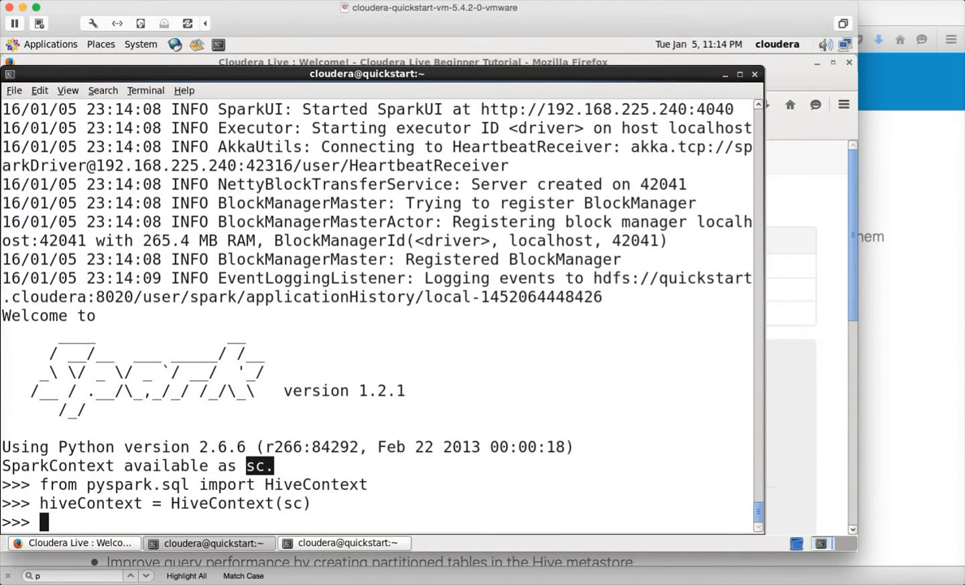
{"action": "type", "text": "hiveCon"}
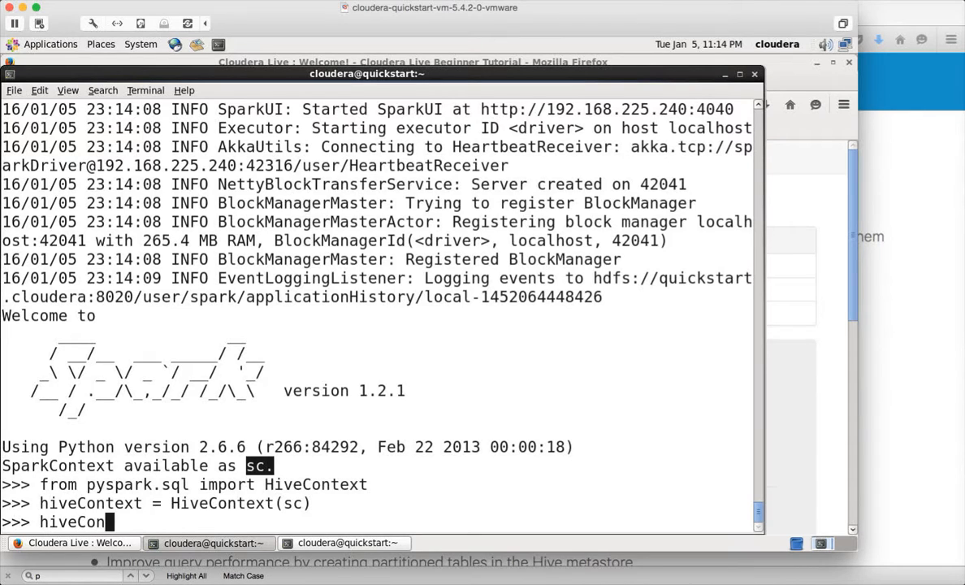
{"action": "type", "text": "text"}
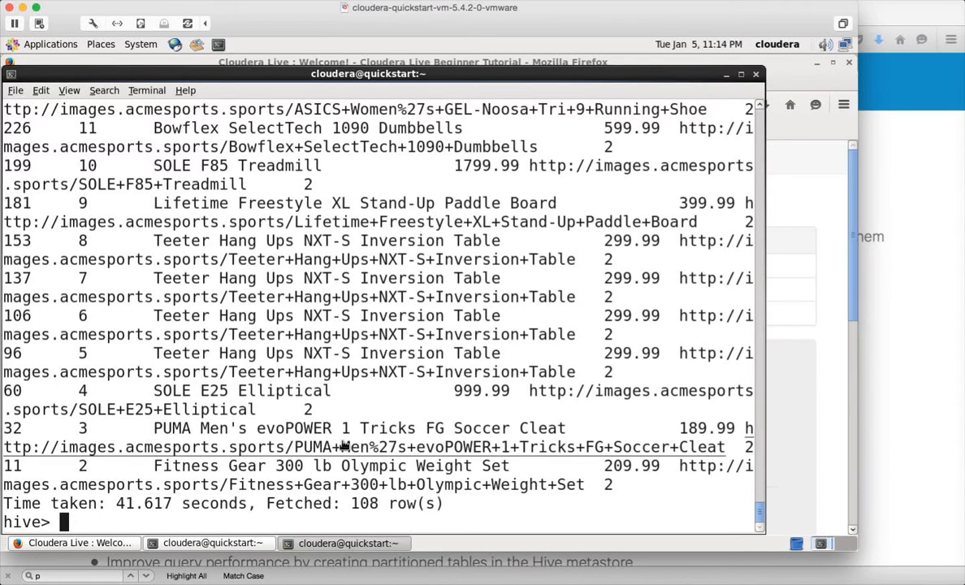
Run 'show databases;' in Hive, listing default, retail_stage and sqoop_import
{"action": "type", "text": "show"}
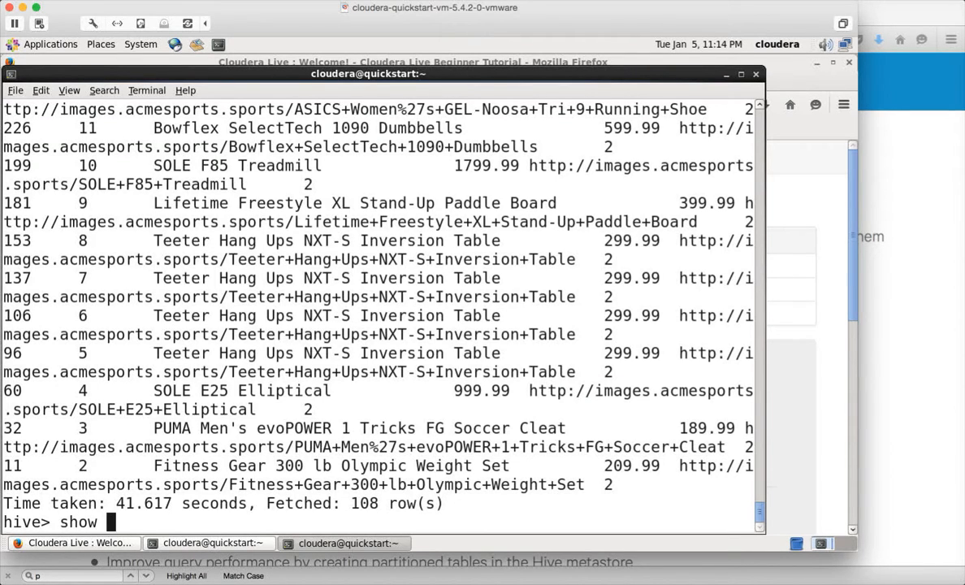
{"action": "type", "text": "databases;"}
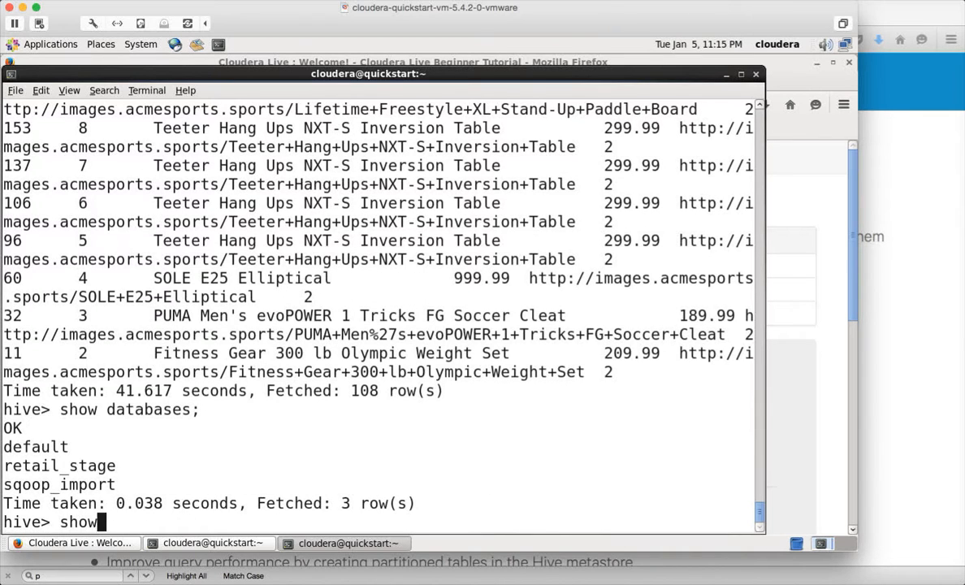
{"action": "type", "text": "tables;"}
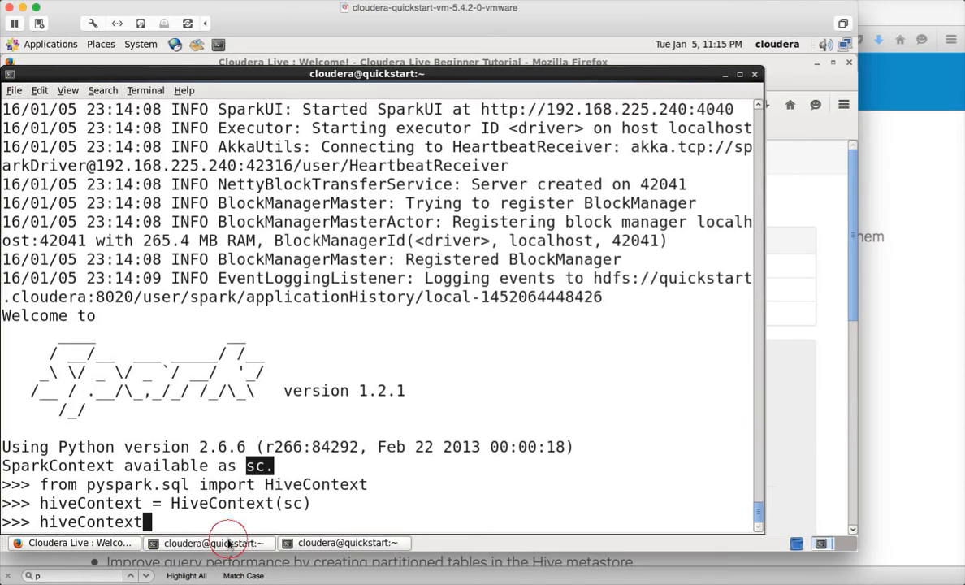
Run hiveContext.sql("show tables") and scroll through the MapPartitionsRDD output
{"action": "type", "text": ".sql"}
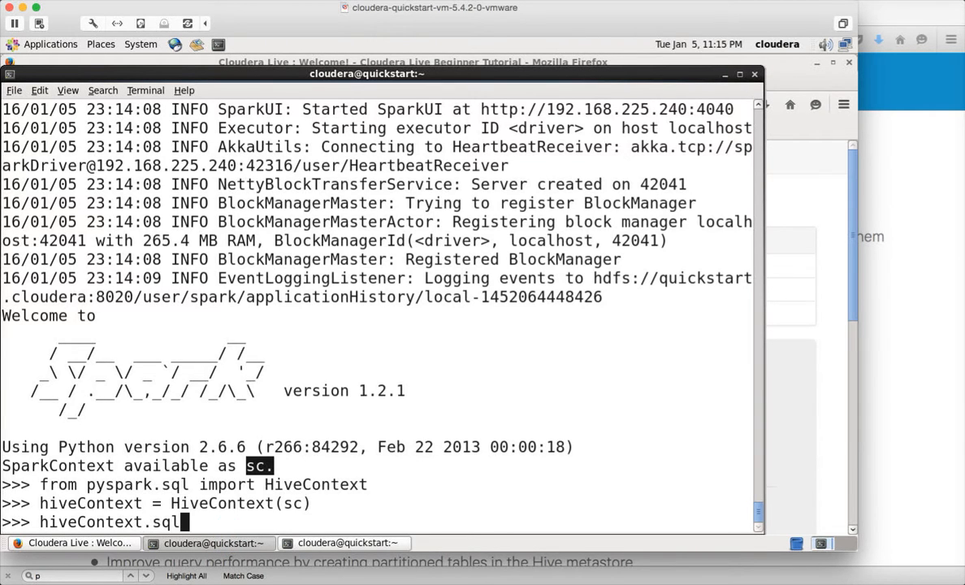
{"action": "type", "text": "(\"show tabl"}
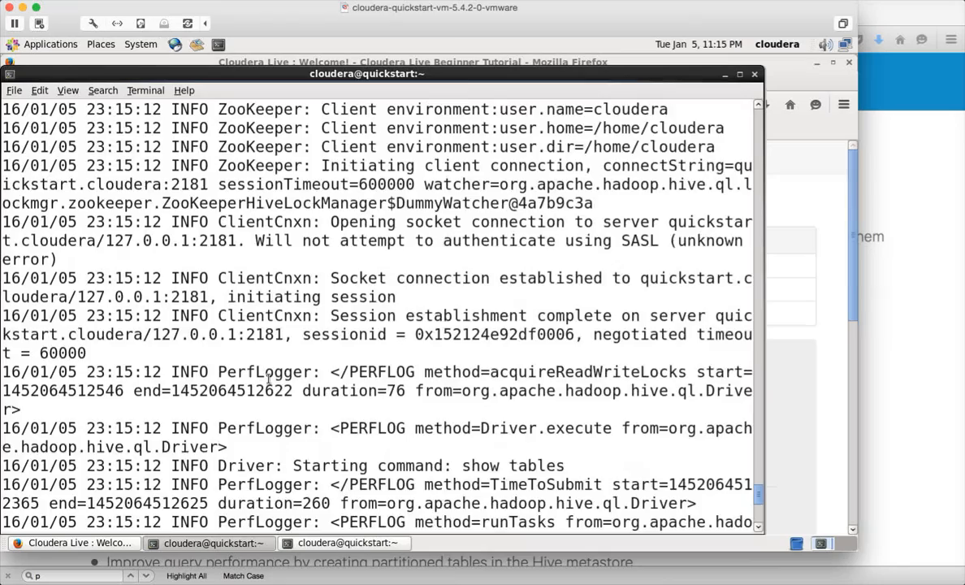
{"action": "scroll", "scroll_direction": "down", "scroll_amount": 3}
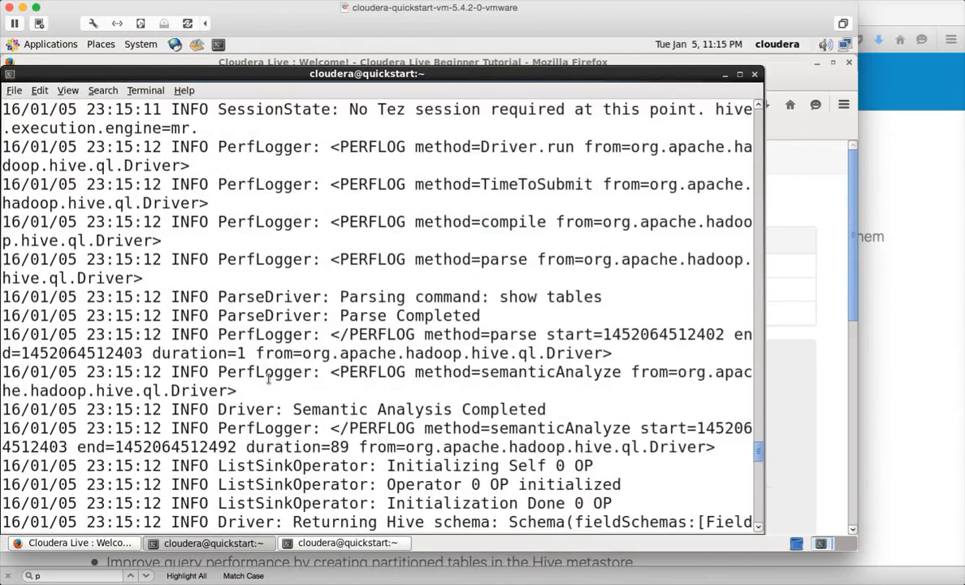
{"action": "scroll", "scroll_direction": "down", "scroll_amount": 3}
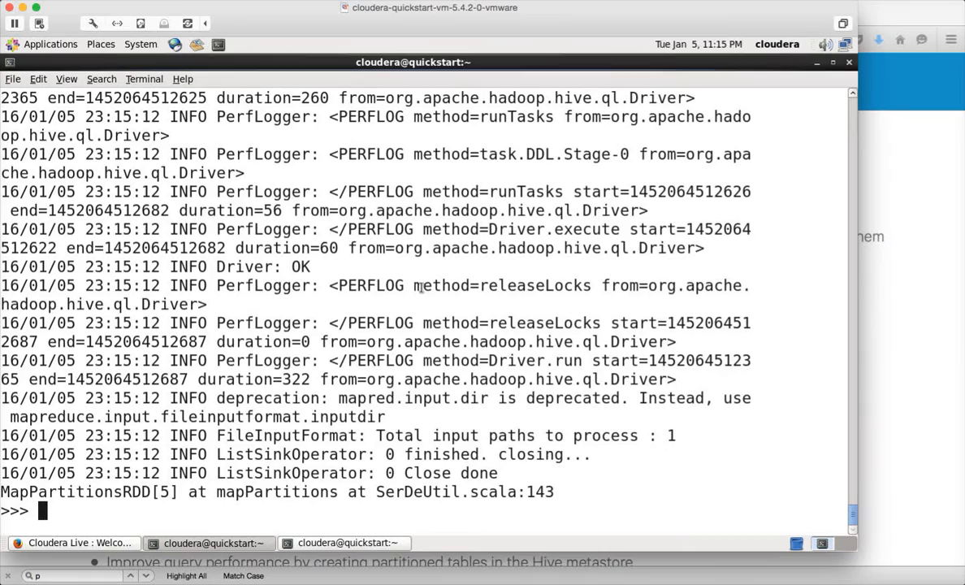
{"action": "mouse_move", "coordinate": [341, 473]}
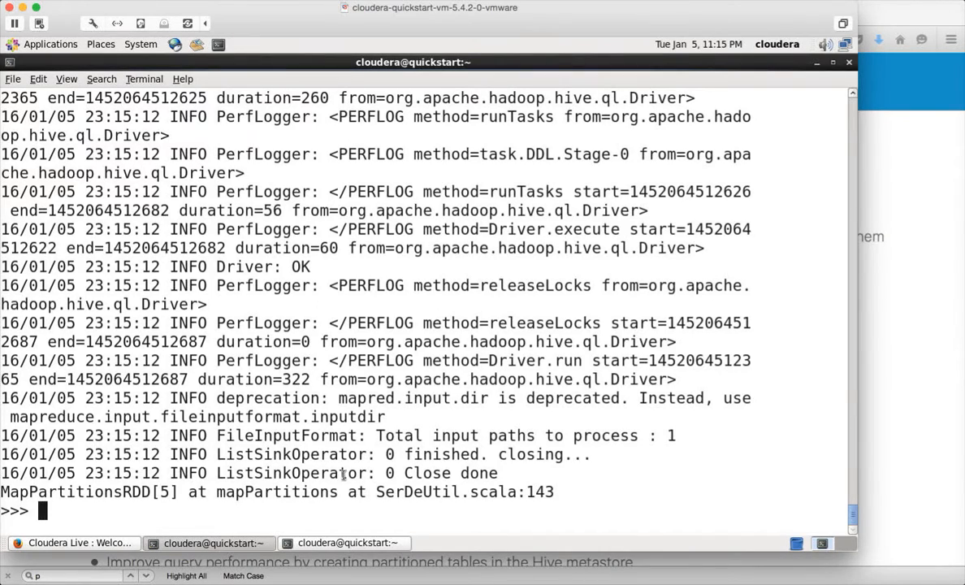
{"action": "scroll", "scroll_direction": "down", "scroll_amount": 3}
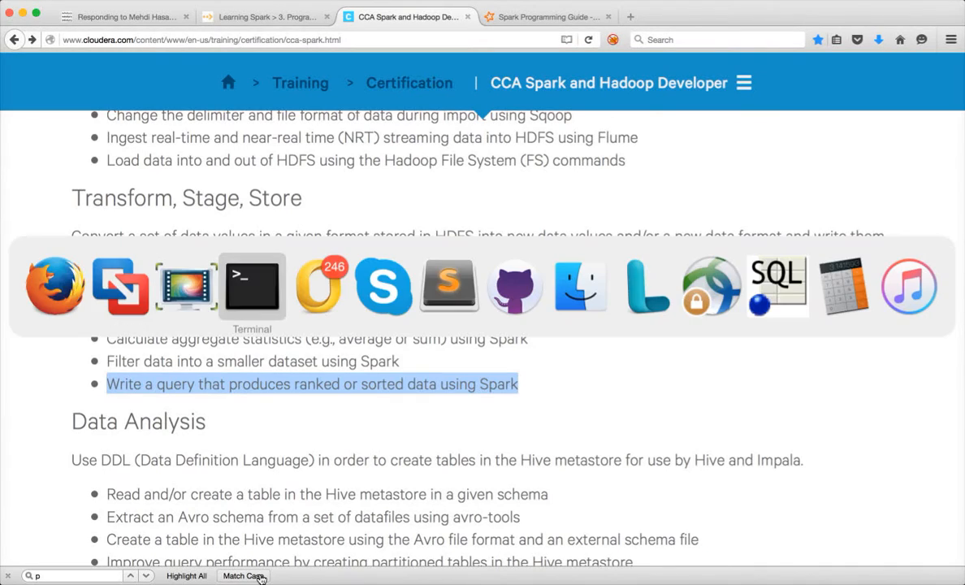
Return to the CCA Spark certification page in Firefox
{"action": "left_click", "coordinate": [252, 285]}
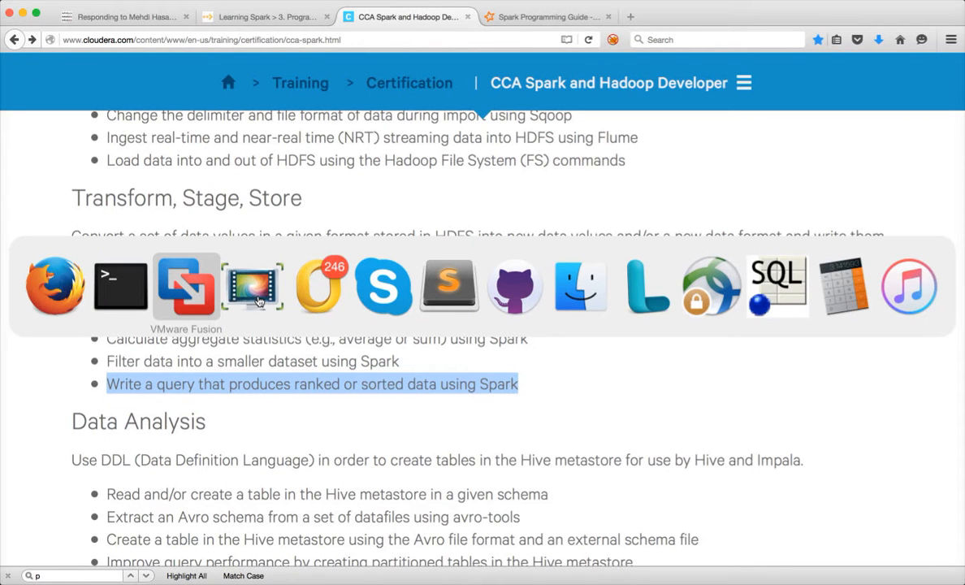
Paste the shuffle command, check Hive, and set spark.sql.shuffle.partitions=10 via hiveContext
{"action": "left_click", "coordinate": [186, 284]}
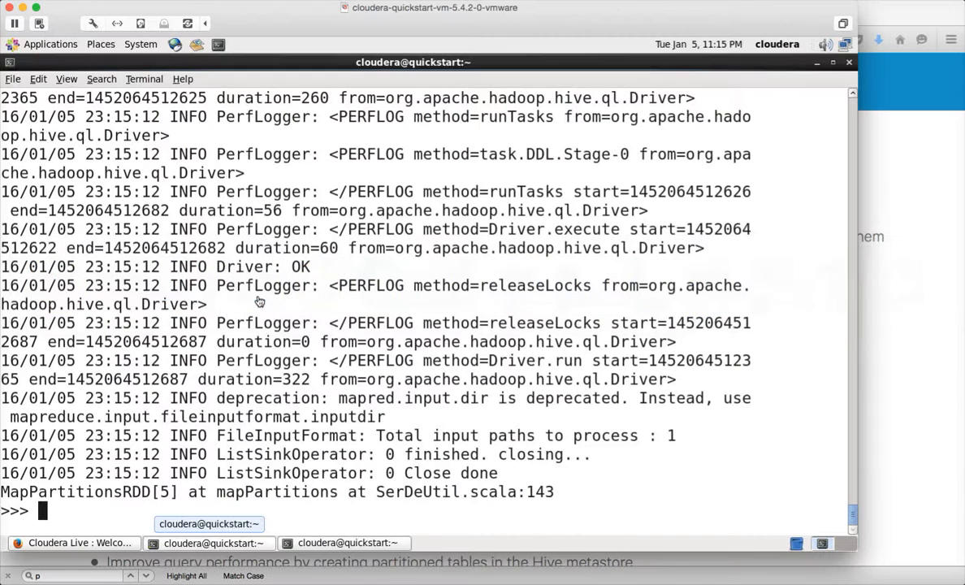
{"action": "right_click", "coordinate": [260, 301]}
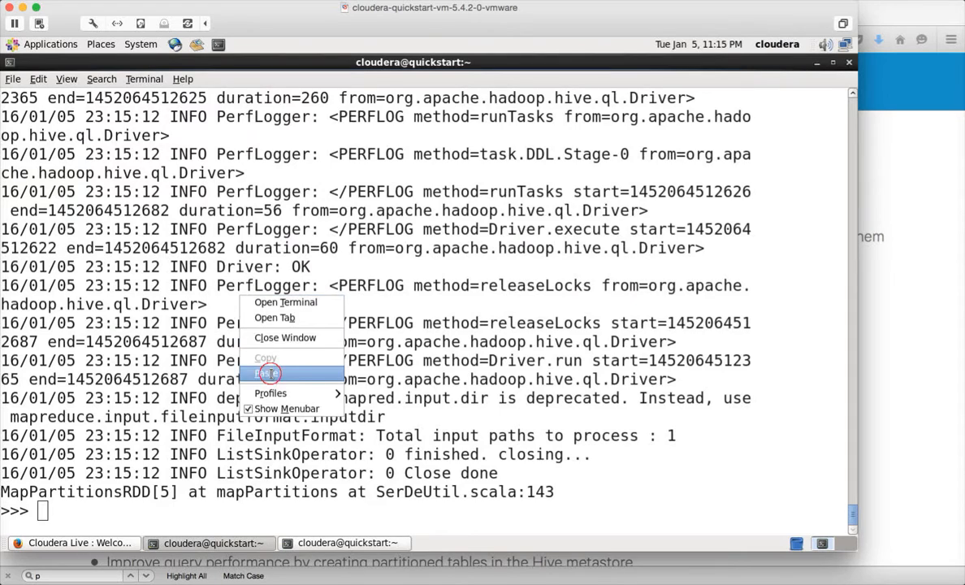
{"action": "left_click", "coordinate": [268, 373]}
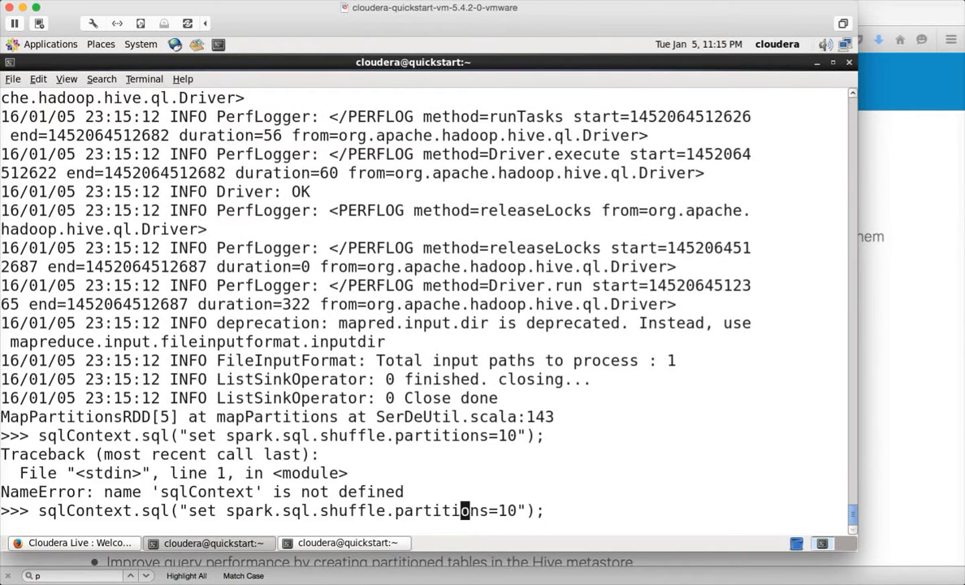
{"action": "left_click", "coordinate": [70, 510]}
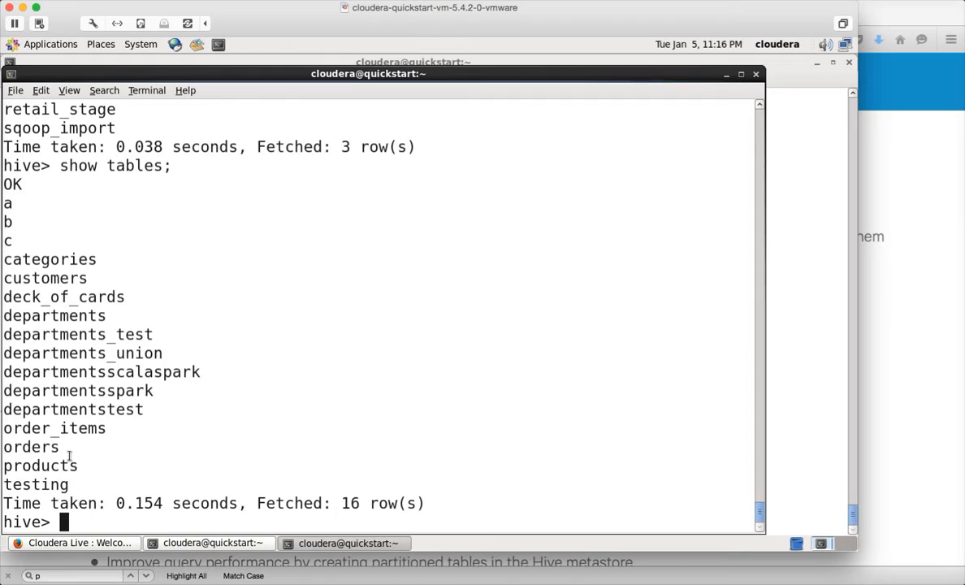
{"action": "double_click", "coordinate": [40, 466]}
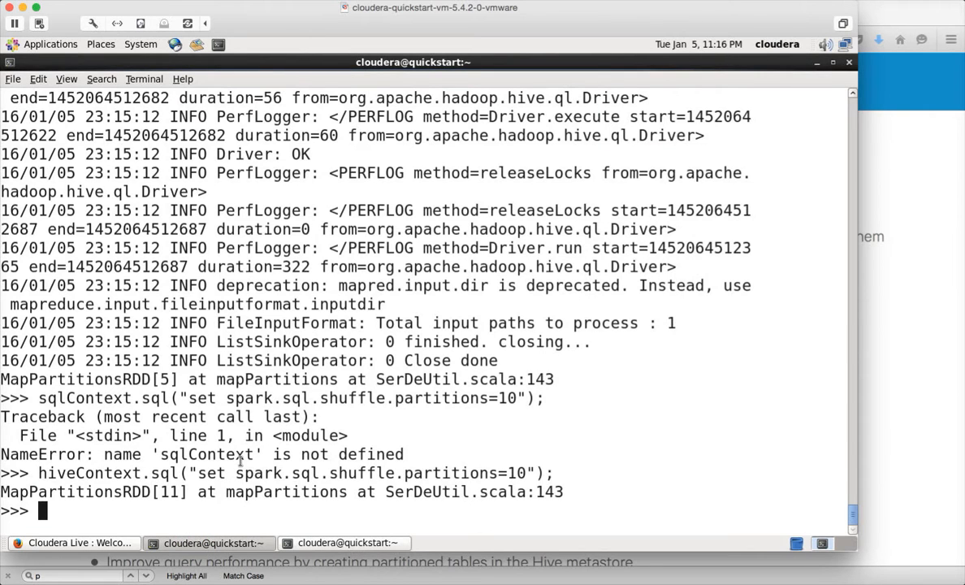
Query 10 rows with hiveContext.sql("select * from products limit 10")
{"action": "type", "text": "hive"}
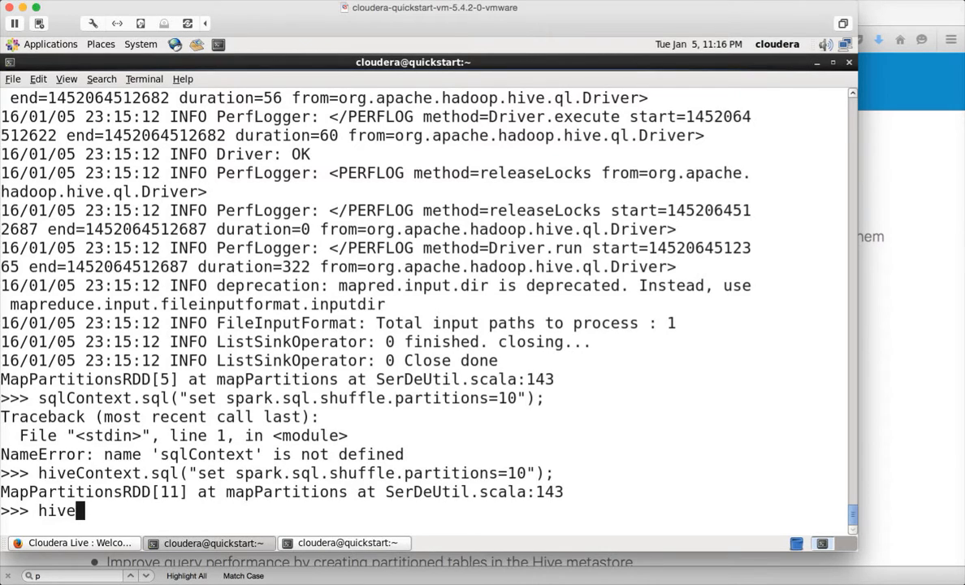
{"action": "type", "text": "Context.sql"}
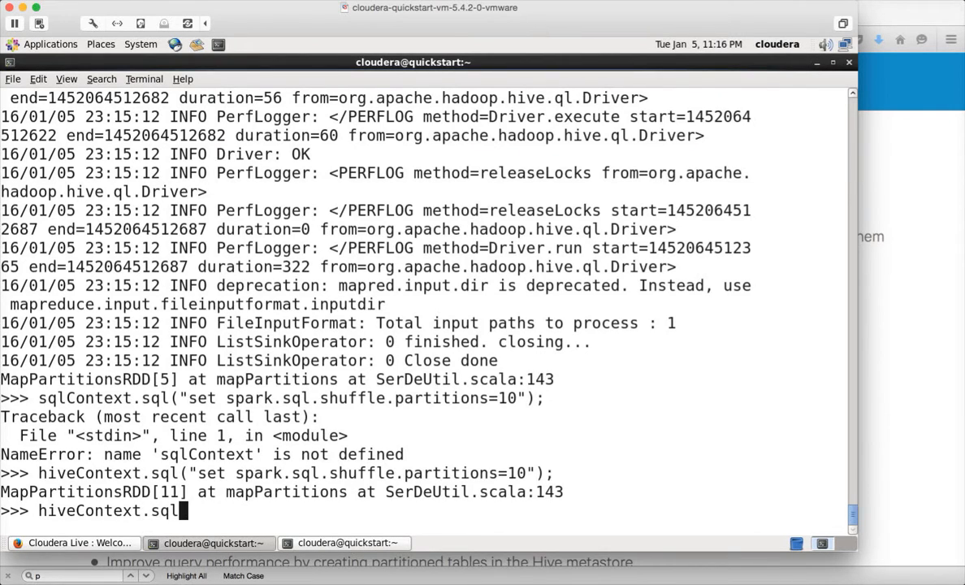
{"action": "type", "text": "(\"select"}
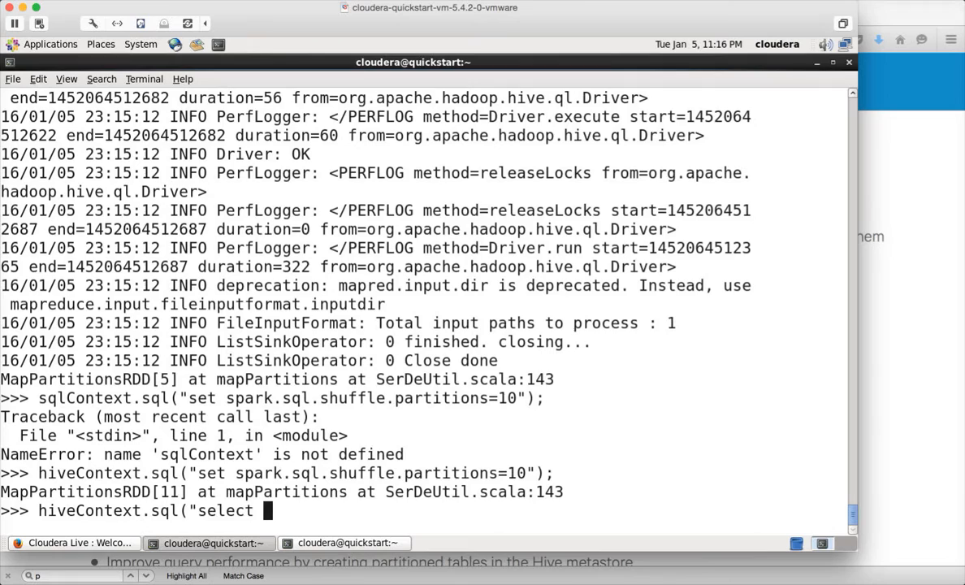
{"action": "type", "text": "* from p"}
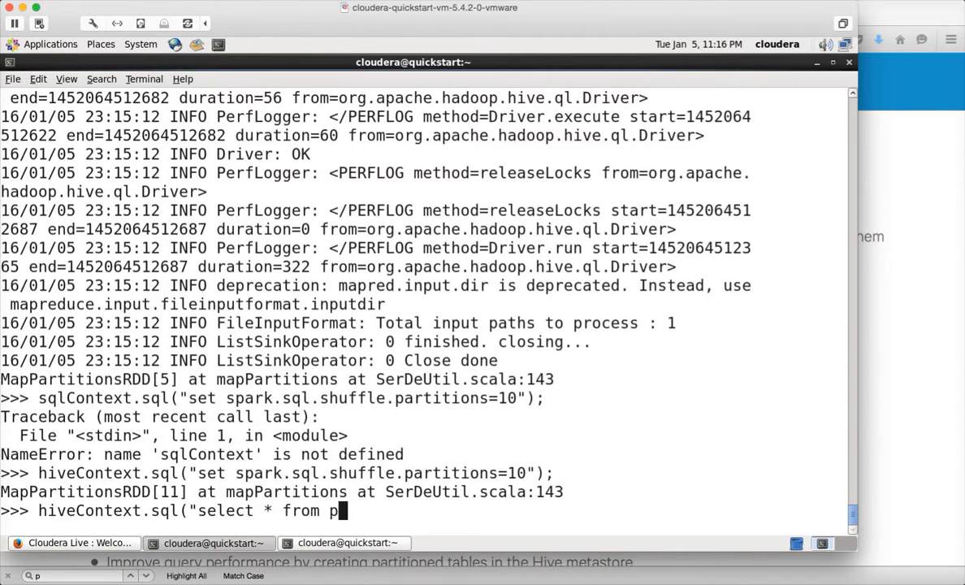
{"action": "type", "text": "roducts"}
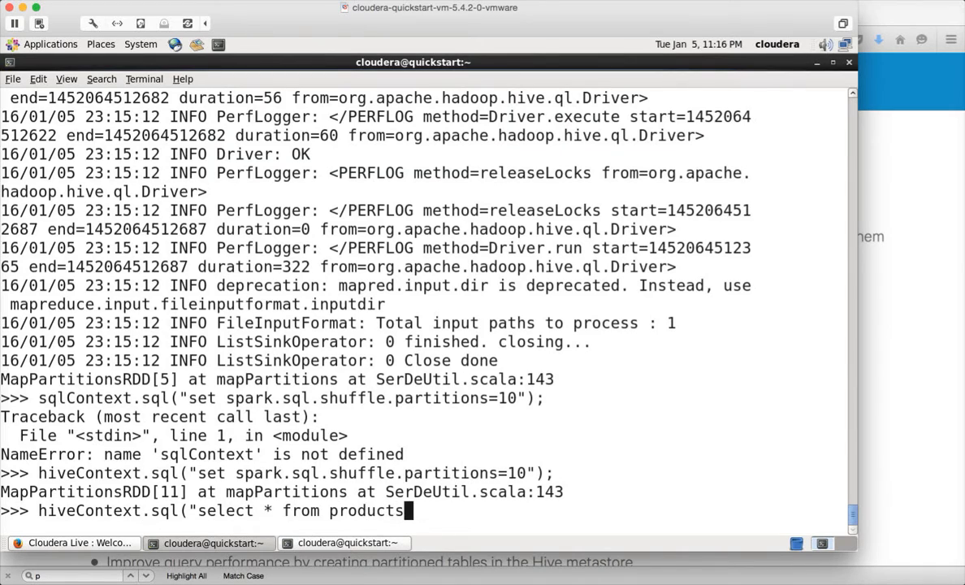
{"action": "type", "text": "limit"}
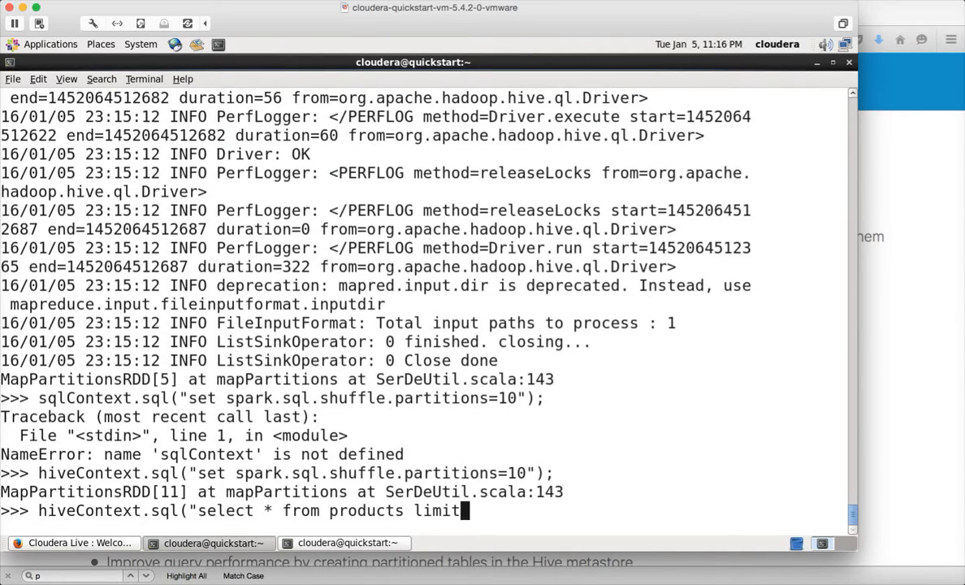
{"action": "type", "text": "10\")"}
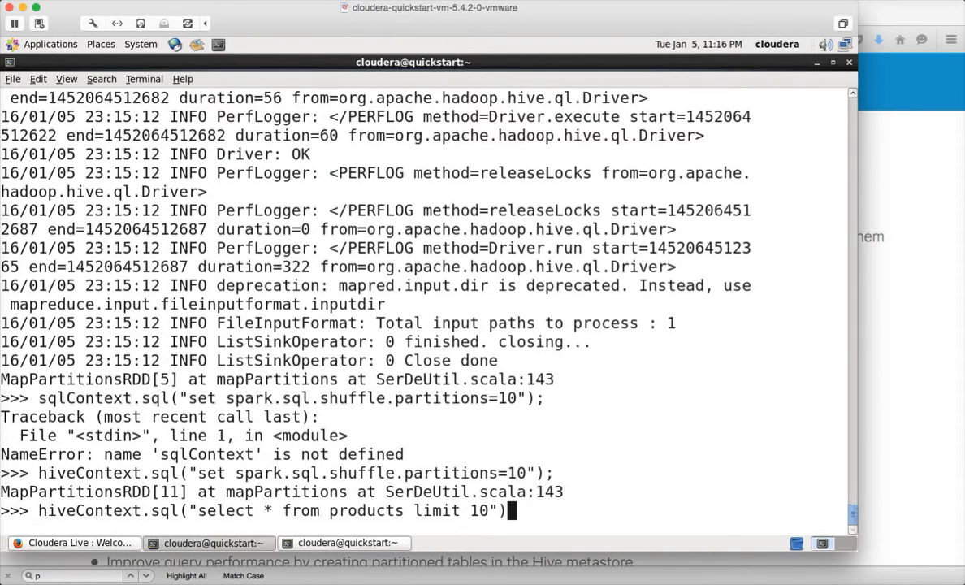
{"action": "key", "text": "Return"}
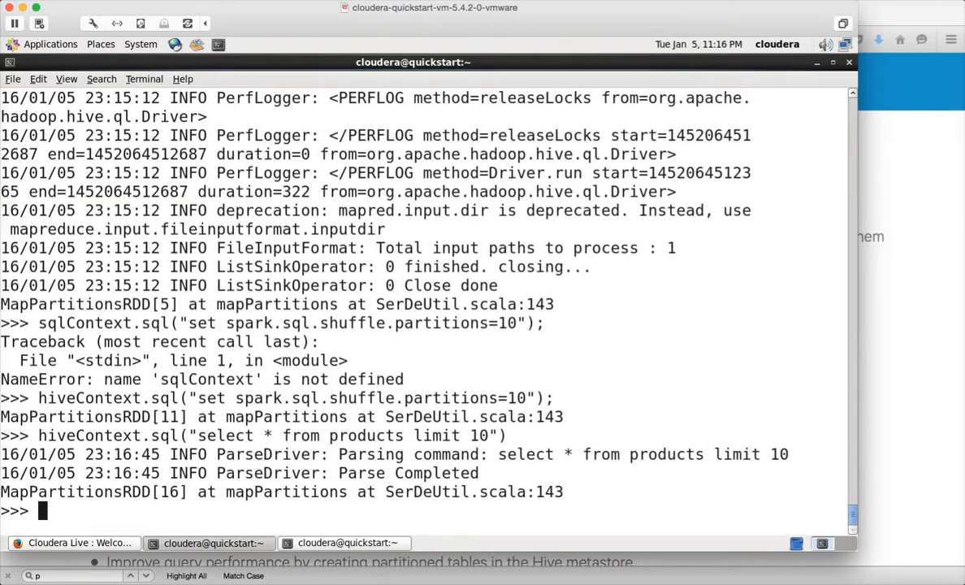
Begin a for loop printing each hiveContext.sql("show tables") result
{"action": "type", "text": "sqlContext.sql(\"set spark.sql.shuffle.partitions=10\");"}
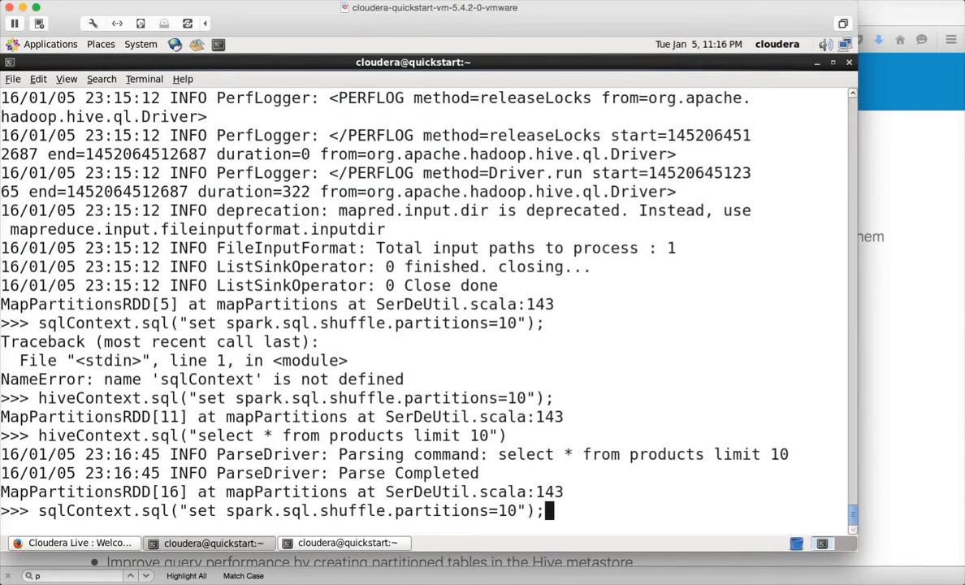
{"action": "type", "text": "hiveContext.sql(\"show tables\")"}
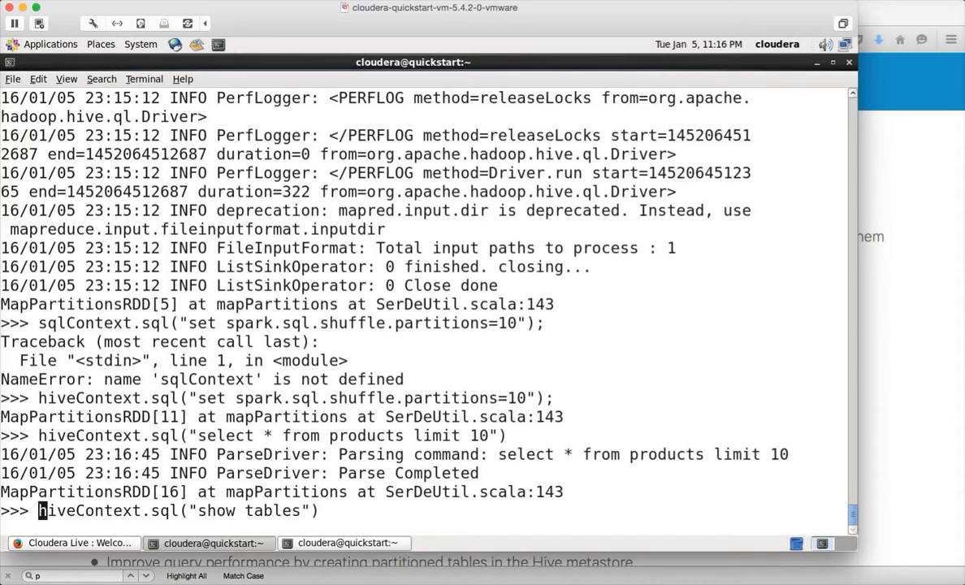
{"action": "type", "text": "for"}
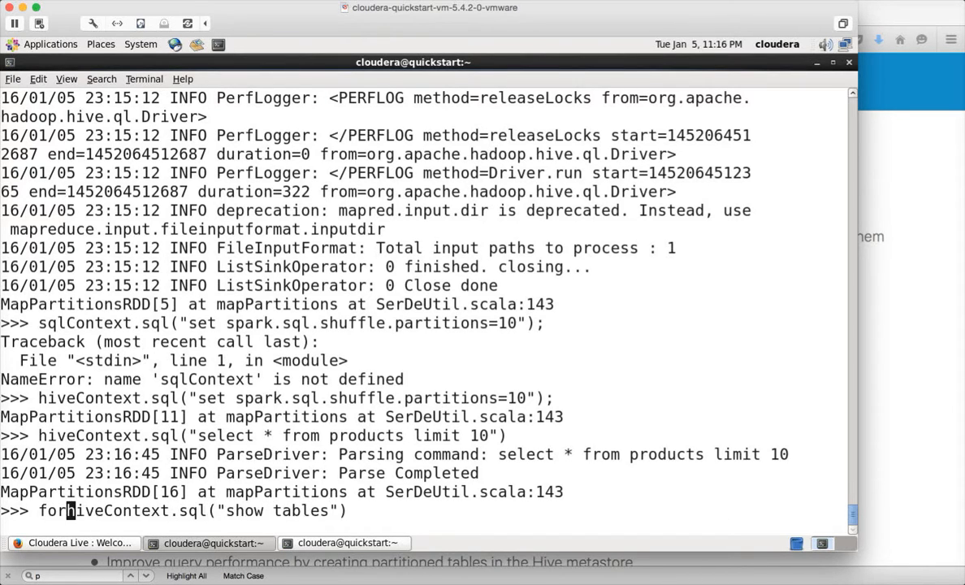
{"action": "type", "text": "i in"}
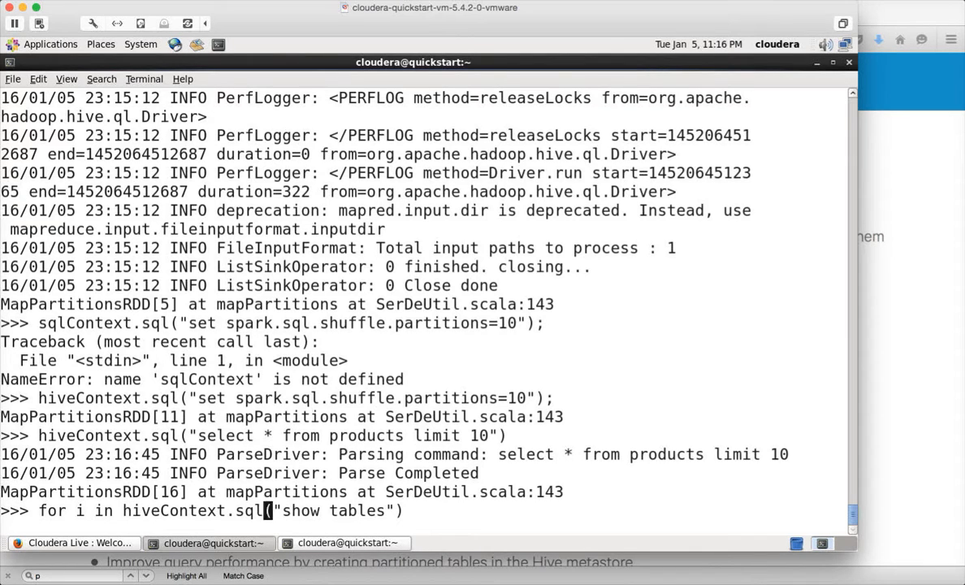
{"action": "type", "text": ": prin"}
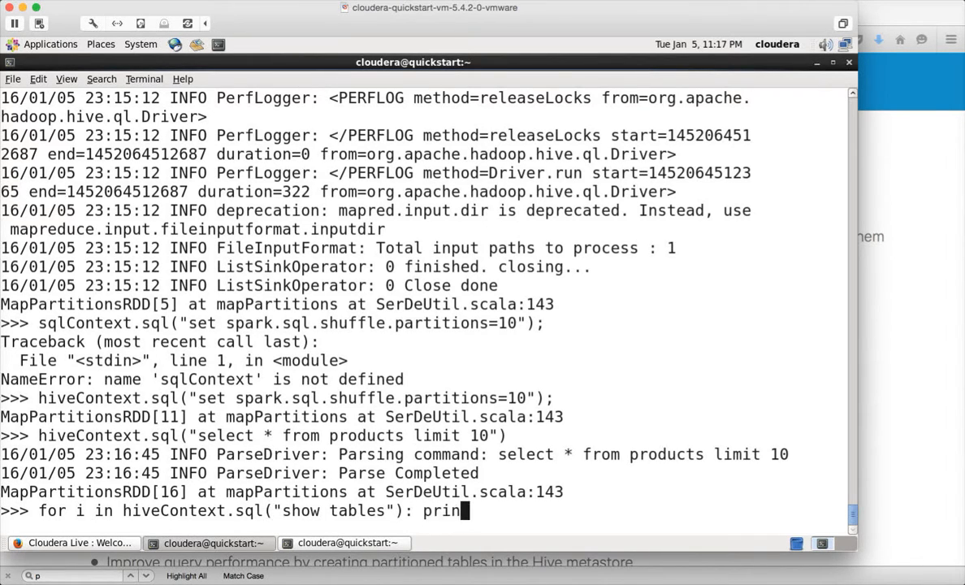
Print all Hive table names, fixing the SchemaRDD error with .collect()
{"action": "key", "text": "Return"}
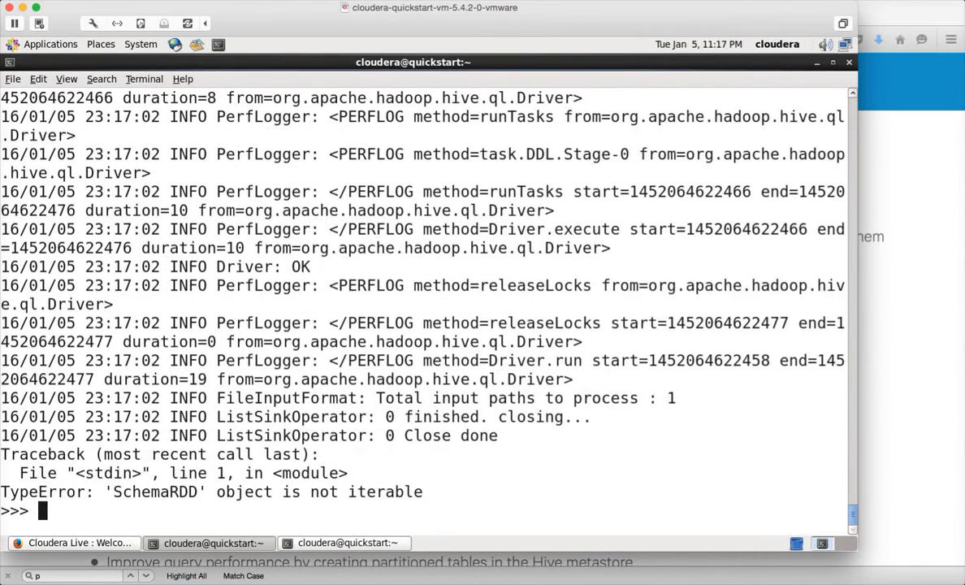
{"action": "type", "text": "for i in hiveContext.sql(\"show tables\"): print(i)"}
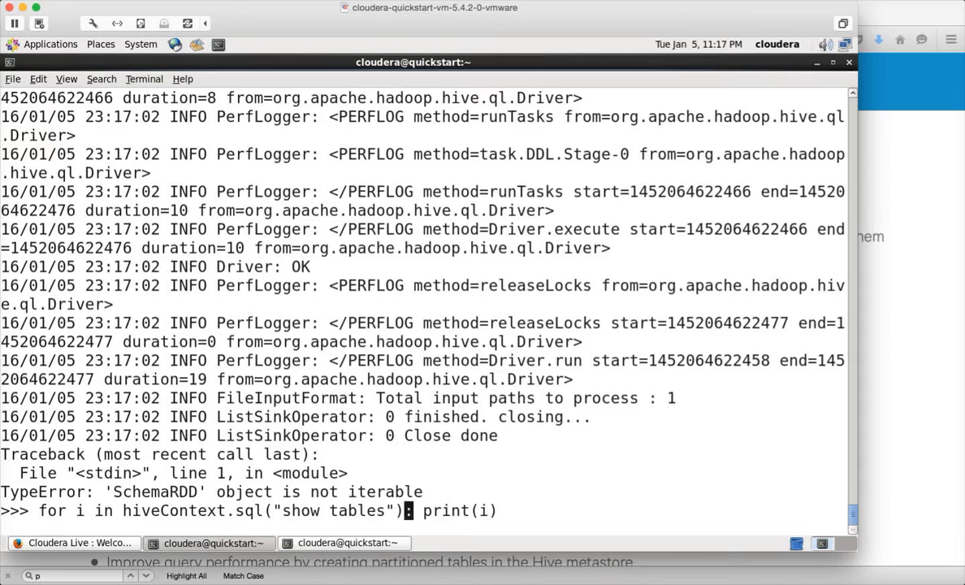
{"action": "type", "text": ".cl"}
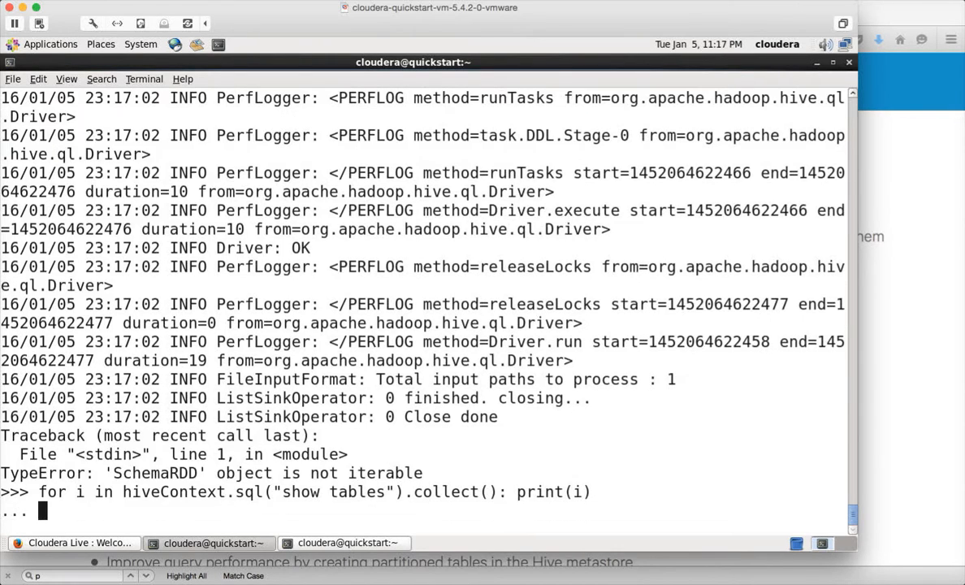
{"action": "key", "text": "Return"}
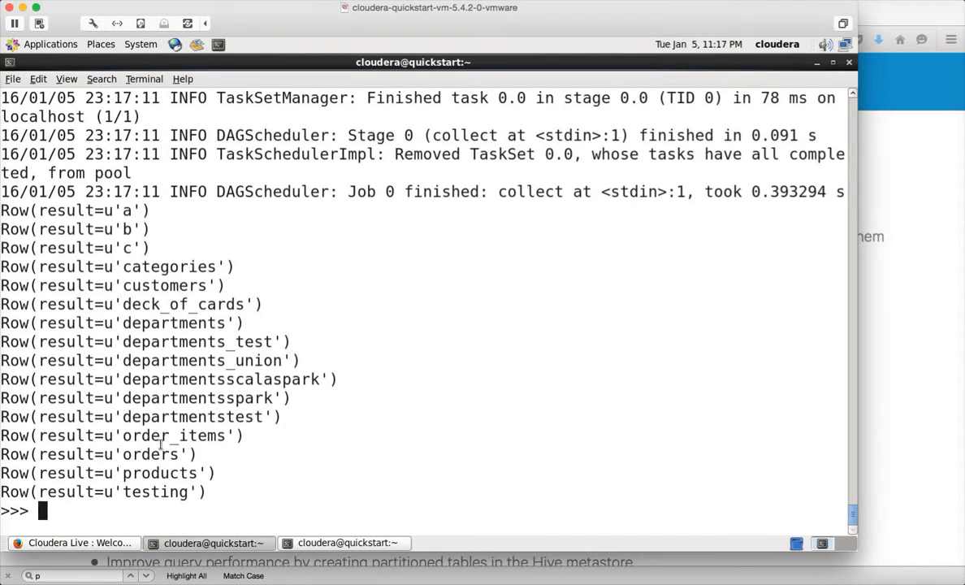
{"action": "type", "text": "for i in hiveContext.sql(\"show tables\").collect(): print(i)"}
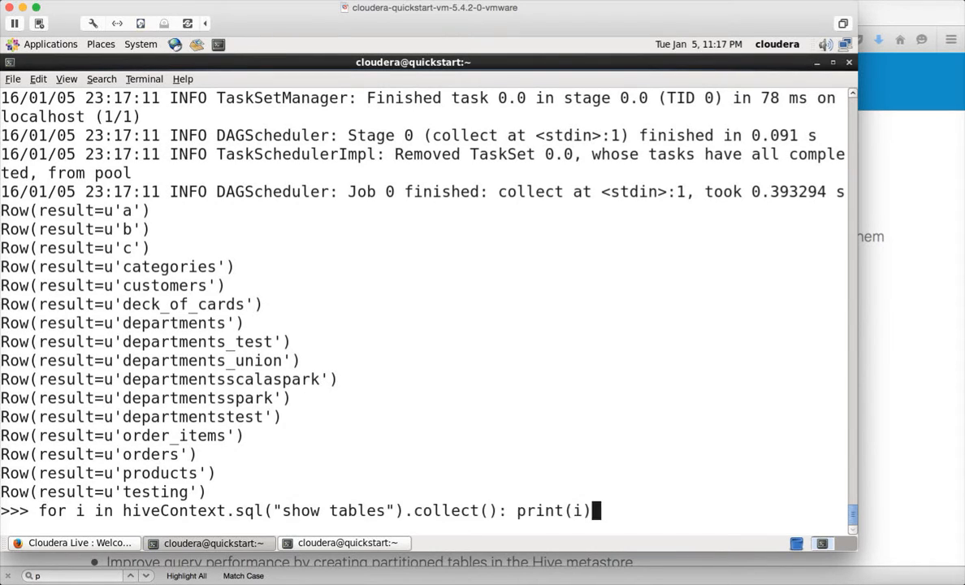
Print the first 10 products rows with a collected for loop
{"action": "type", "text": "hiveContext.sql(\"select * from products limit 10\")"}
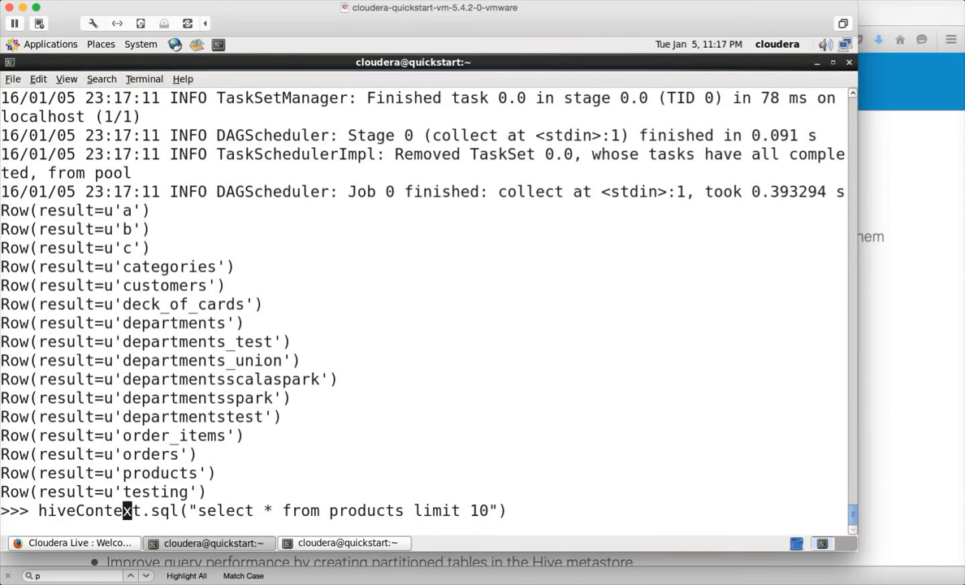
{"action": "type", "text": "for i in"}
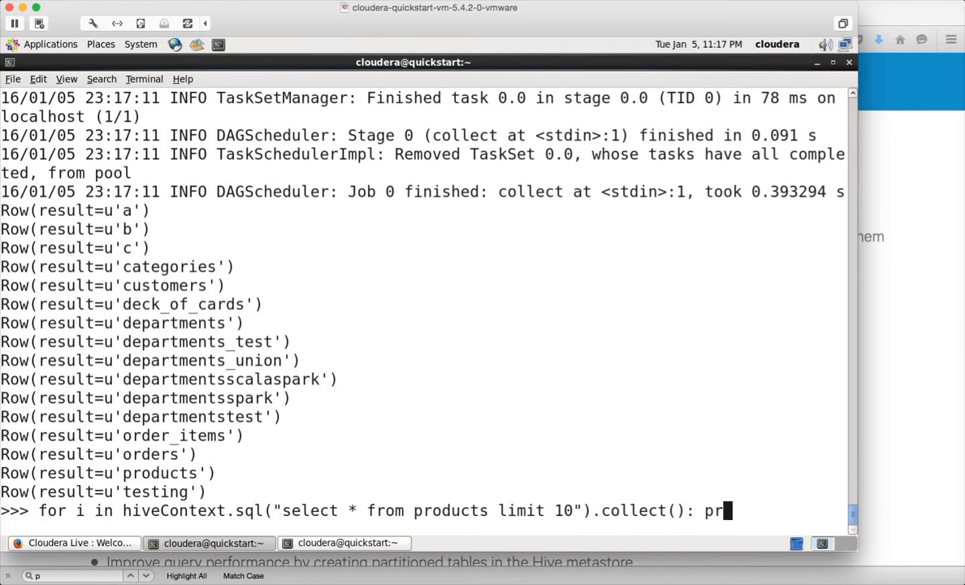
{"action": "key", "text": "Return"}
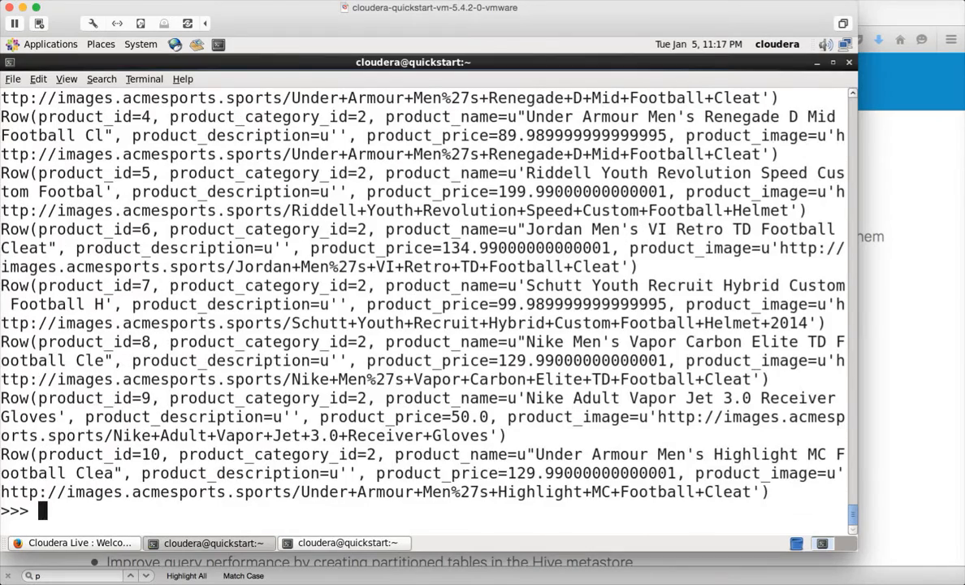
{"action": "scroll", "scroll_direction": "down", "scroll_amount": 3}
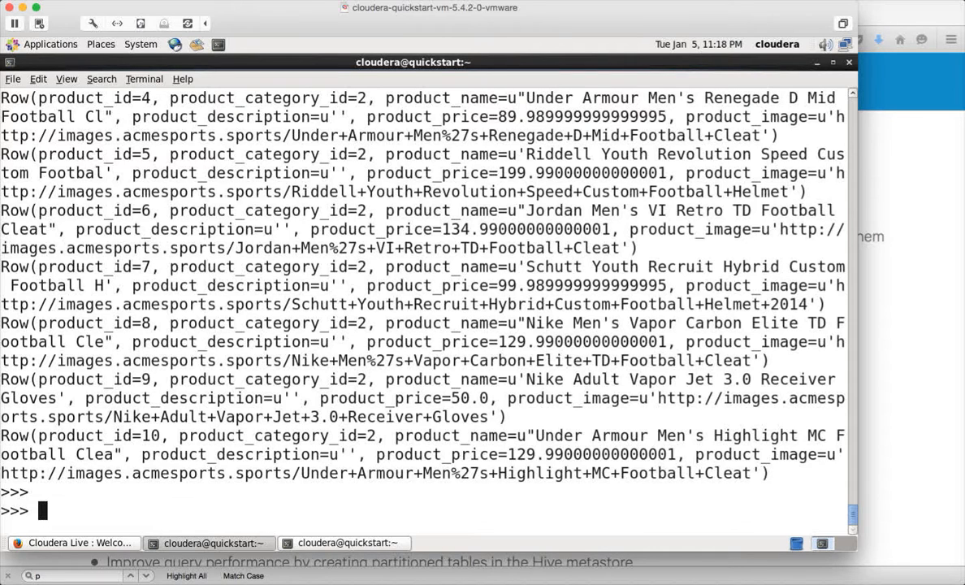
{"action": "mouse_move", "coordinate": [85, 337]}
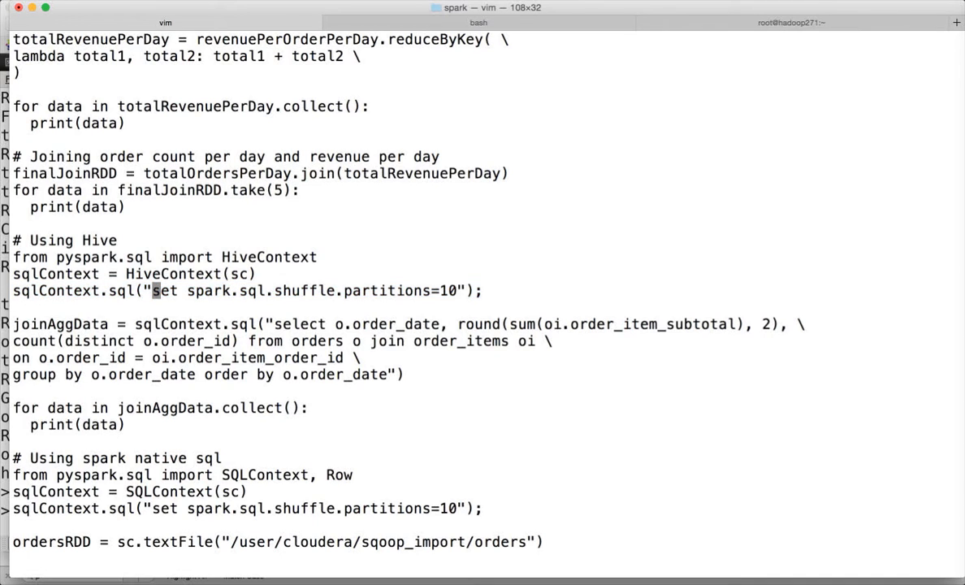
Add 'desc' to the product_price order by in the global sorting query
{"action": "scroll", "scroll_direction": "down", "scroll_amount": 3}
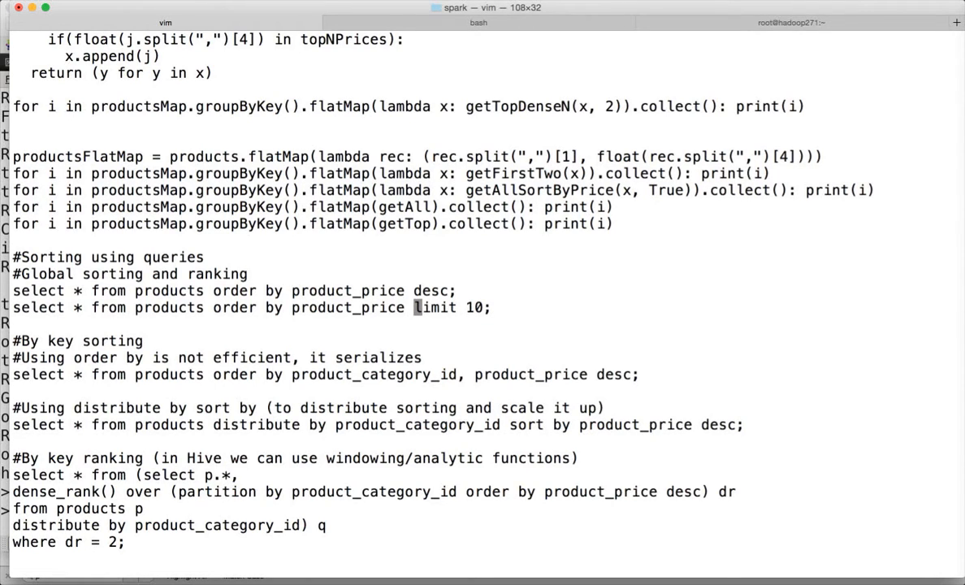
{"action": "key", "text": "i"}
{"action": "type", "text": "desc "}
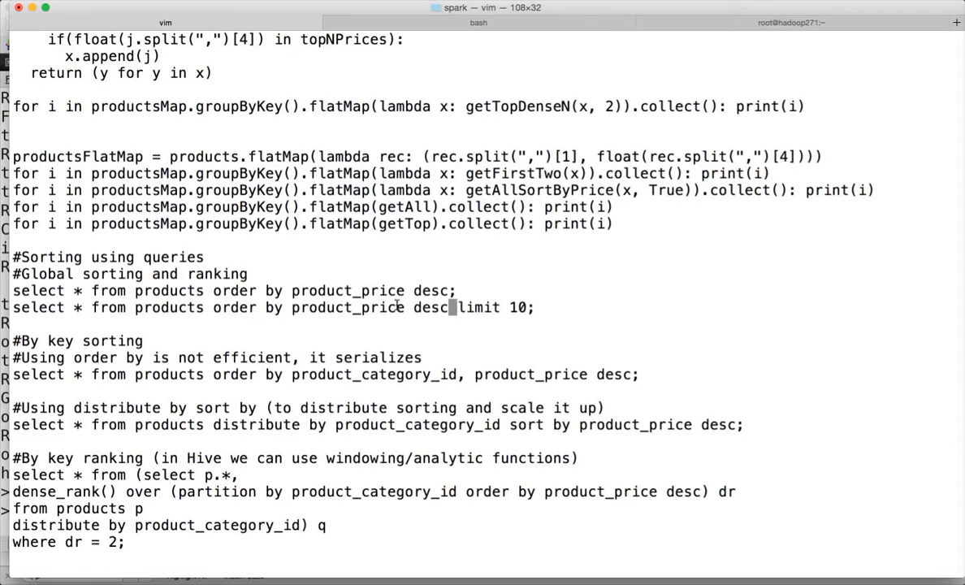
{"action": "left_click_drag", "start_coordinate": [13, 307], "coordinate": [264, 307]}
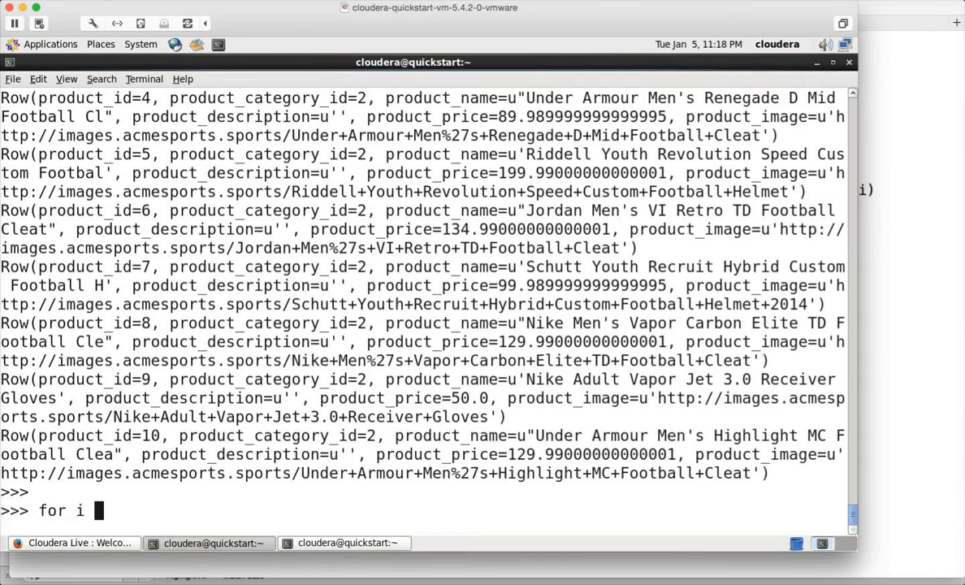
Run a for loop printing each row of 'select * from products order by product_price desc limit 10'
{"action": "type", "text": "in h"}
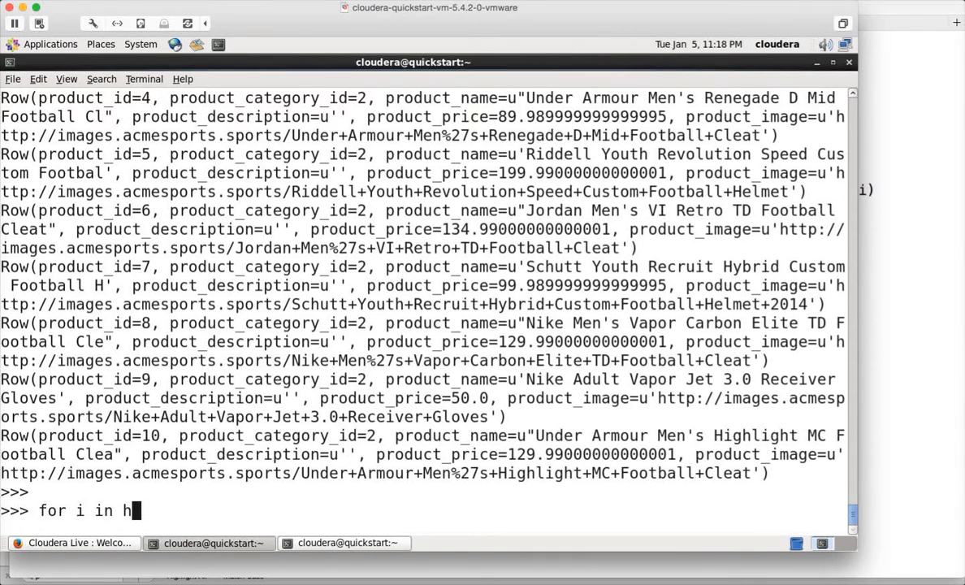
{"action": "type", "text": "iveContext.s"}
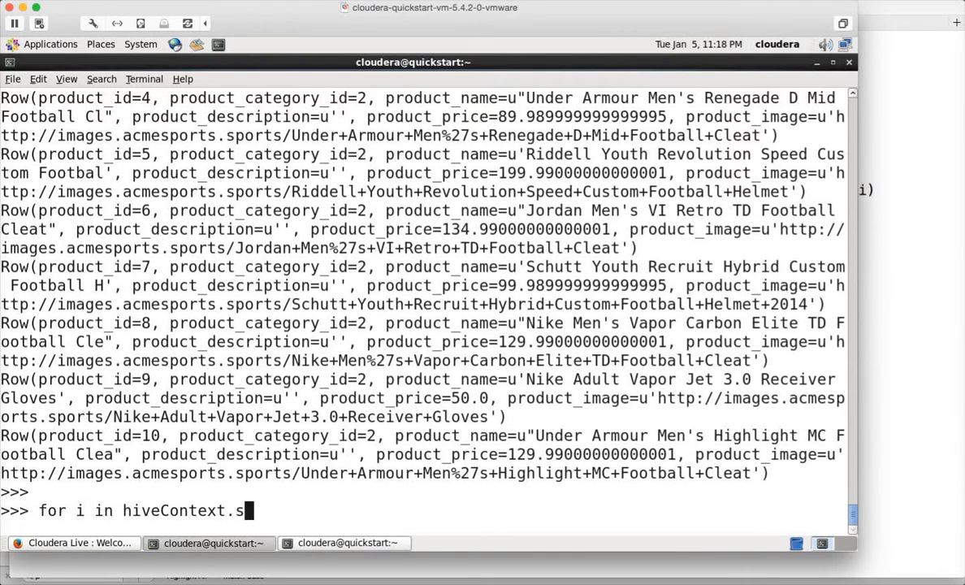
{"action": "type", "text": "ql(\""}
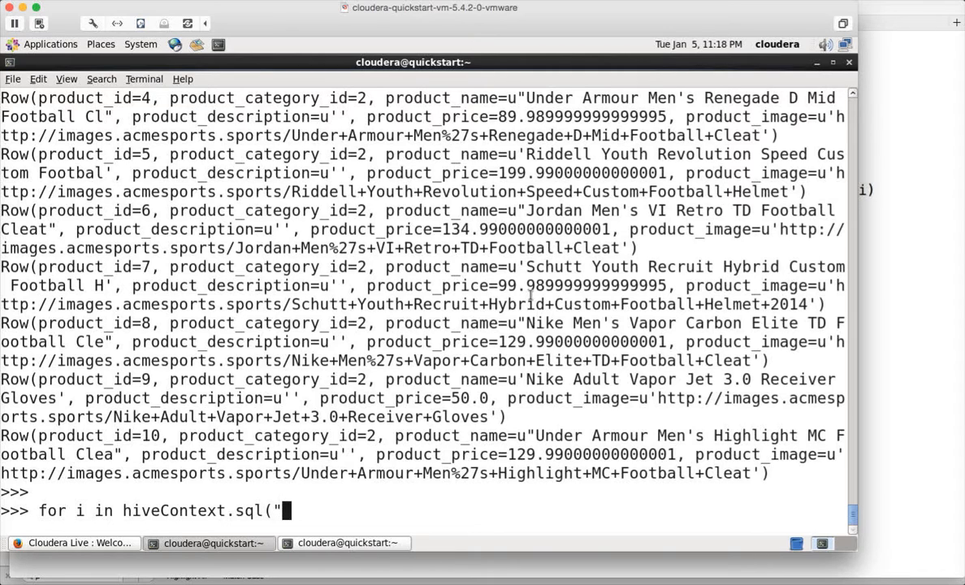
{"action": "type", "text": "select * from products order by product_price desc limit 10"}
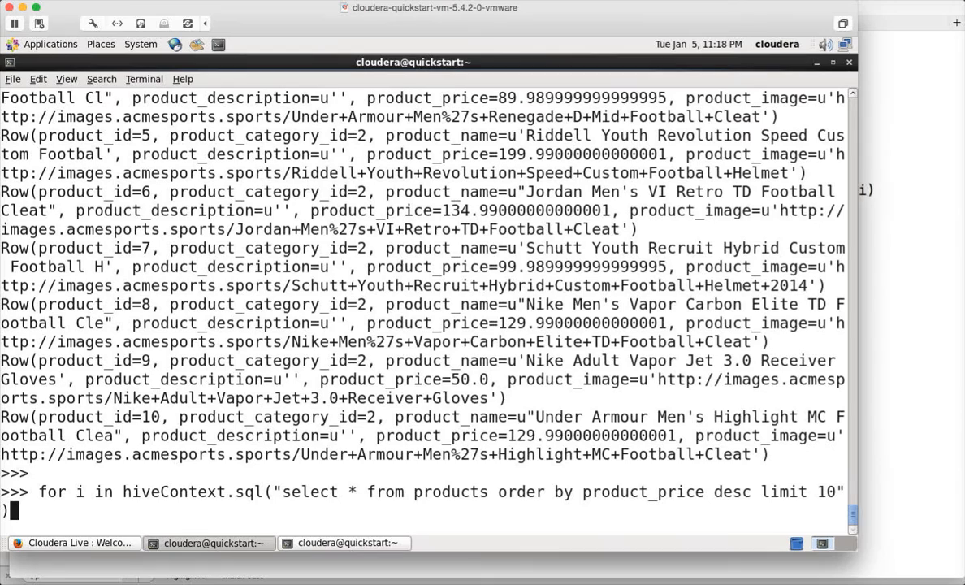
{"action": "type", "text": ".coll"}
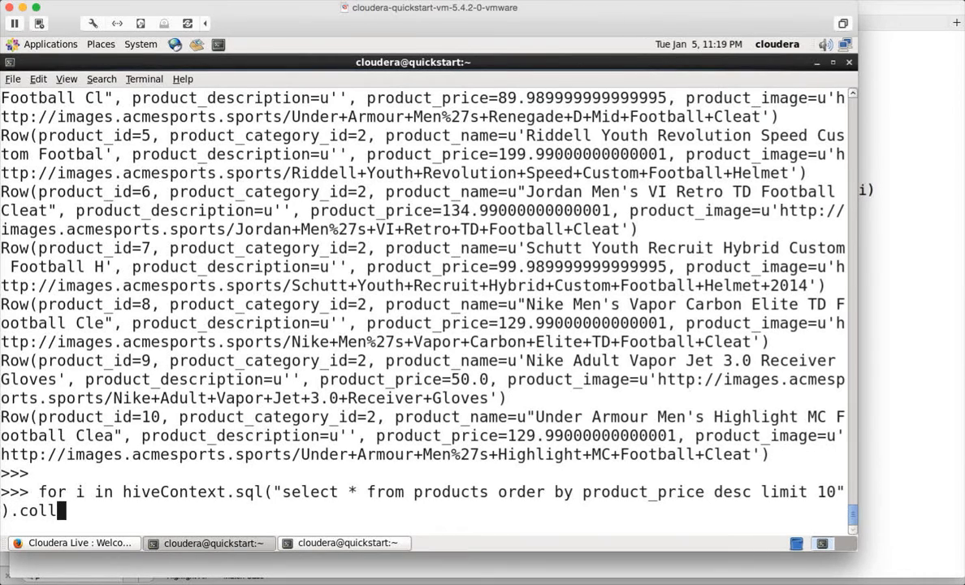
{"action": "type", "text": "ect()."}
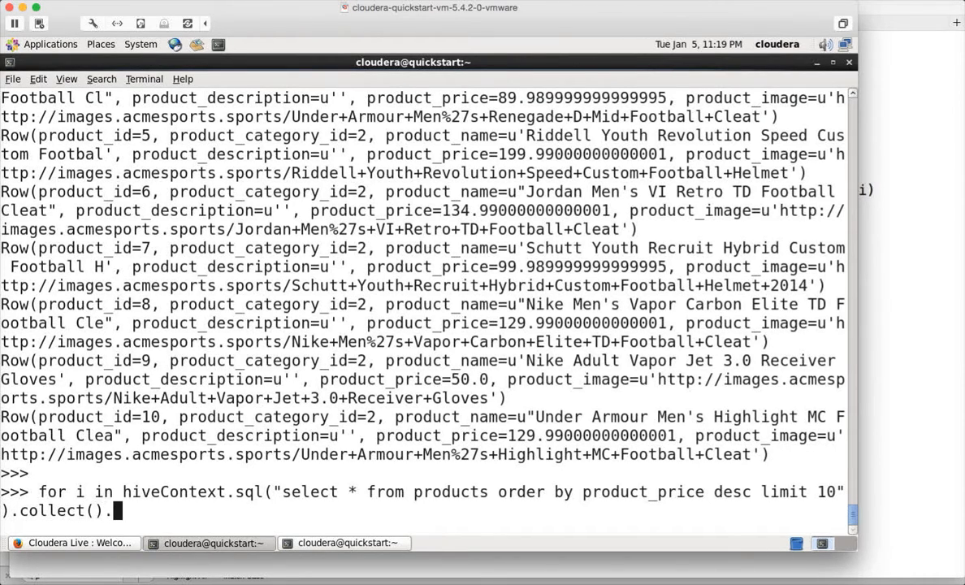
{"action": "type", "text": ":"}
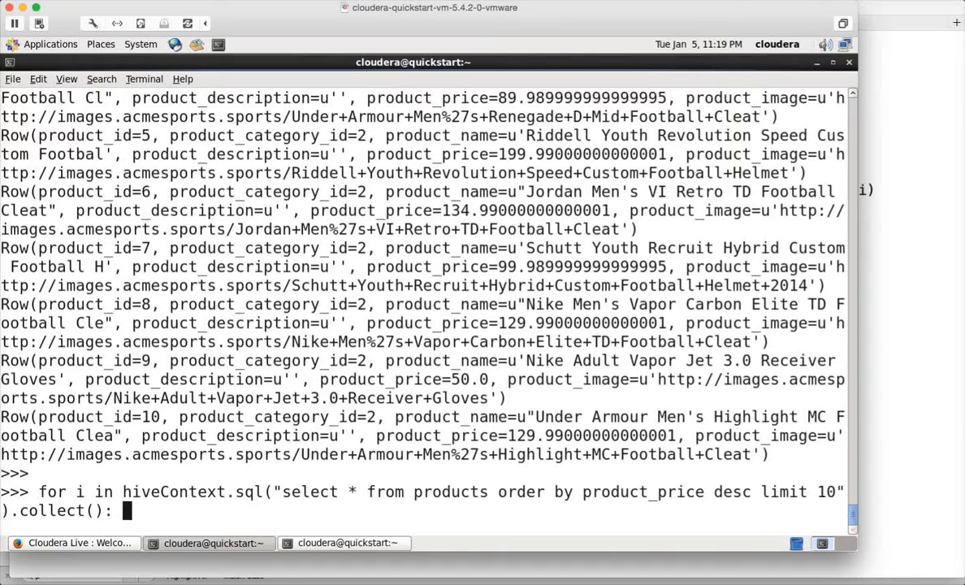
{"action": "type", "text": "print(i)"}
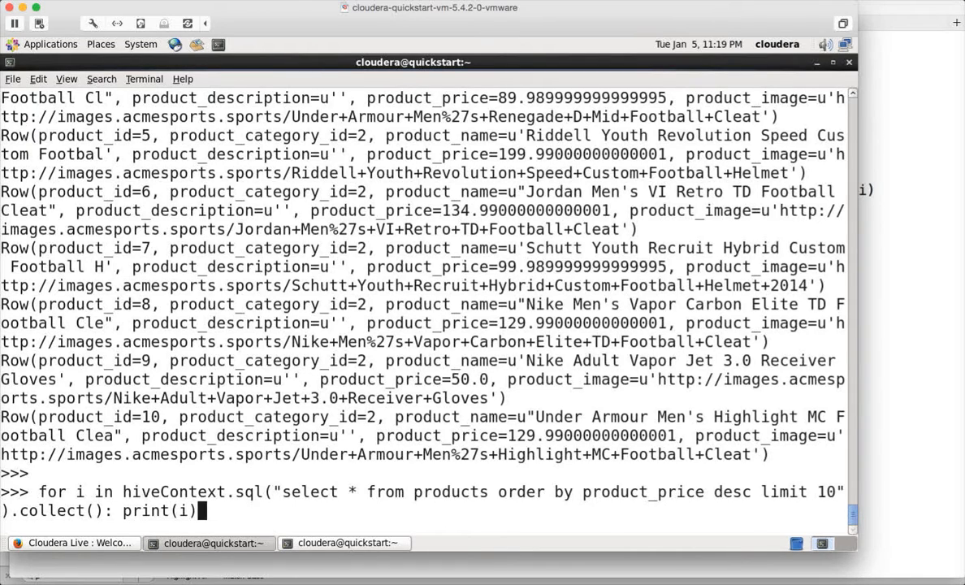
{"action": "key", "text": "Return"}
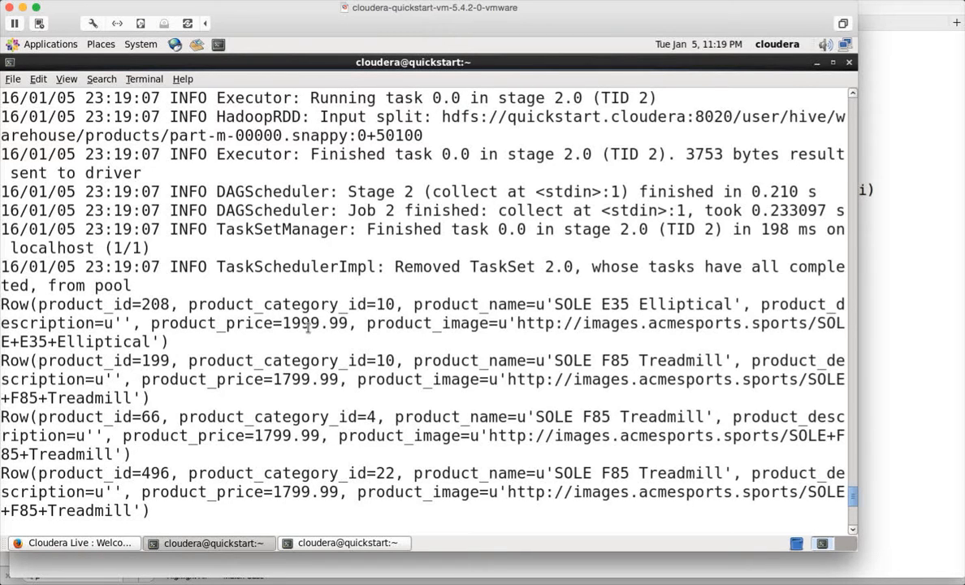
Scroll through the printed rows of the ten priciest products
{"action": "scroll", "scroll_direction": "down", "scroll_amount": 3}
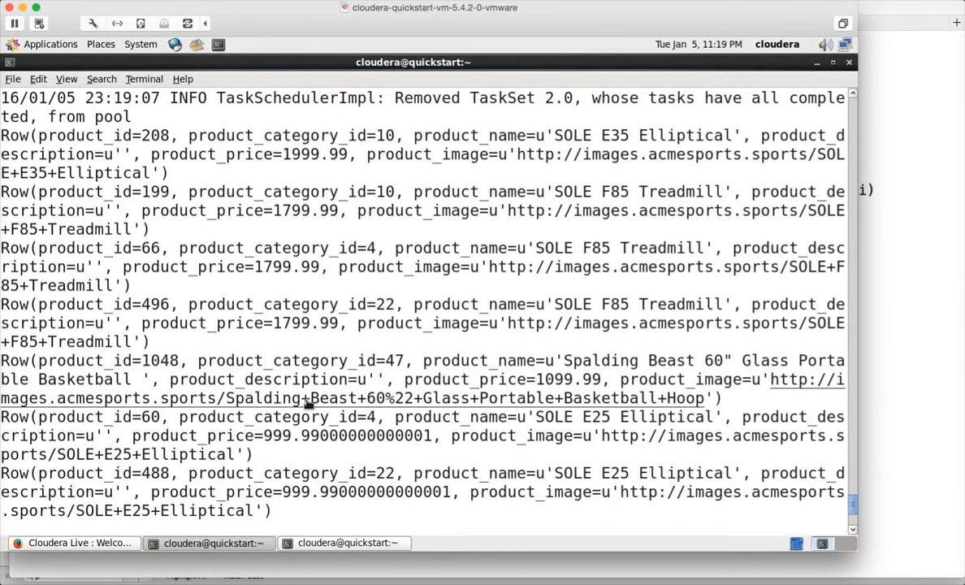
{"action": "scroll", "scroll_direction": "down", "scroll_amount": 3}
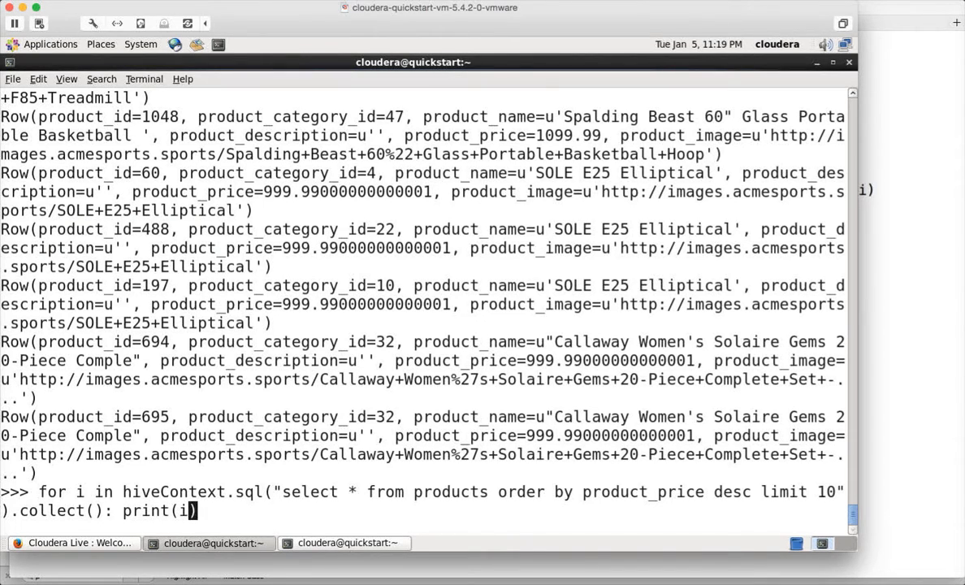
Edit the loop's print to show product_id, product_category_id and product_price
{"action": "type", "text": ".product_id, i."}
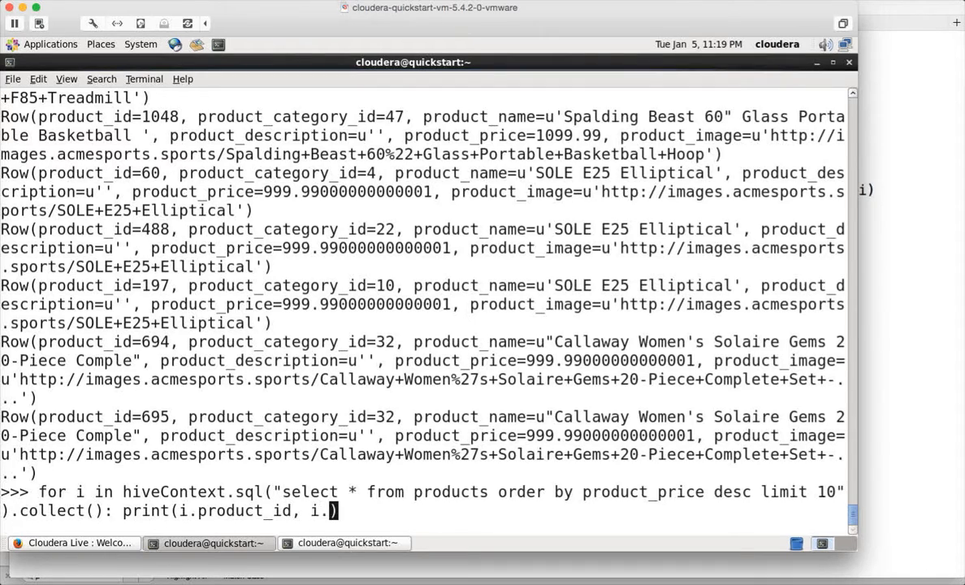
{"action": "key", "text": "BackSpace"}
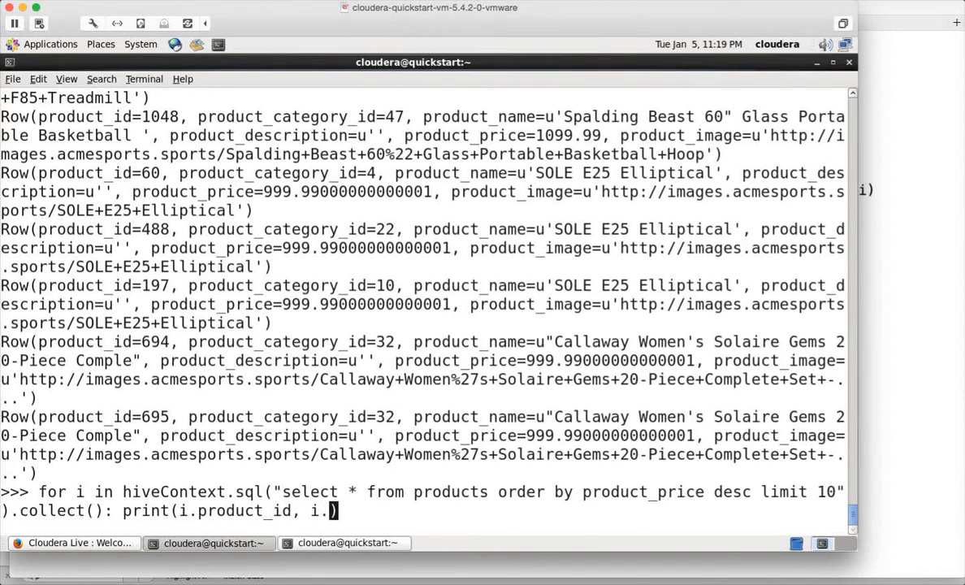
{"action": "type", "text": "product_category_id,"}
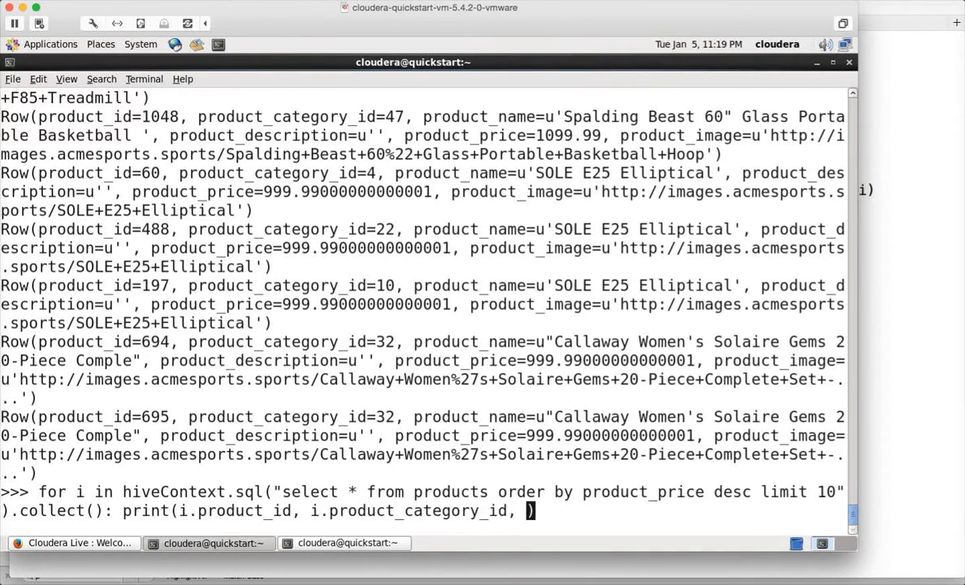
{"action": "type", "text": "."}
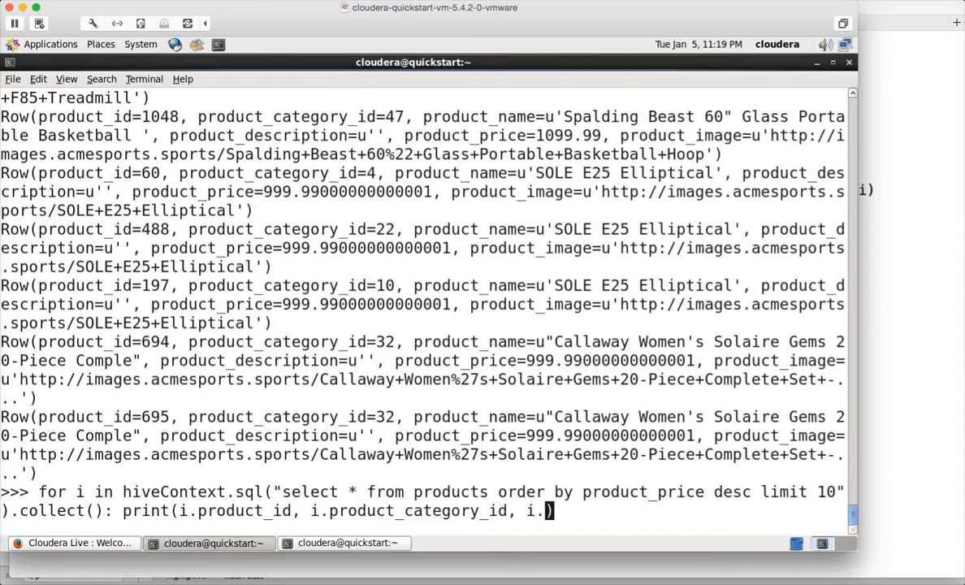
{"action": "type", "text": "produ"}
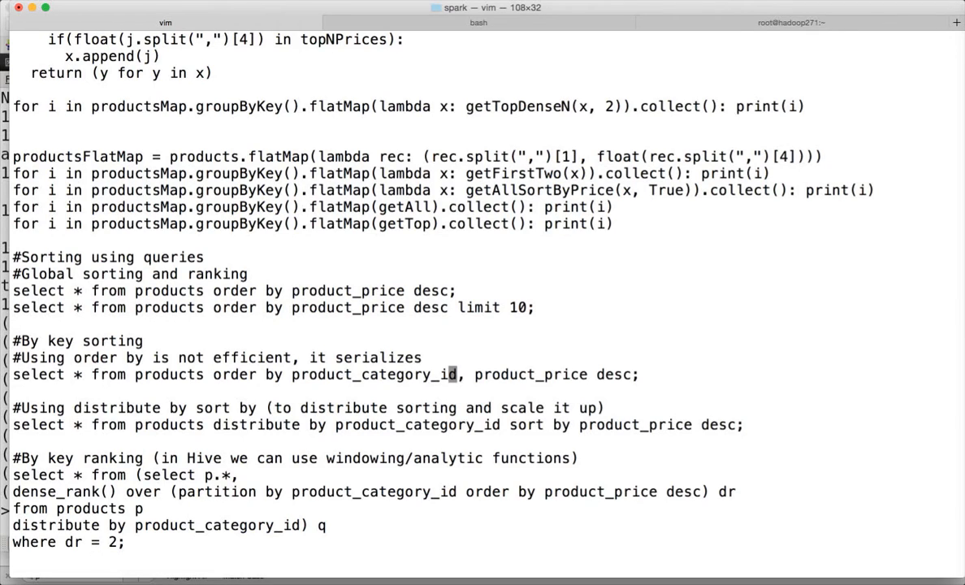
{"action": "mouse_move", "coordinate": [351, 375]}
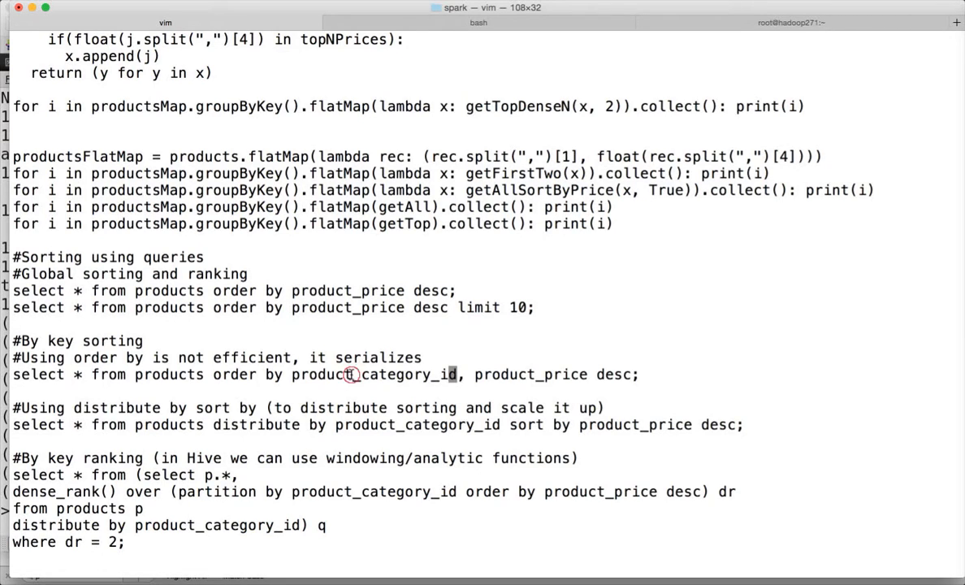
{"action": "double_click", "coordinate": [374, 374]}
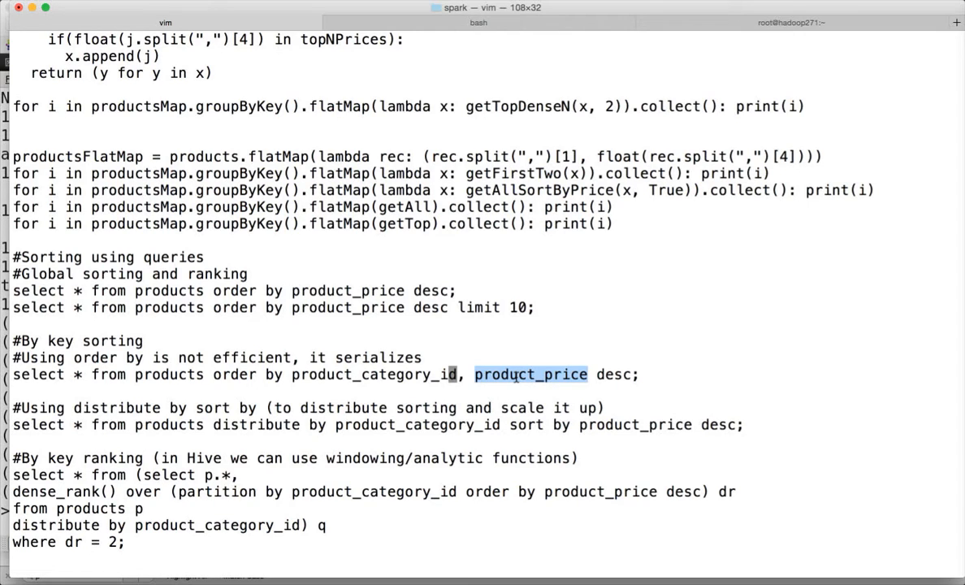
{"action": "mouse_move", "coordinate": [521, 380]}
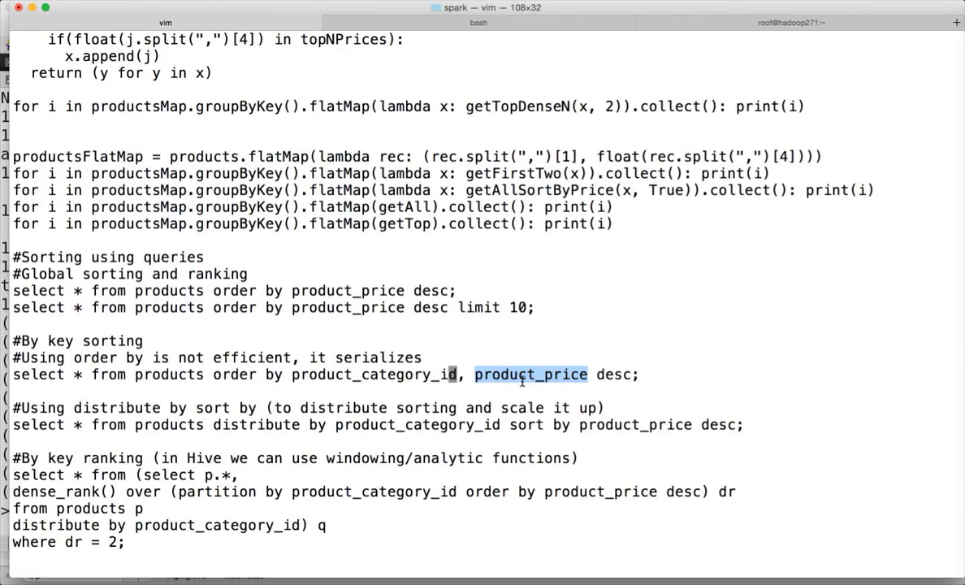
{"action": "mouse_move", "coordinate": [616, 375]}
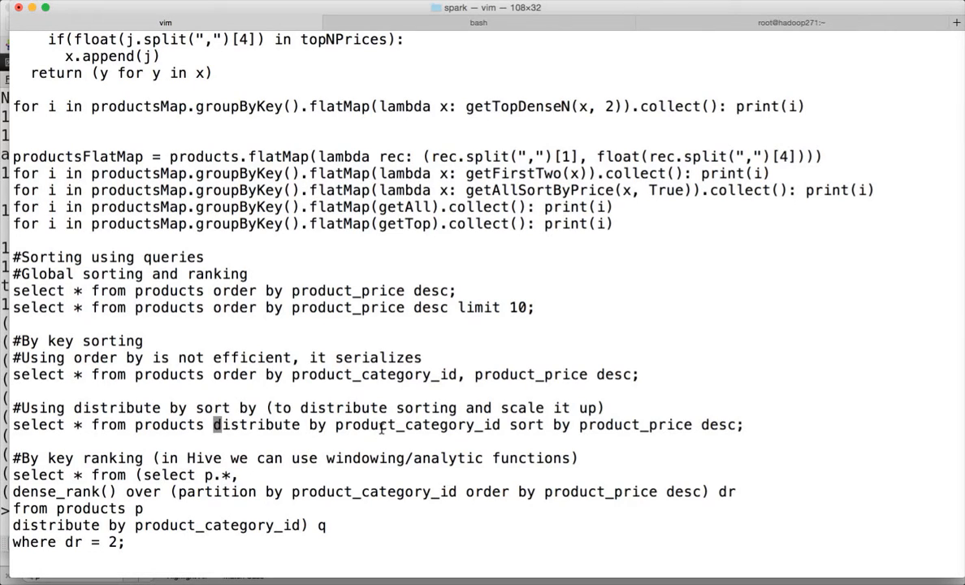
Select the 'distribute by product_category_id sort by price' query line in vim to copy it
{"action": "double_click", "coordinate": [418, 424]}
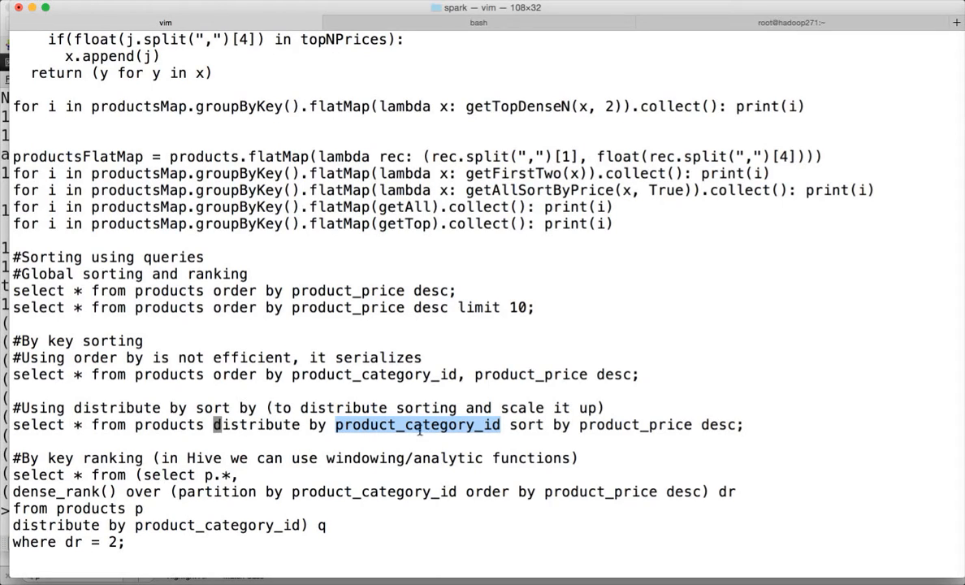
{"action": "mouse_move", "coordinate": [438, 432]}
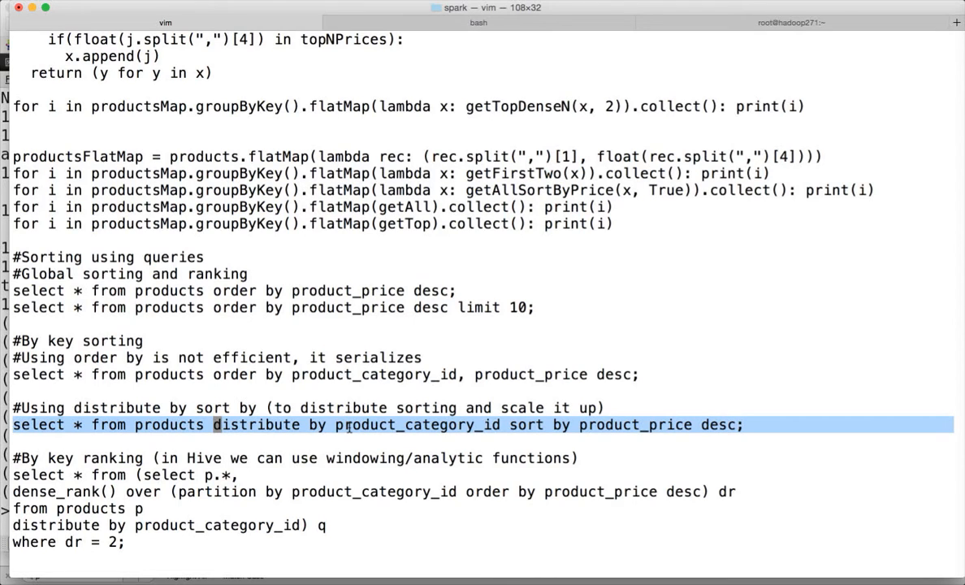
{"action": "mouse_move", "coordinate": [406, 425]}
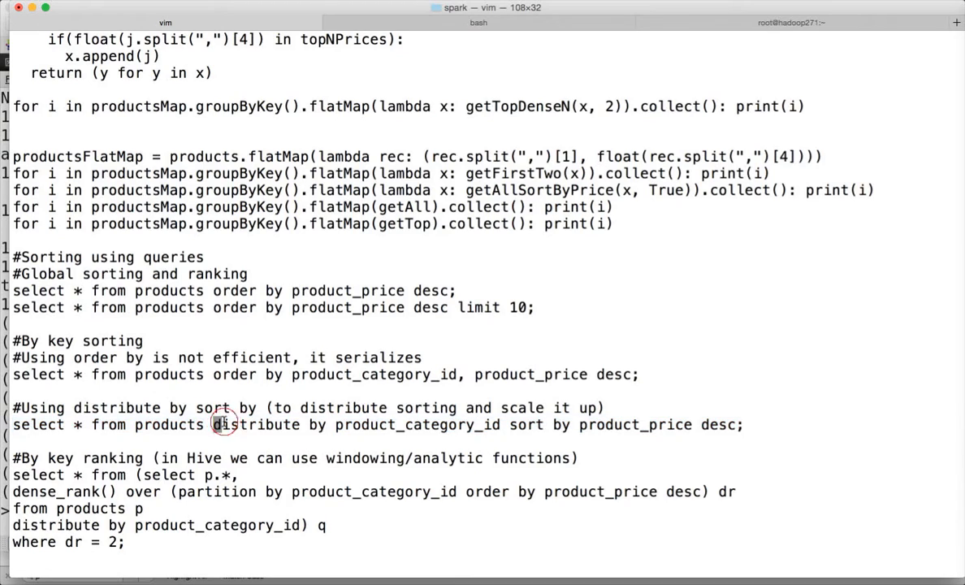
{"action": "left_click_drag", "start_coordinate": [12, 424], "coordinate": [130, 424]}
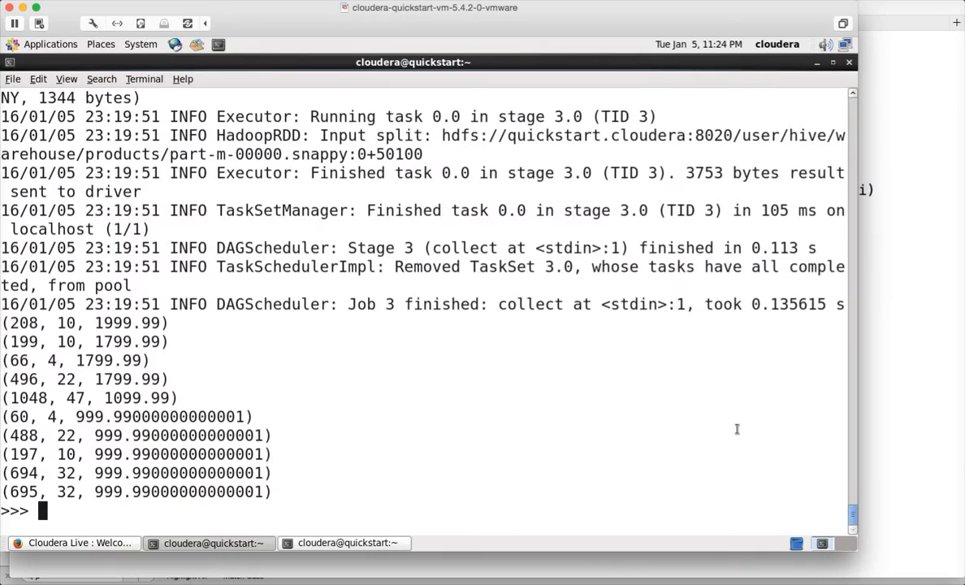
Recall the loop, delete its old query and paste in the distribute-by query
{"action": "type", "text": "for i in hiveContext.sql(\"select * from products order by product_price desc limit 10\").collect(): print(i.product_id, i.product_category_id, i.product_price)"}
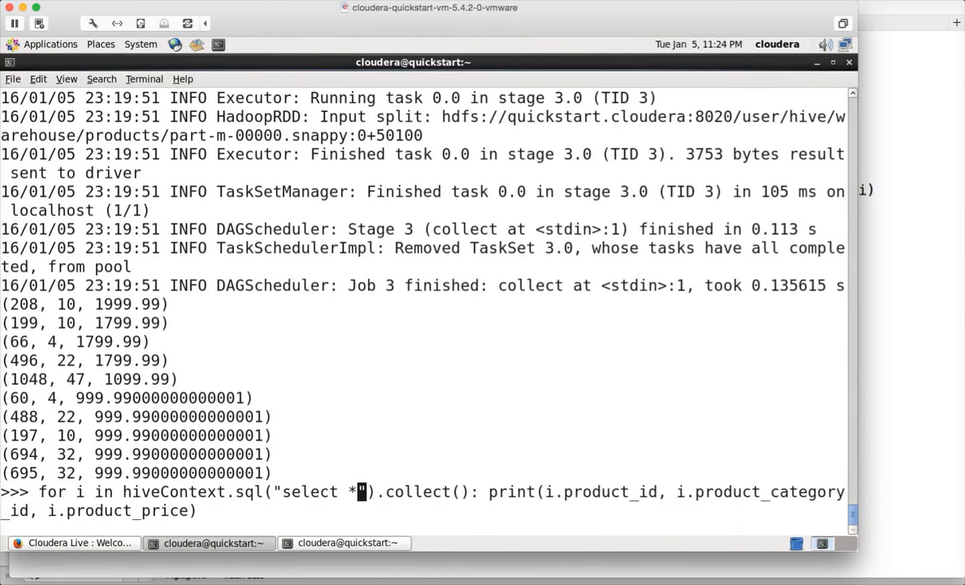
{"action": "key", "text": "BackSpace"}
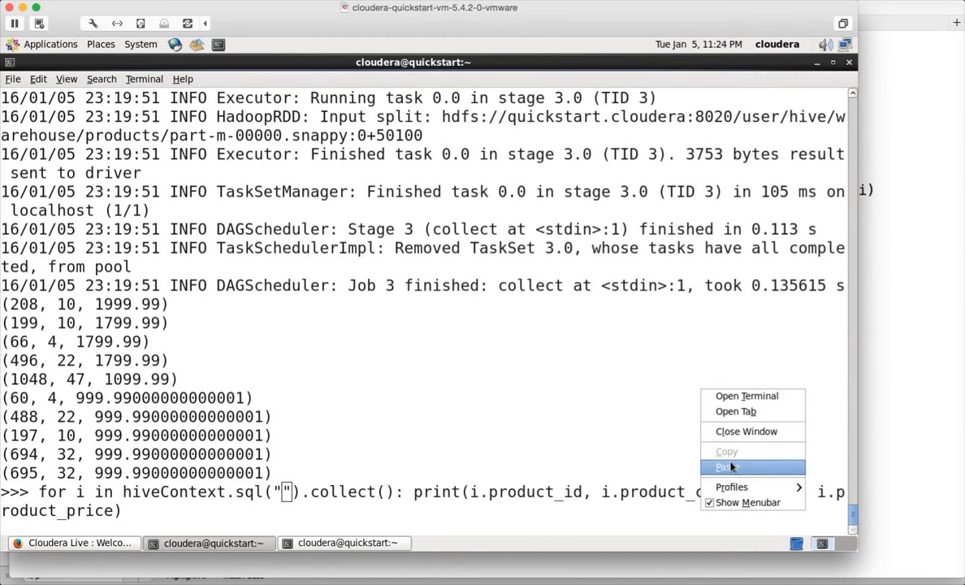
{"action": "left_click", "coordinate": [726, 467]}
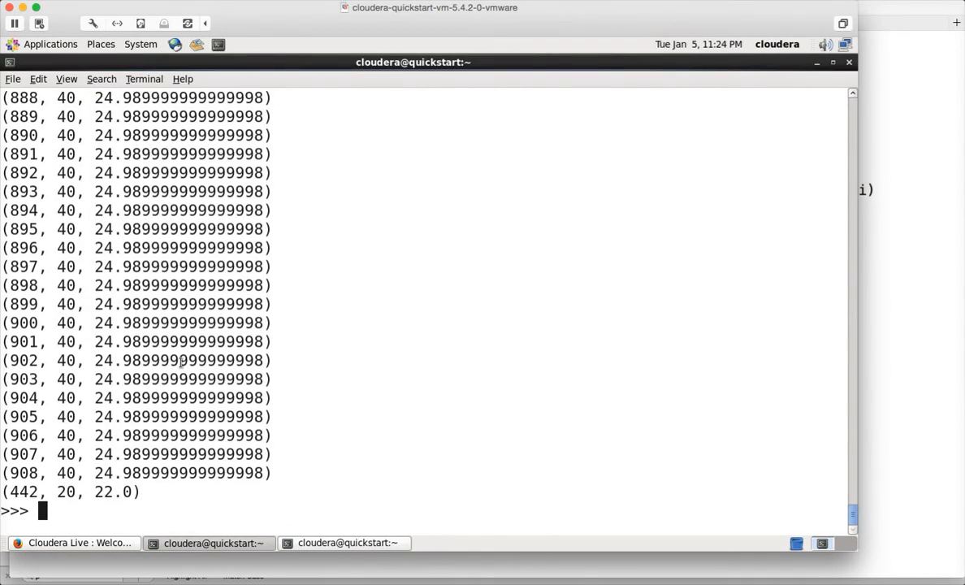
{"action": "mouse_move", "coordinate": [59, 360]}
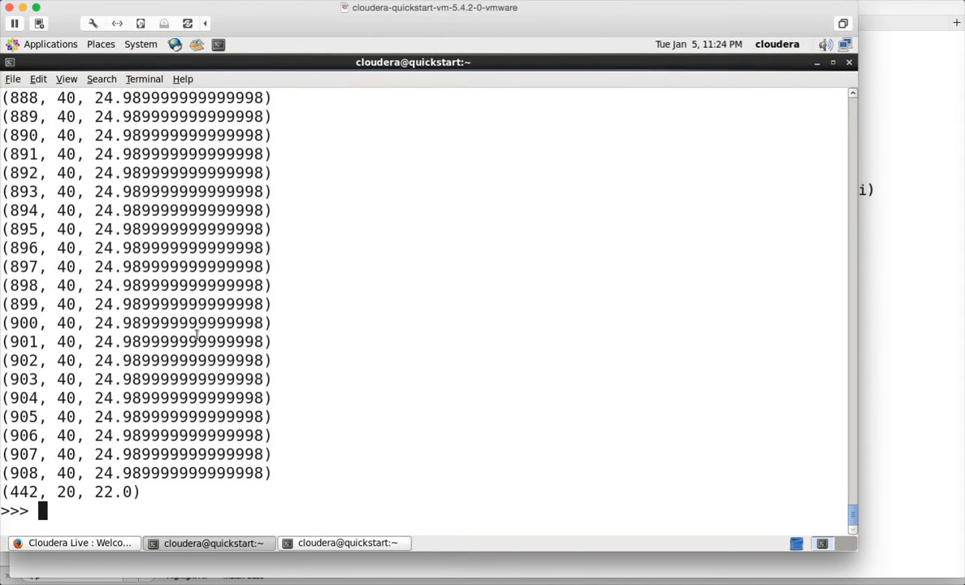
{"action": "scroll", "scroll_direction": "down", "scroll_amount": 3}
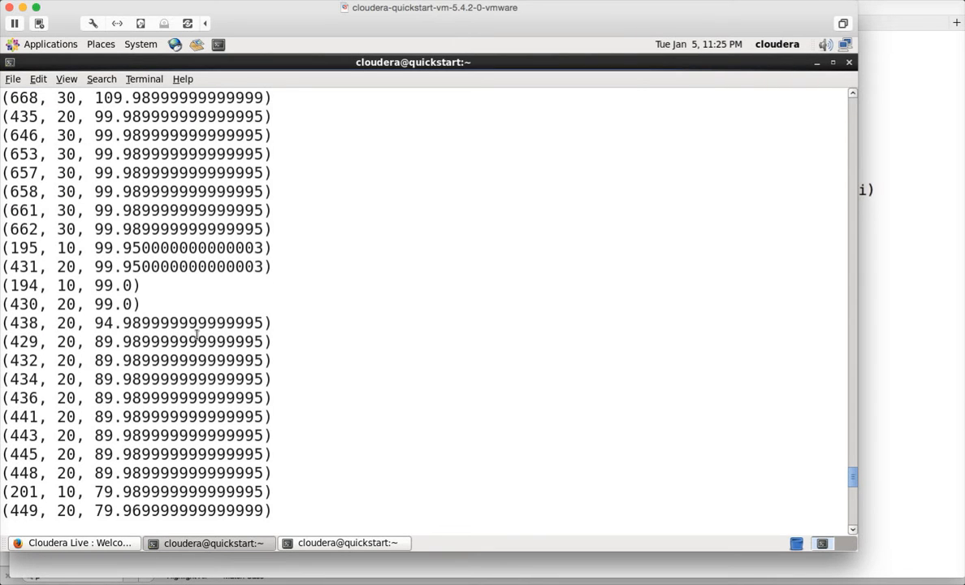
{"action": "double_click", "coordinate": [24, 322]}
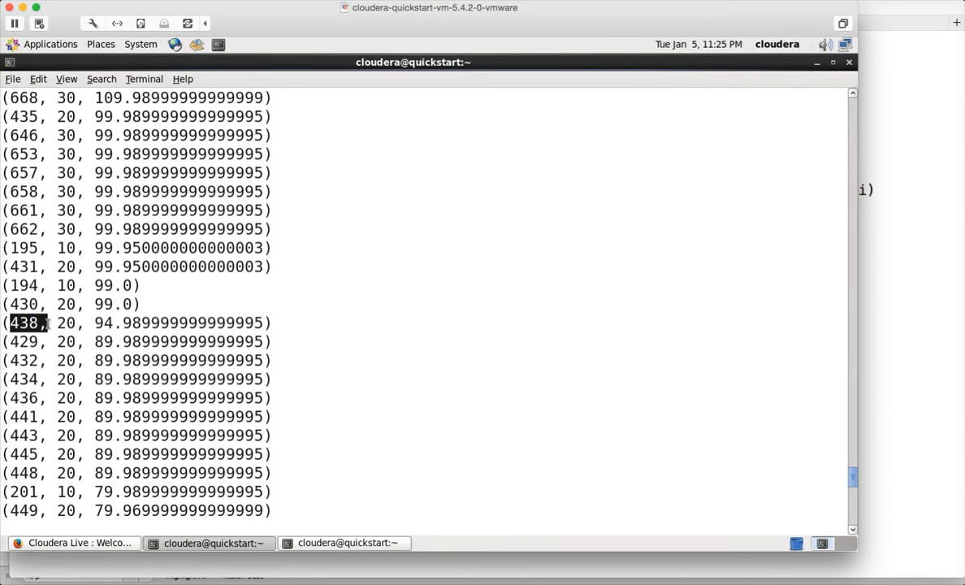
{"action": "scroll", "scroll_direction": "down", "scroll_amount": 3}
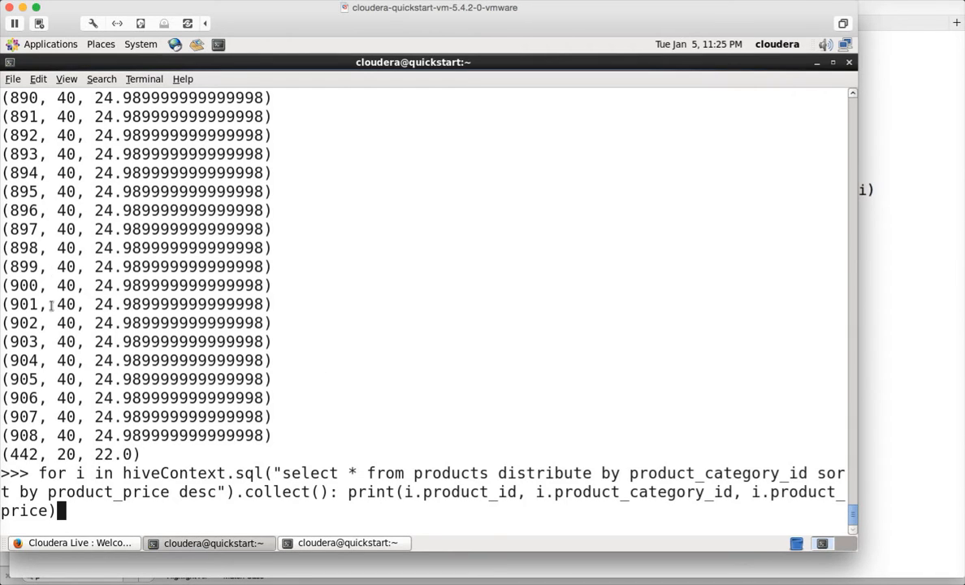
{"action": "mouse_move", "coordinate": [59, 210]}
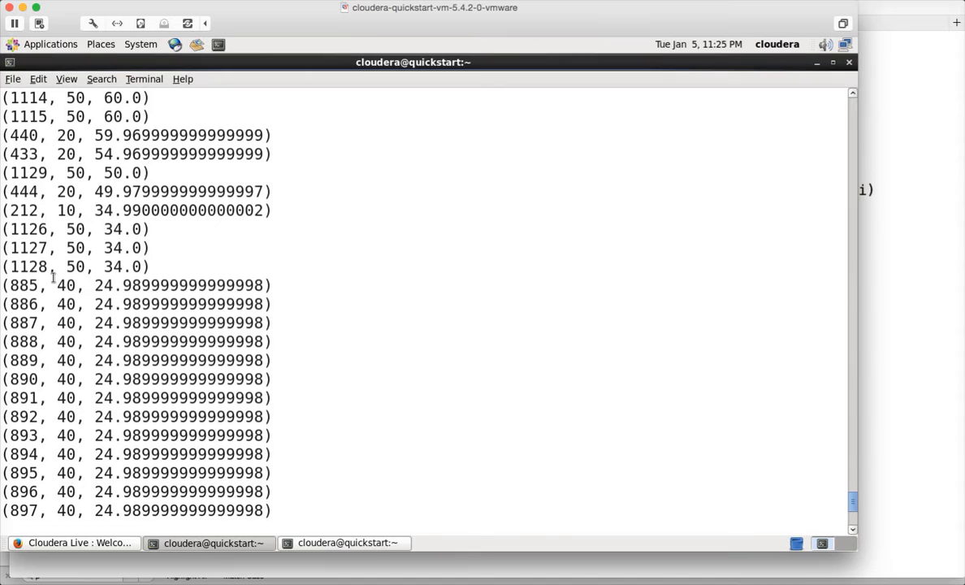
{"action": "mouse_move", "coordinate": [122, 295]}
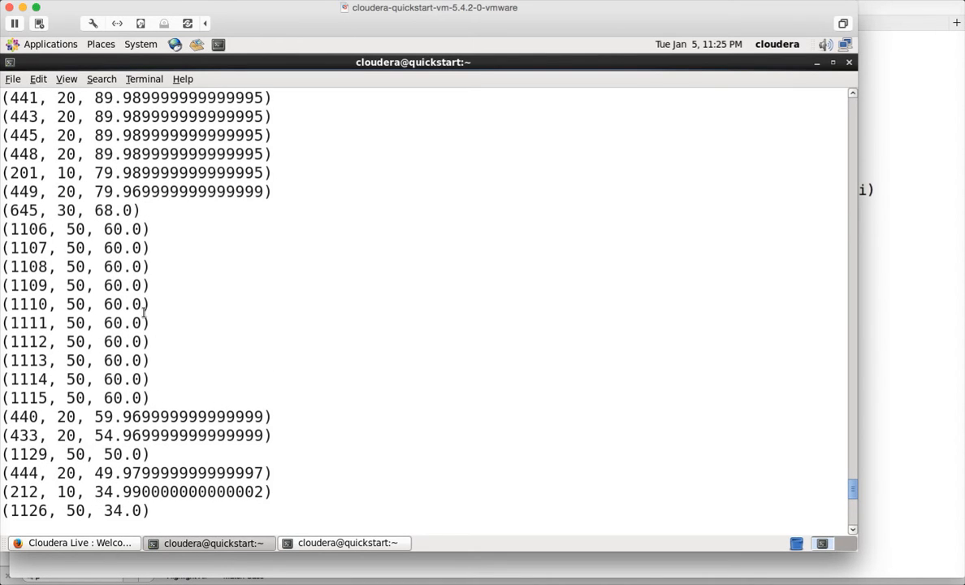
{"action": "mouse_move", "coordinate": [114, 285]}
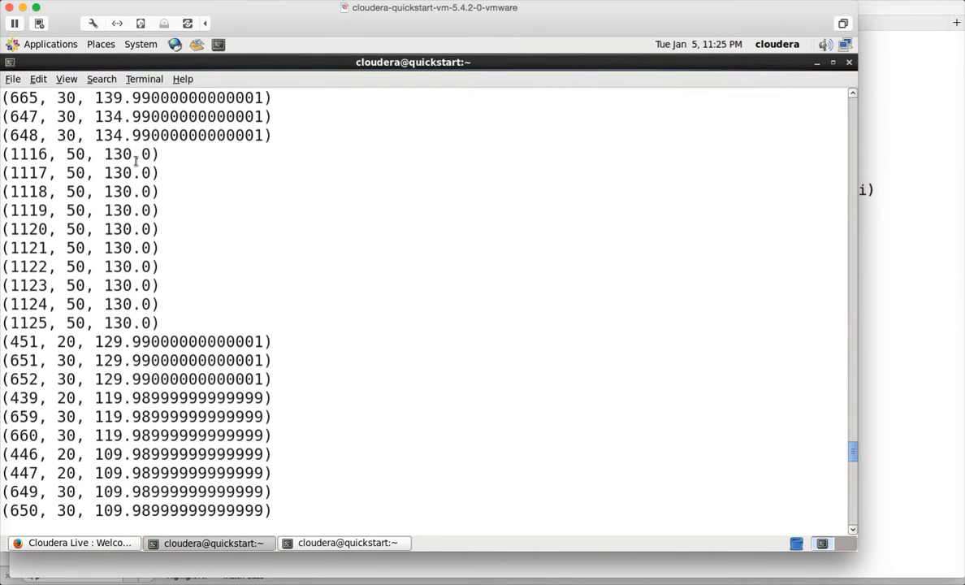
{"action": "scroll", "scroll_direction": "down", "scroll_amount": 3}
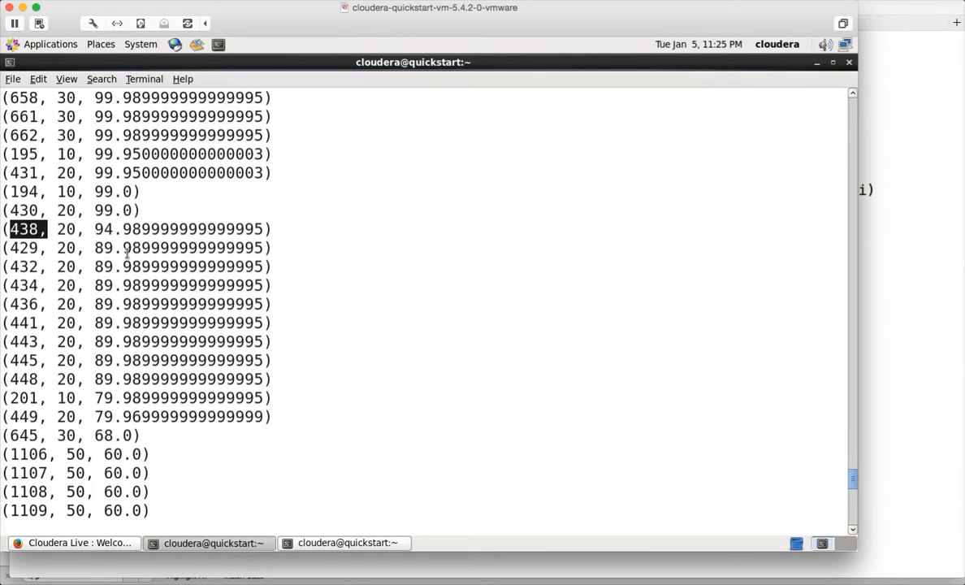
{"action": "scroll", "scroll_direction": "down", "scroll_amount": 3}
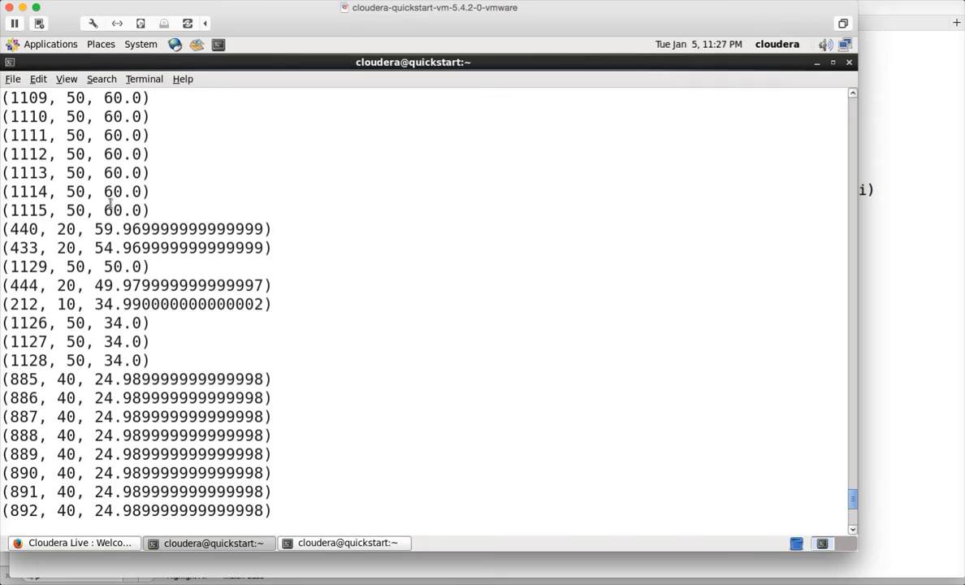
{"action": "mouse_move", "coordinate": [73, 192]}
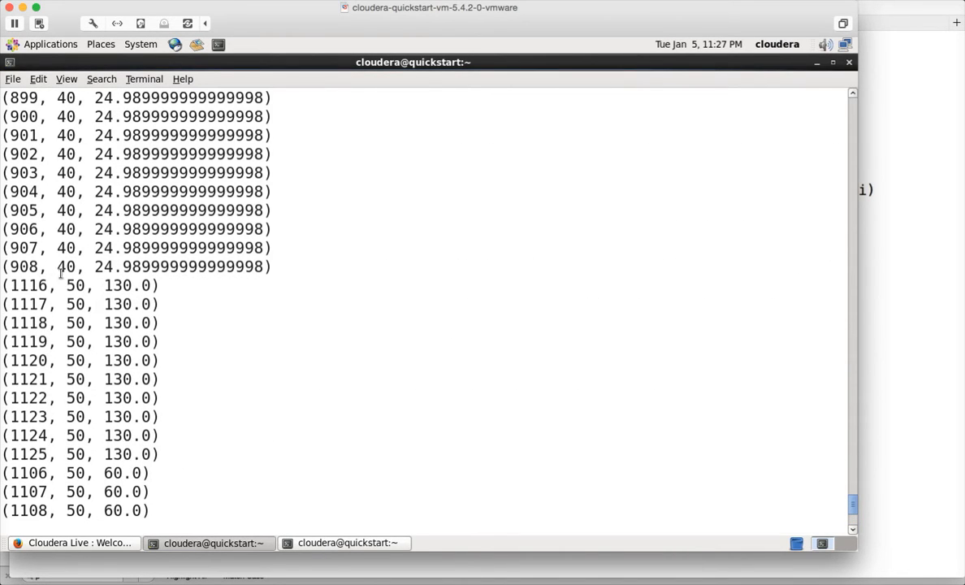
{"action": "scroll", "scroll_direction": "down", "scroll_amount": 3}
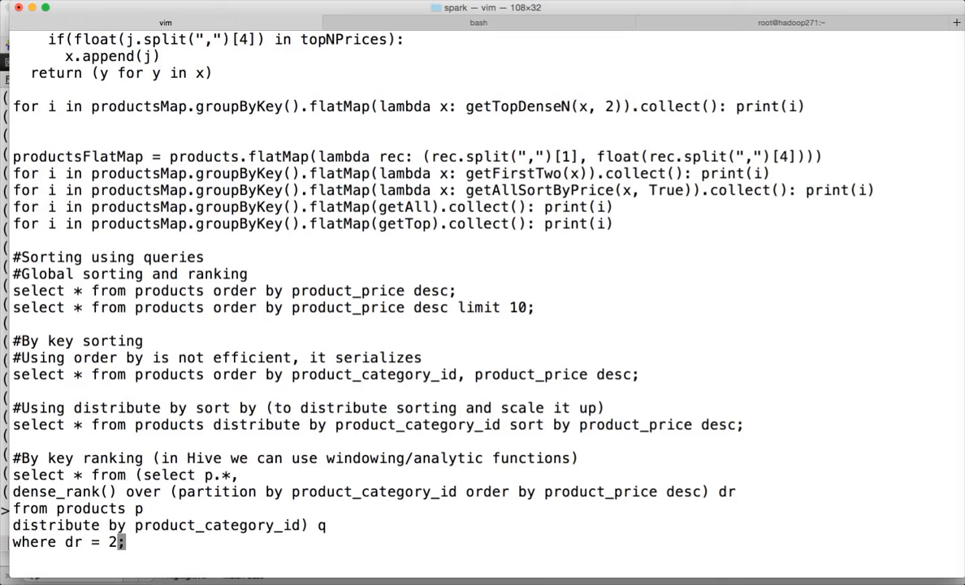
{"action": "mouse_move", "coordinate": [264, 427]}
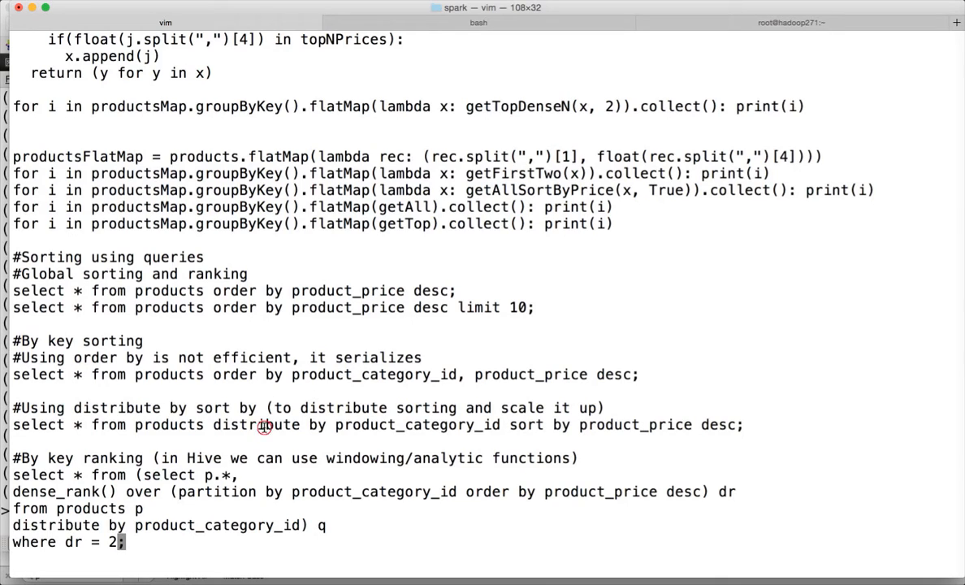
Highlight dense_rank in the Hive ranking query in spark_demo_pyspark.txt
{"action": "double_click", "coordinate": [256, 424]}
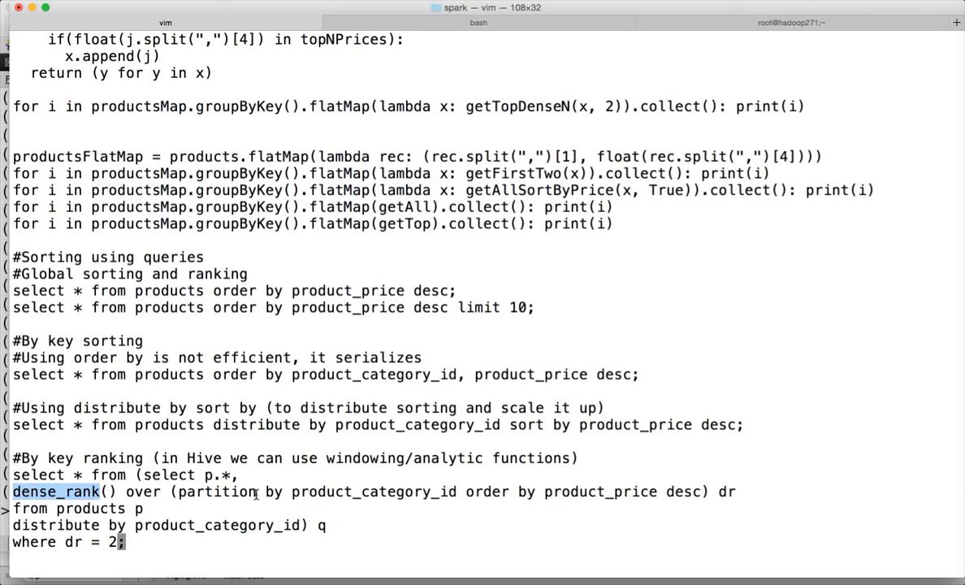
{"action": "mouse_move", "coordinate": [220, 506]}
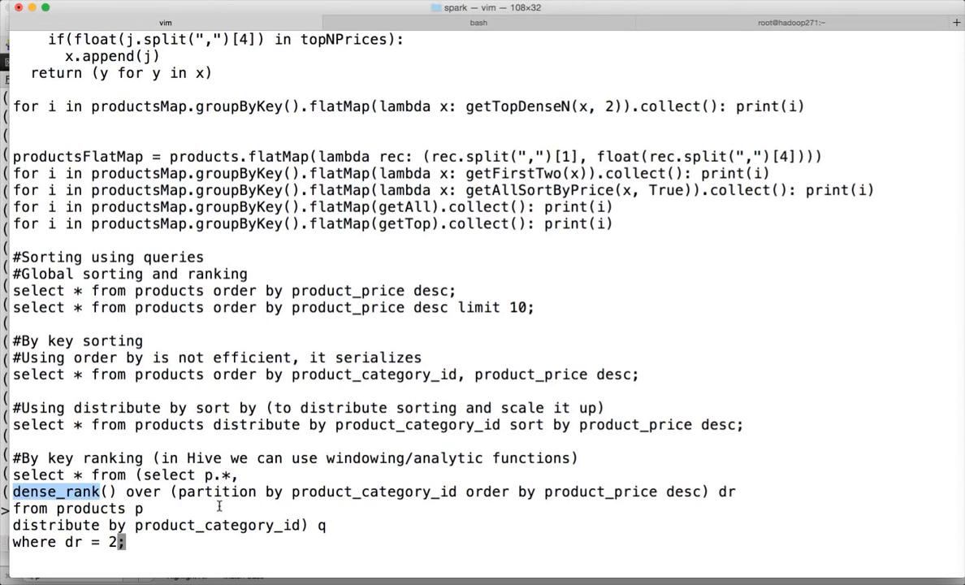
{"action": "mouse_move", "coordinate": [142, 540]}
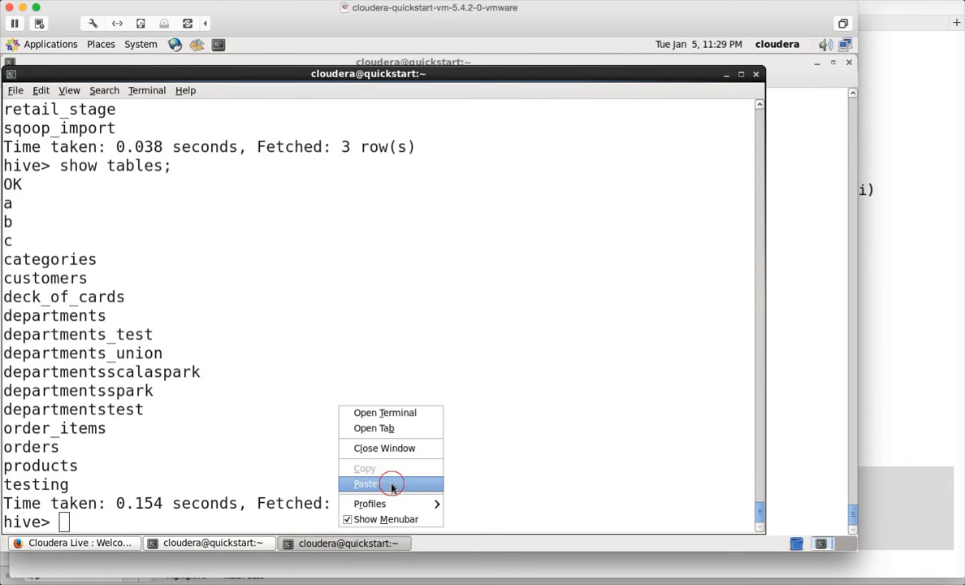
Paste the dense_rank query into Hive, then mark Spark's category 50 rows priced 130 and 60
{"action": "left_click", "coordinate": [367, 483]}
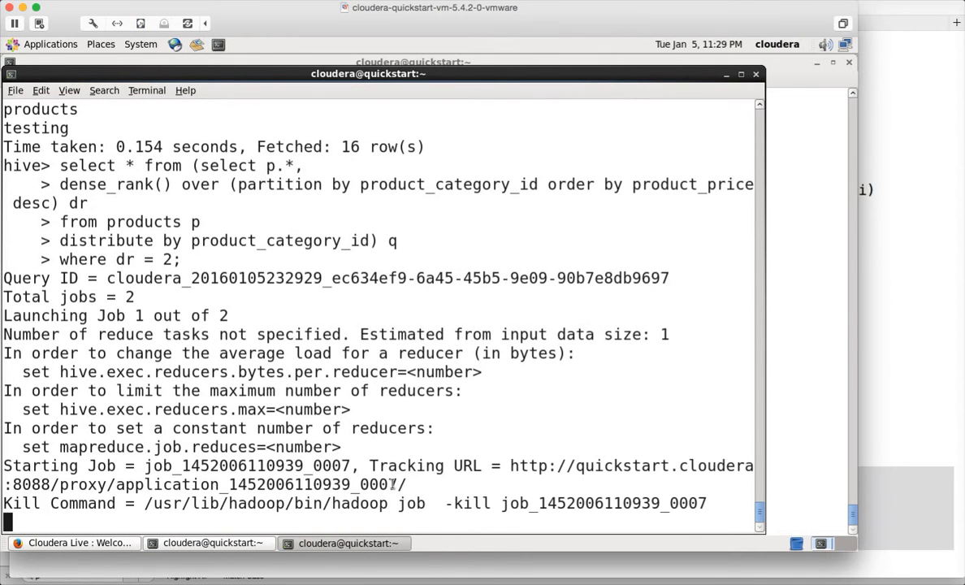
{"action": "mouse_move", "coordinate": [270, 345]}
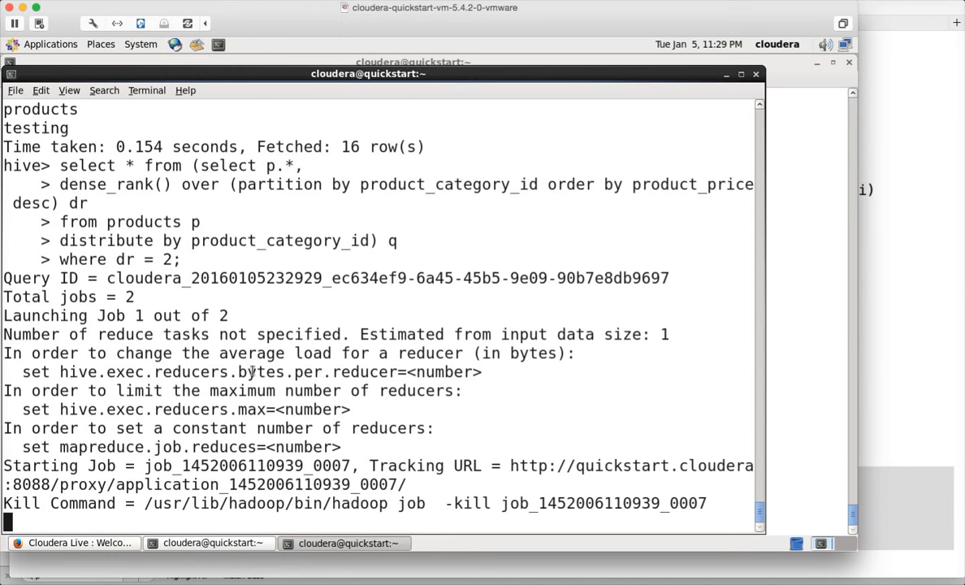
{"action": "scroll", "scroll_direction": "down", "scroll_amount": 3}
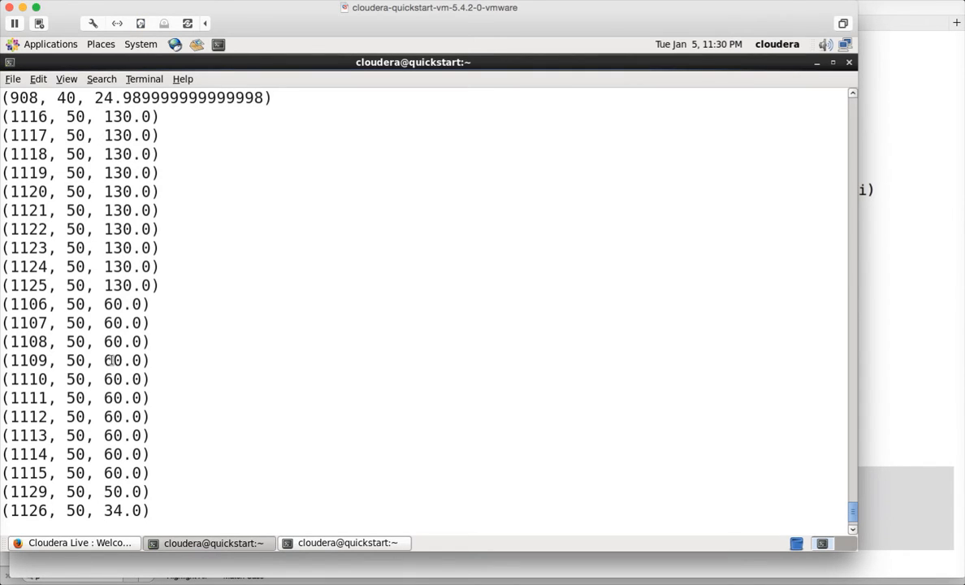
{"action": "mouse_move", "coordinate": [122, 423]}
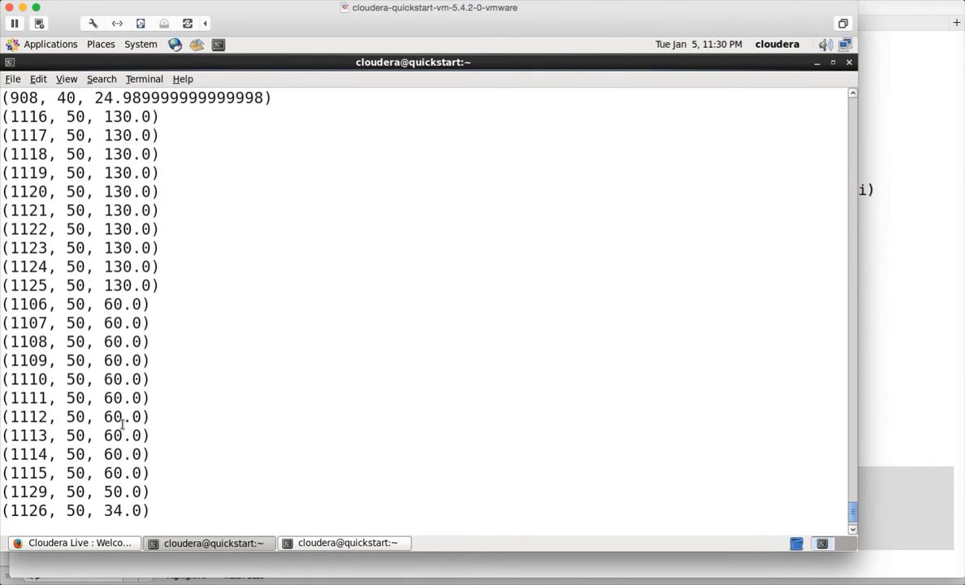
{"action": "left_click_drag", "start_coordinate": [57, 323], "coordinate": [146, 472]}
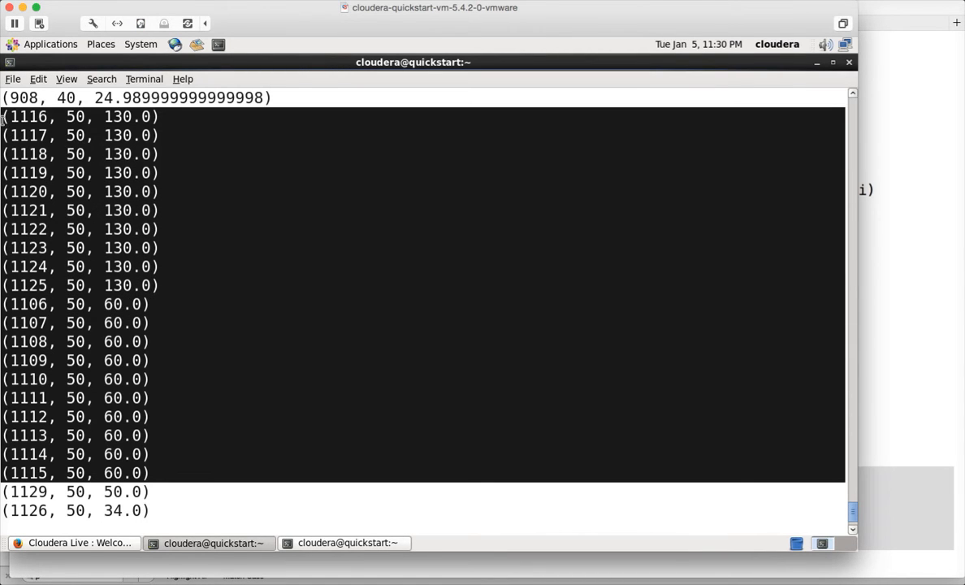
Review Hive's 108 rank-2 rows, then type 'where dr = 2;' in the notes
{"action": "left_click", "coordinate": [345, 542]}
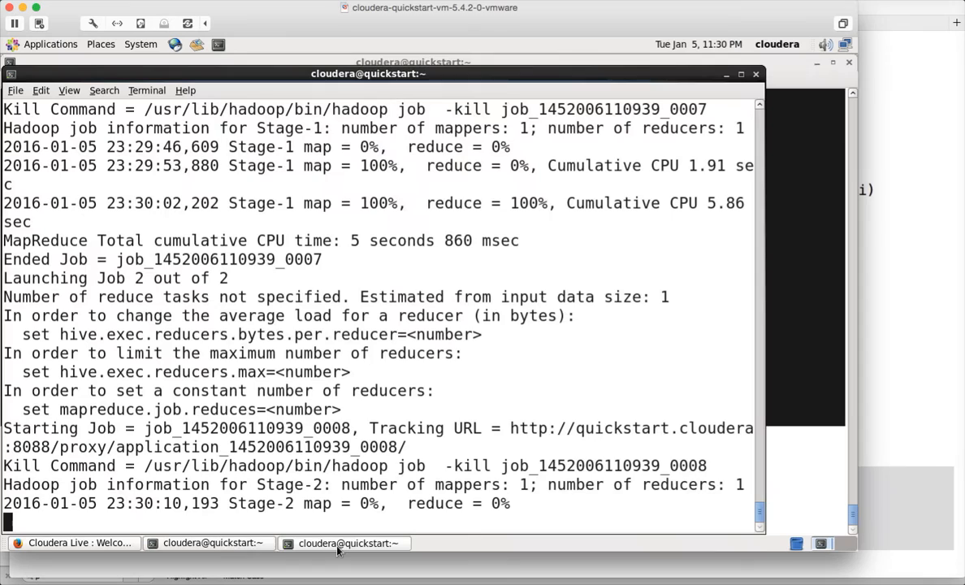
{"action": "mouse_move", "coordinate": [376, 430]}
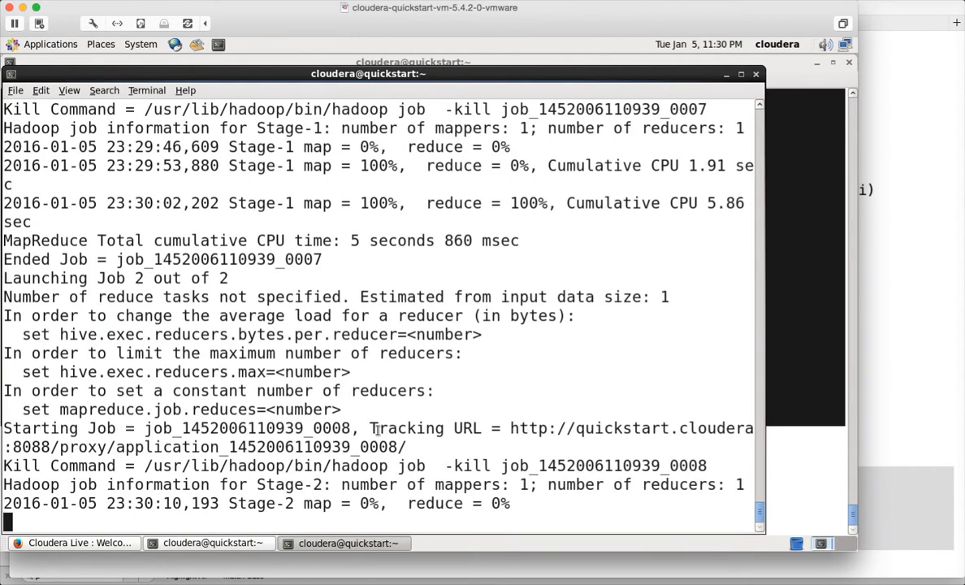
{"action": "scroll", "scroll_direction": "down", "scroll_amount": 3}
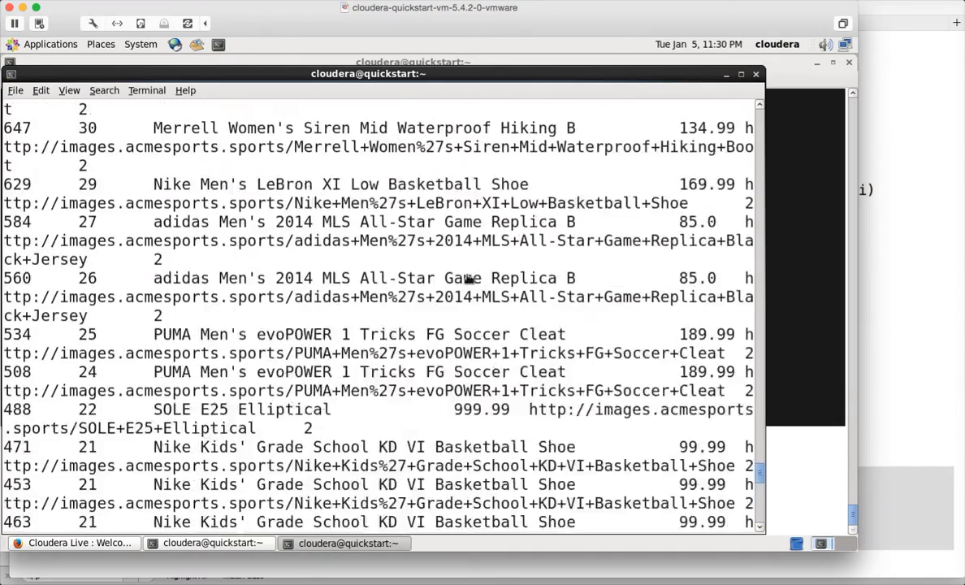
{"action": "scroll", "scroll_direction": "down", "scroll_amount": 3}
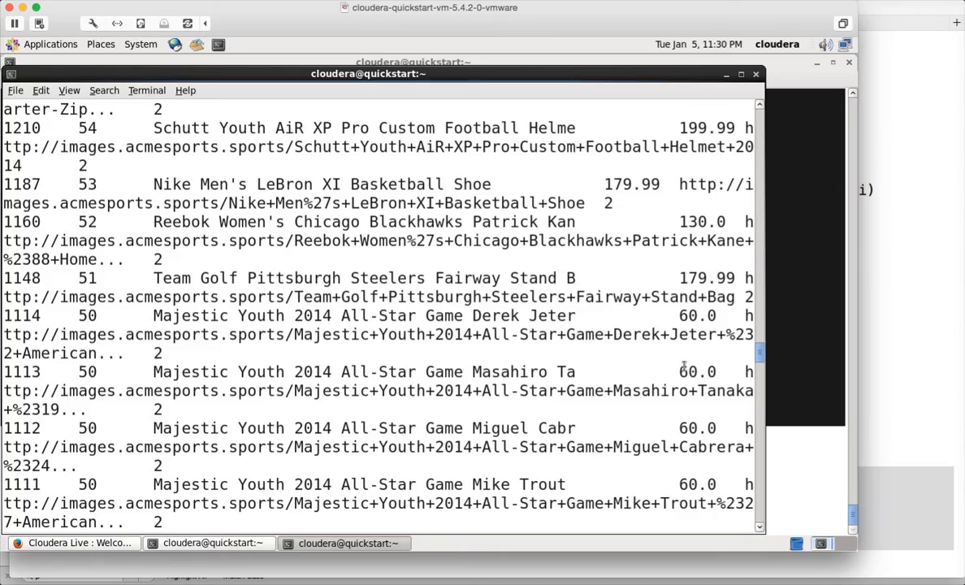
{"action": "scroll", "scroll_direction": "down", "scroll_amount": 3}
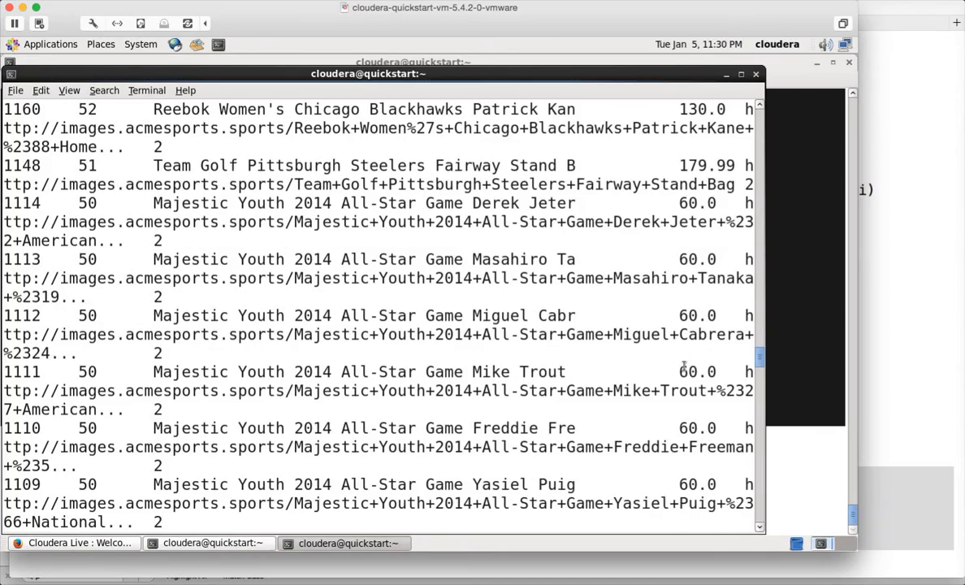
{"action": "scroll", "scroll_direction": "down", "scroll_amount": 3}
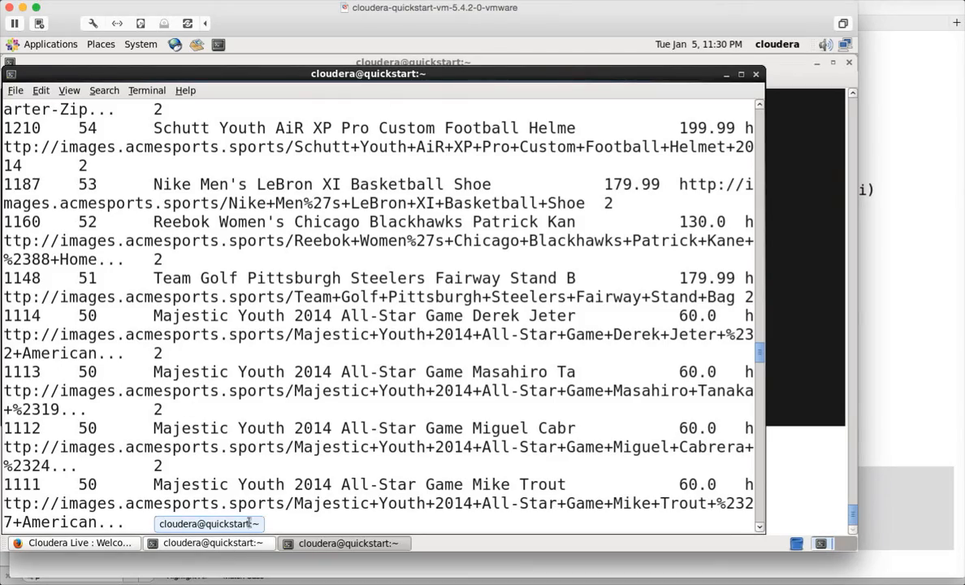
{"action": "scroll", "scroll_direction": "down", "scroll_amount": 3}
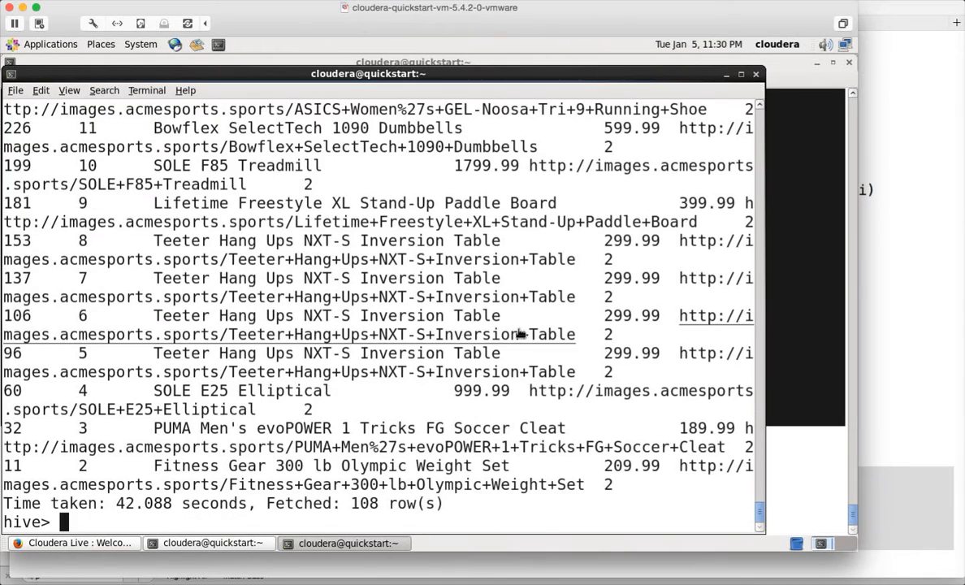
{"action": "type", "text": "where dr = 2;"}
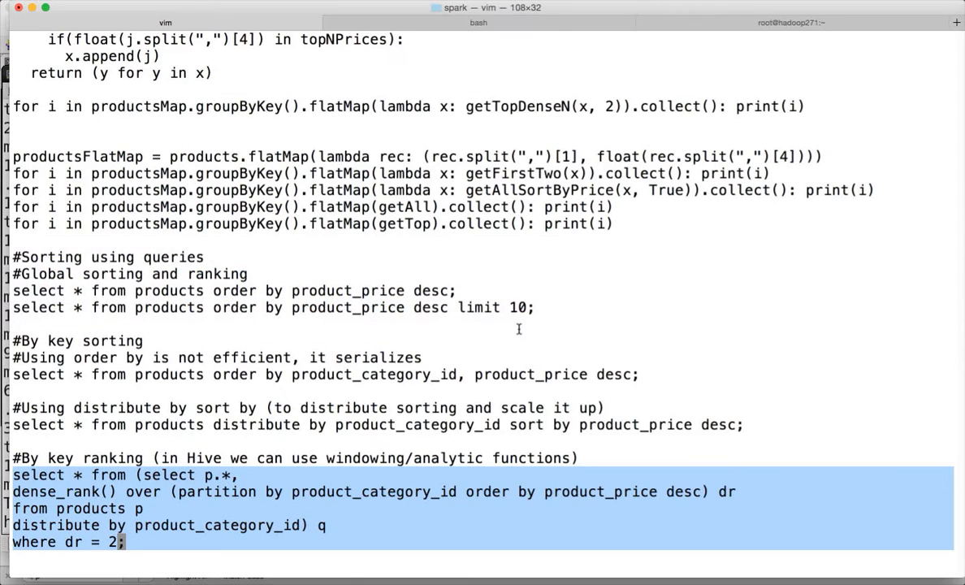
{"action": "mouse_move", "coordinate": [180, 498]}
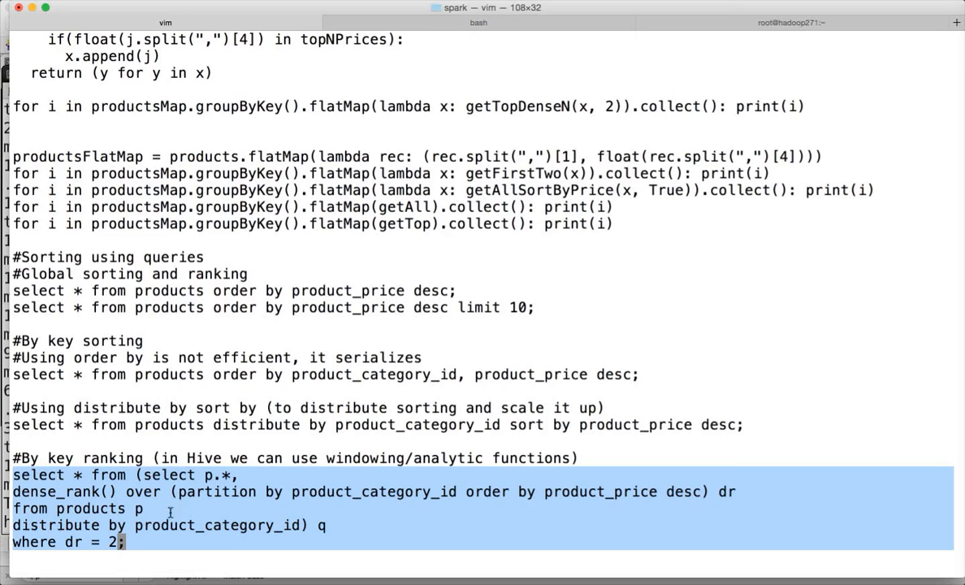
{"action": "mouse_move", "coordinate": [193, 492]}
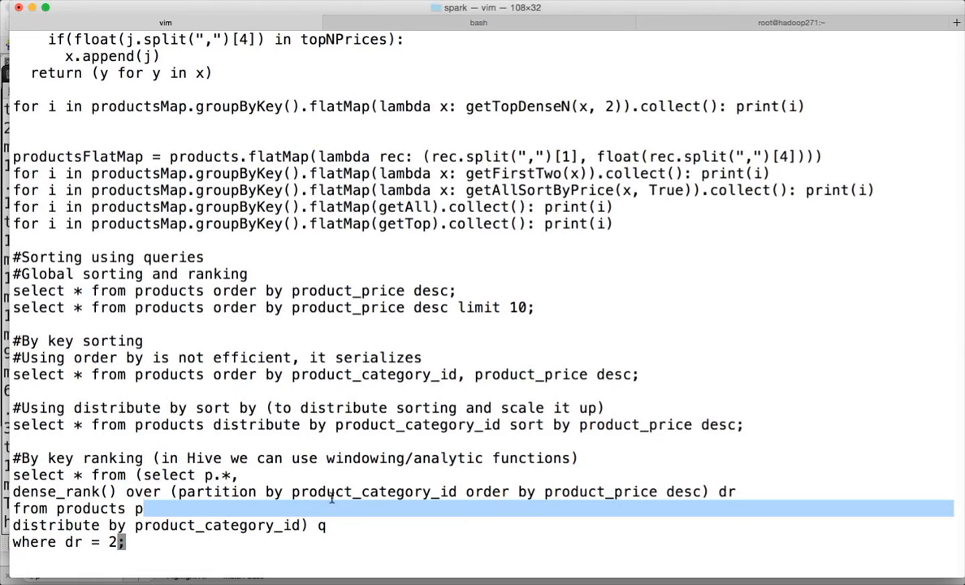
{"action": "mouse_move", "coordinate": [606, 494]}
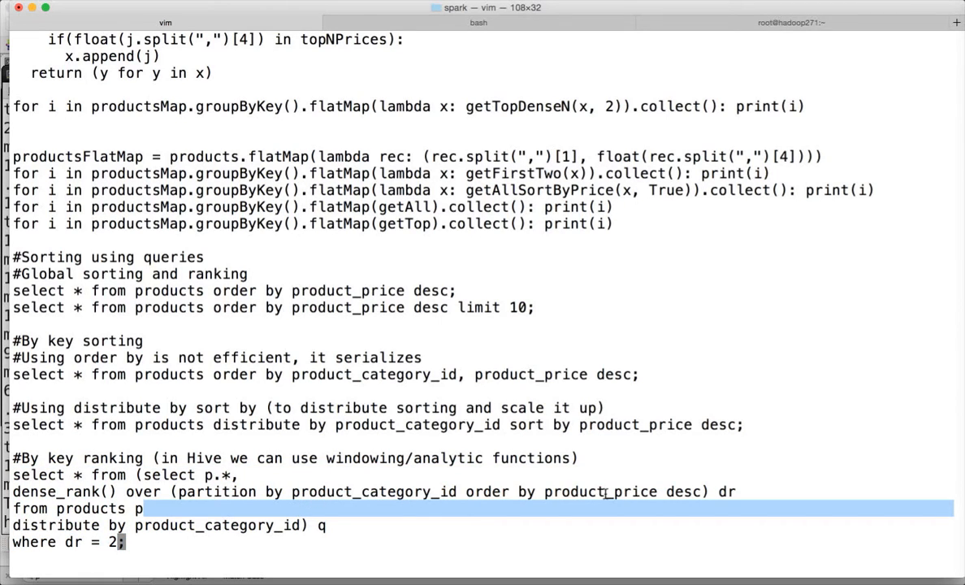
{"action": "mouse_move", "coordinate": [246, 509]}
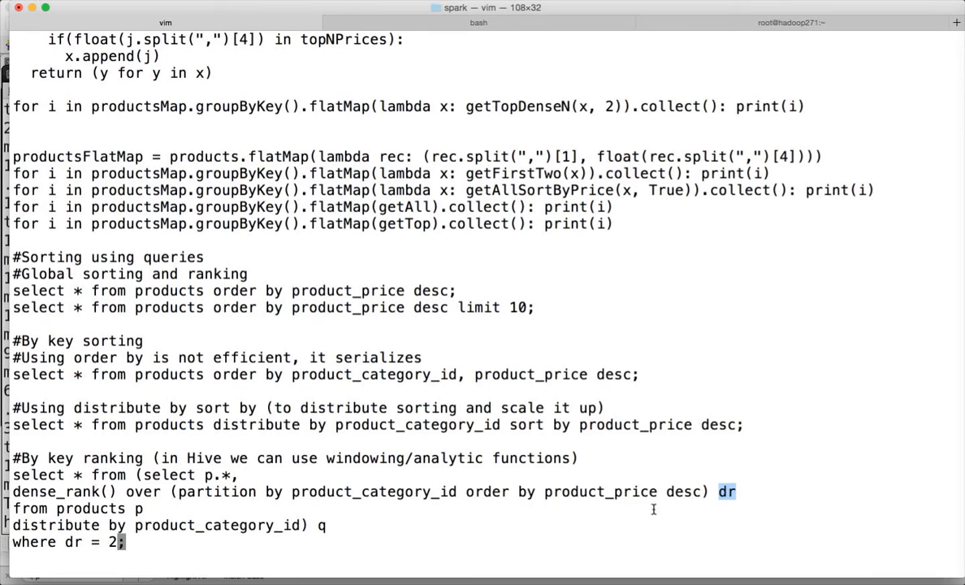
{"action": "mouse_move", "coordinate": [280, 504]}
{"action": "type", "text": ":w"}
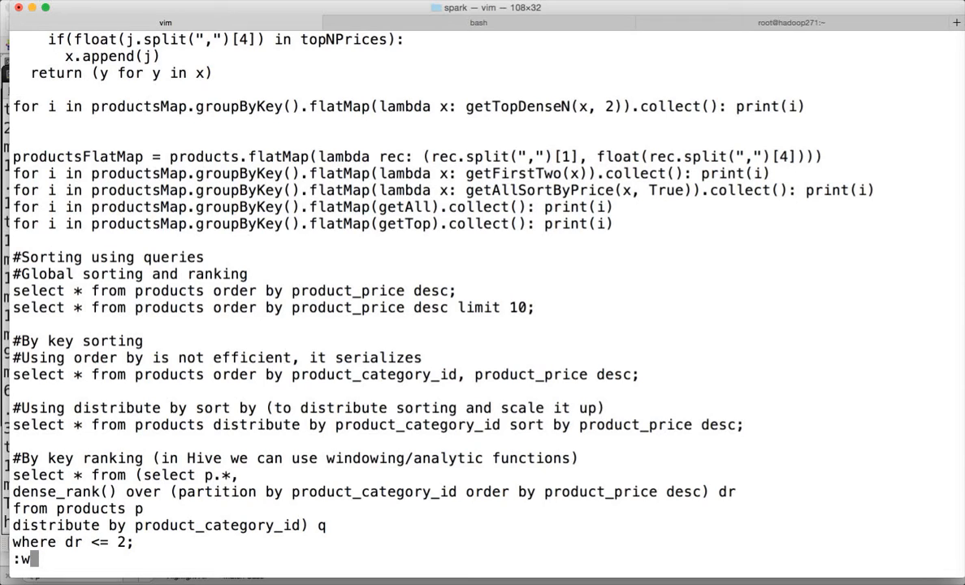
Save the notes, add 'order by product_category_id' to the query, and select it
{"action": "key", "text": "Return"}
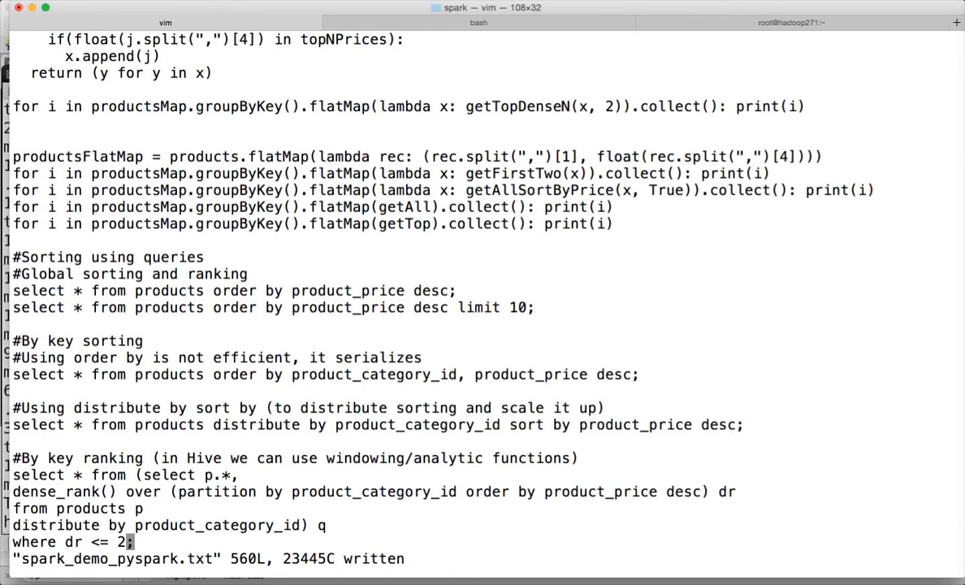
{"action": "type", "text": "order"}
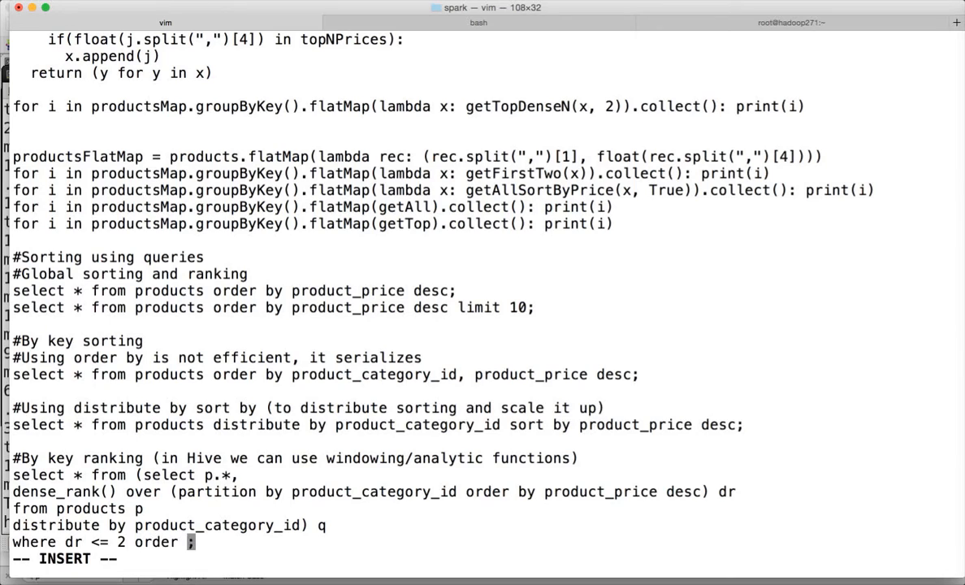
{"action": "type", "text": "by"}
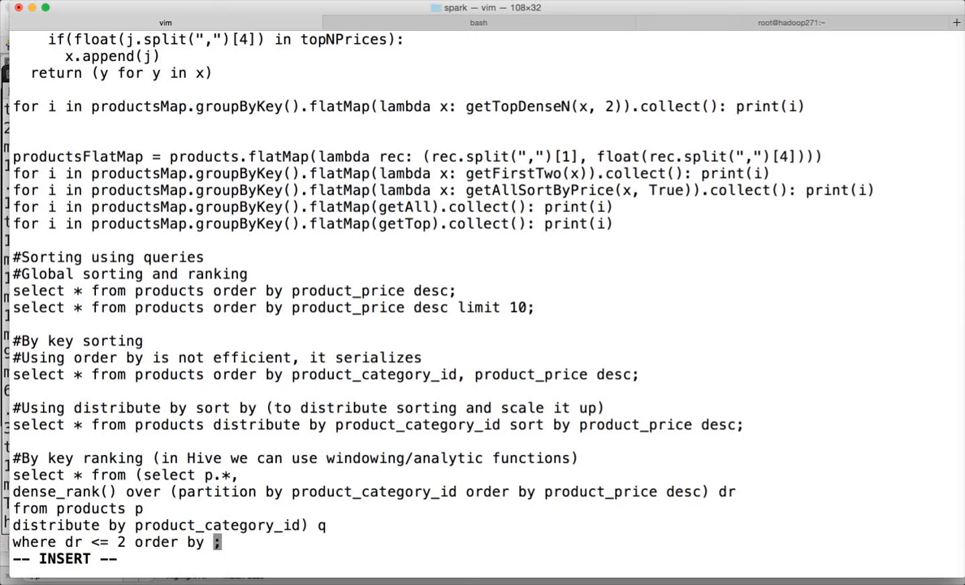
{"action": "type", "text": "produ"}
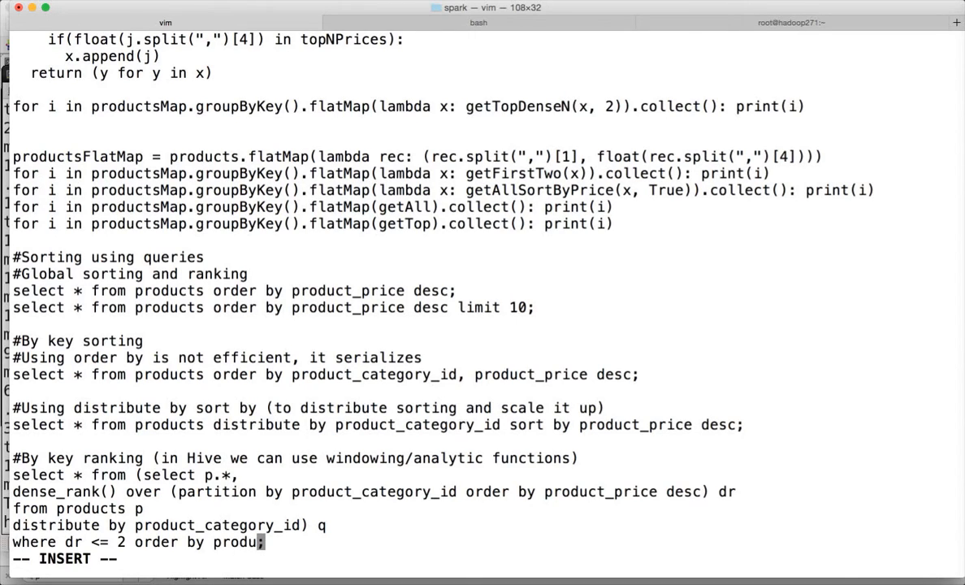
{"action": "type", "text": "ct_category_id, dr"}
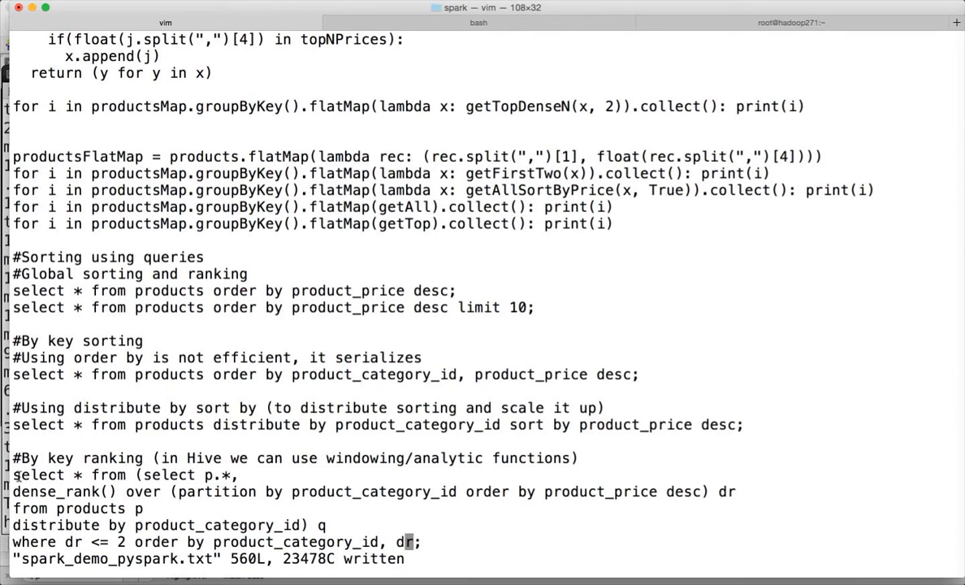
{"action": "left_click_drag", "start_coordinate": [13, 474], "coordinate": [419, 541]}
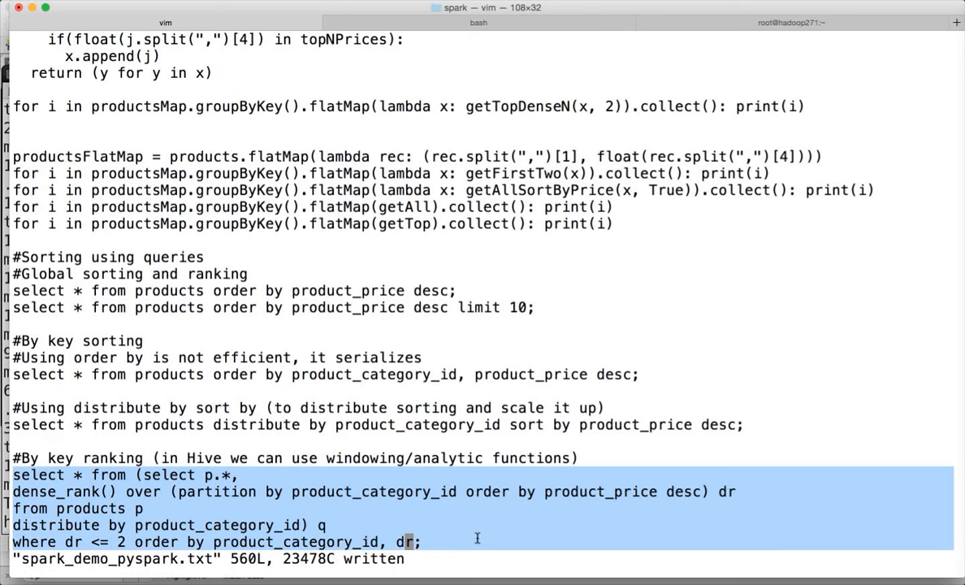
{"action": "mouse_move", "coordinate": [491, 545]}
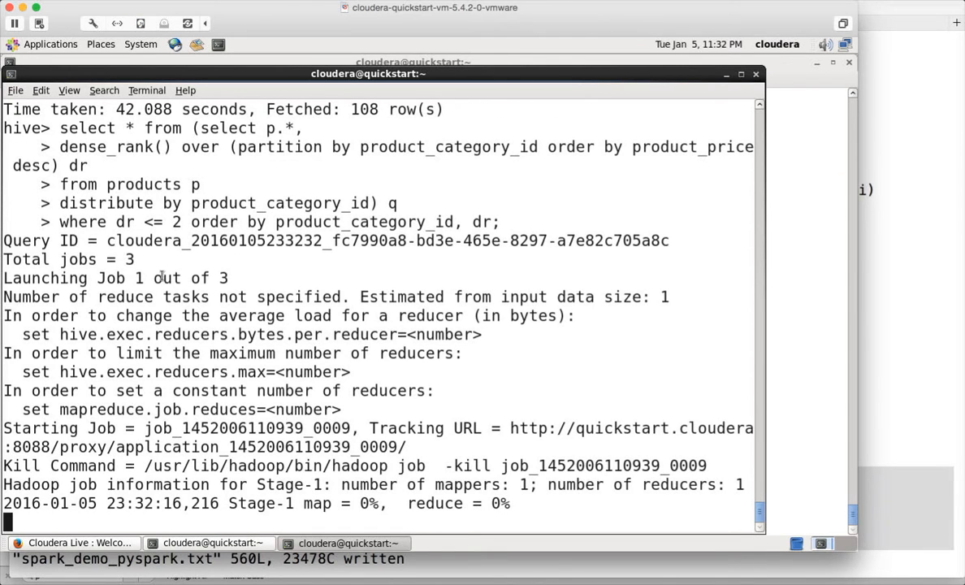
Scroll through Hive's output listing each category's rank 1 and 2 products
{"action": "scroll", "scroll_direction": "down", "scroll_amount": 3}
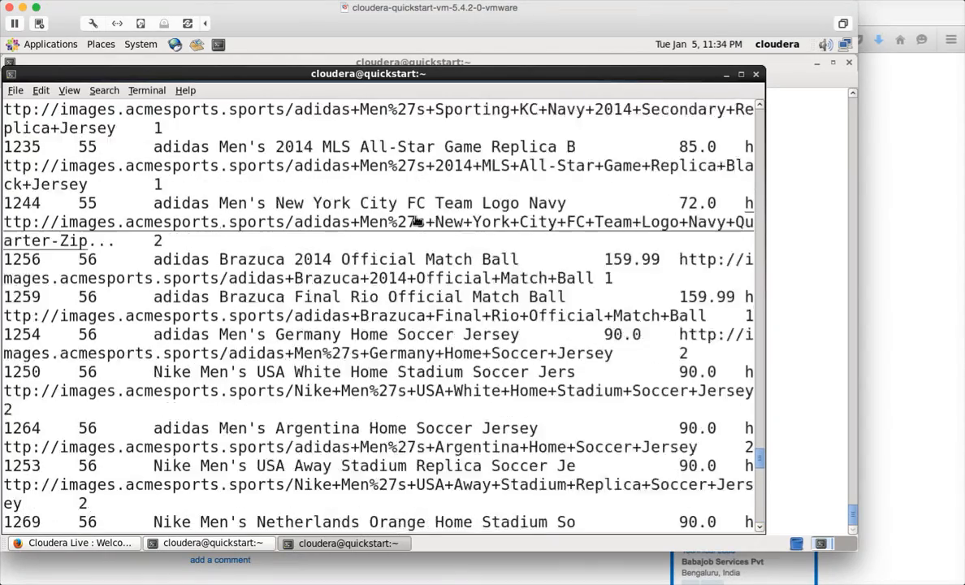
{"action": "scroll", "scroll_direction": "down", "scroll_amount": 3}
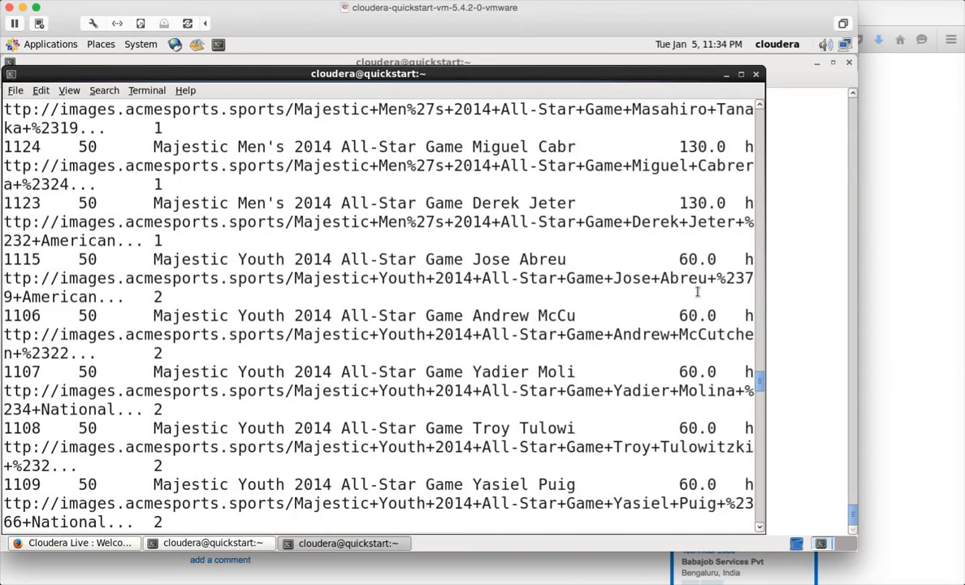
{"action": "scroll", "scroll_direction": "down", "scroll_amount": 3}
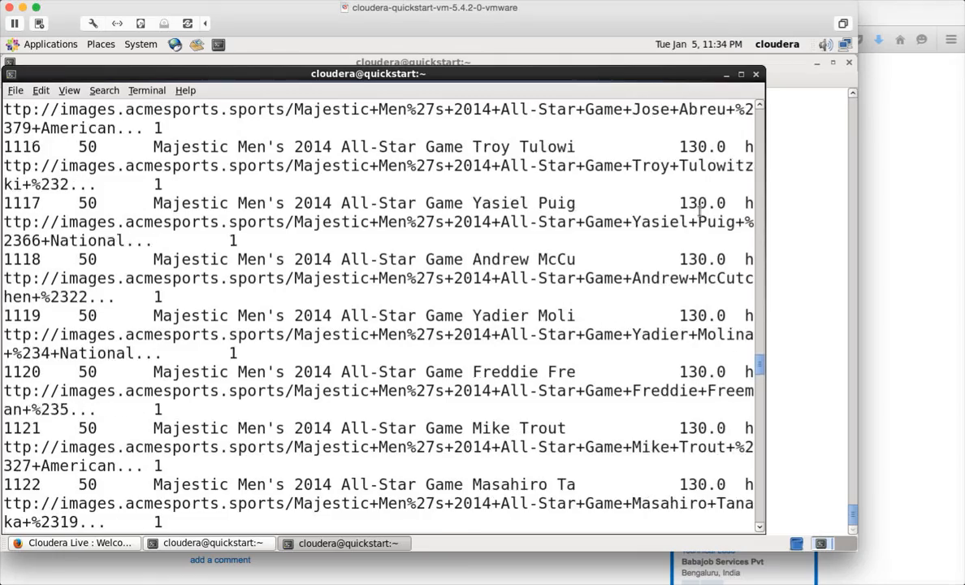
{"action": "scroll", "scroll_direction": "down", "scroll_amount": 3}
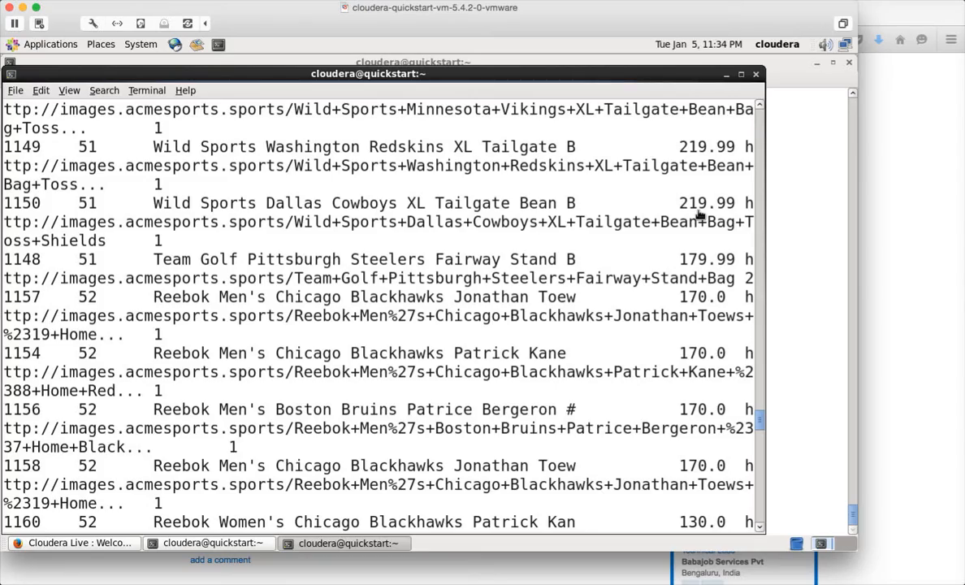
Scroll the vim notes down to the getTopDenseN PySpark function
{"action": "scroll", "scroll_direction": "down", "scroll_amount": 3}
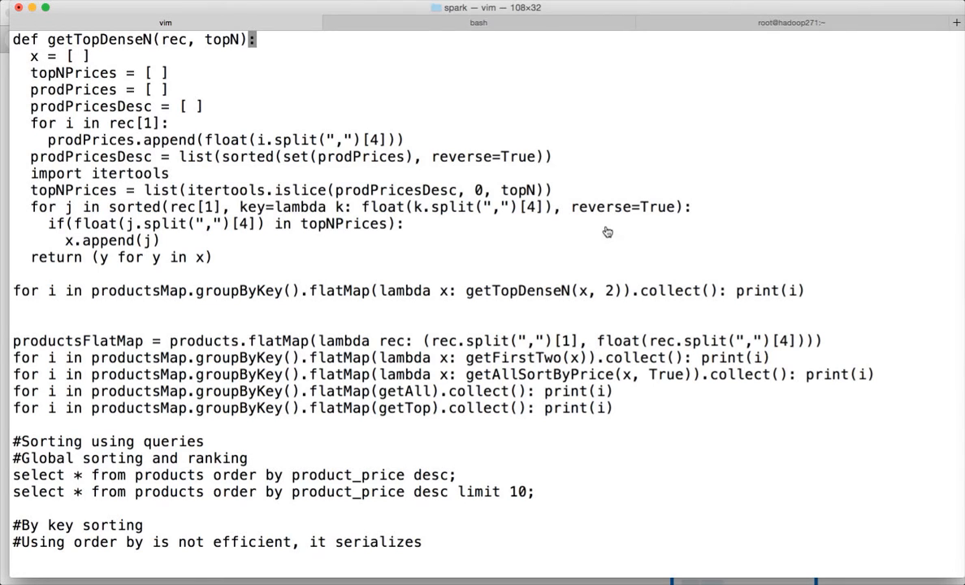
Bring up Stack Overflow and open the Ask Question page
{"action": "left_click", "coordinate": [686, 16]}
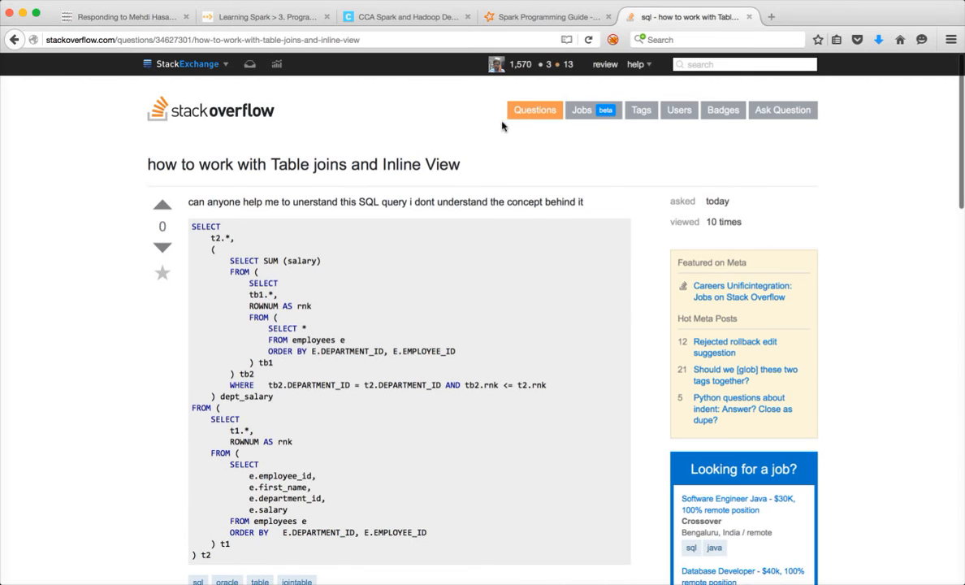
{"action": "left_click", "coordinate": [782, 110]}
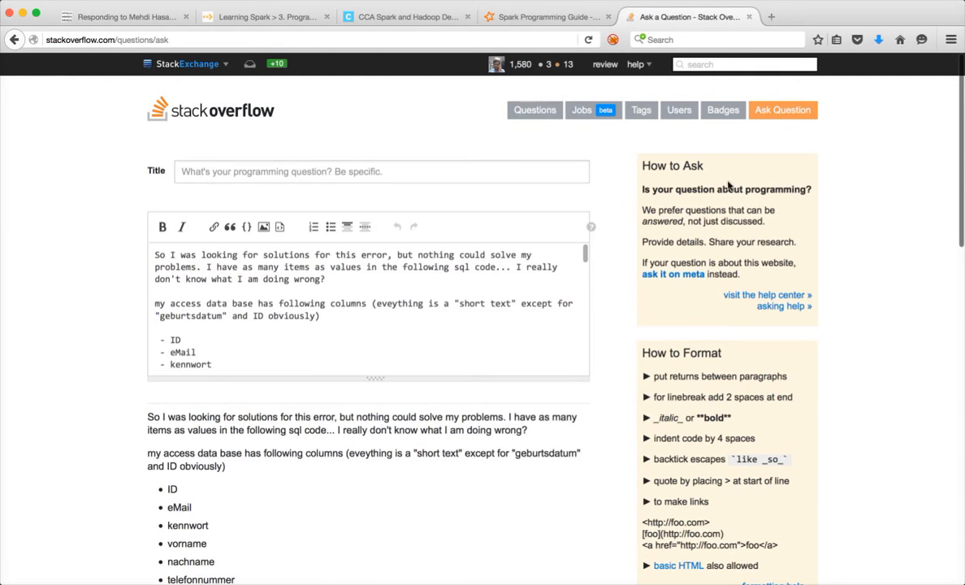
{"action": "left_click", "coordinate": [381, 171]}
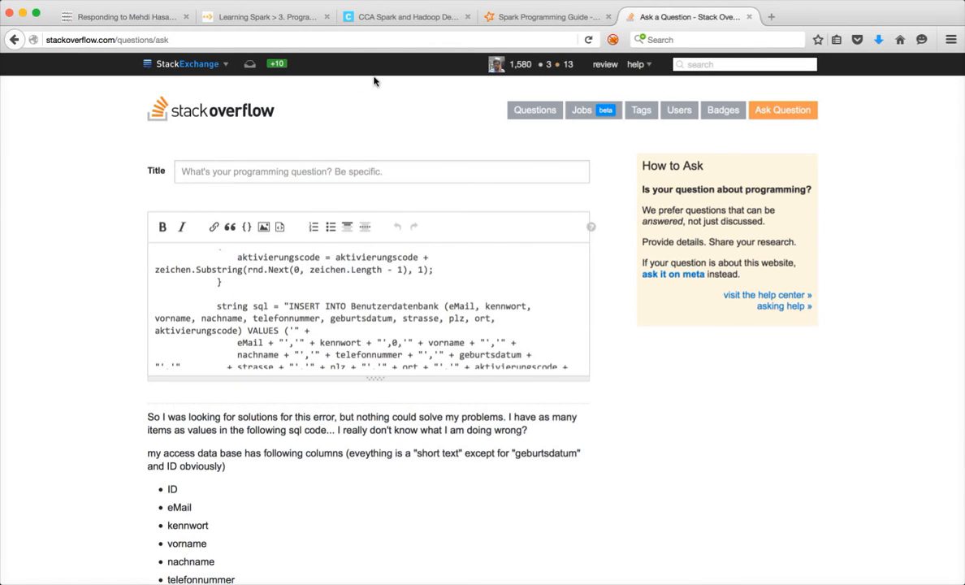
{"action": "left_click", "coordinate": [325, 39]}
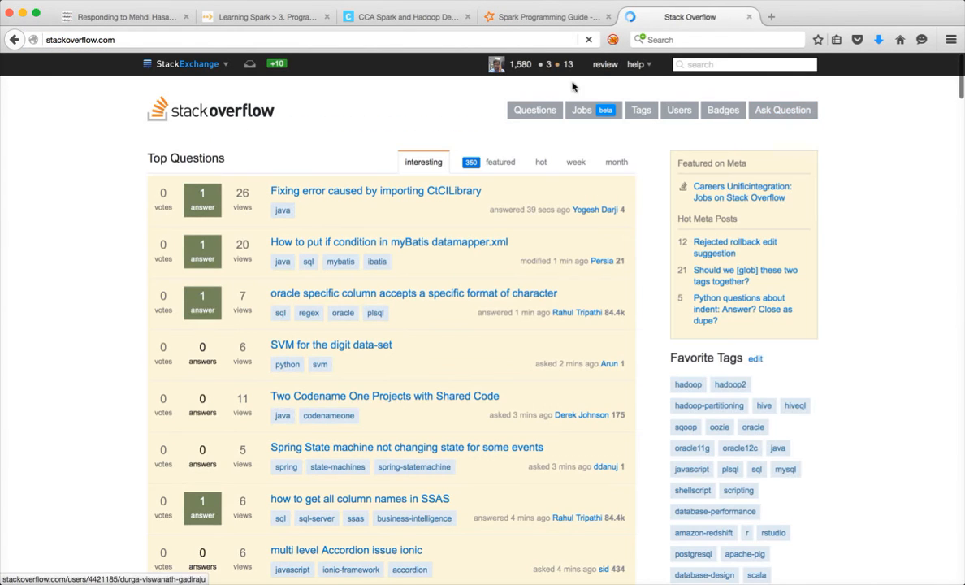
{"action": "left_click", "coordinate": [781, 110]}
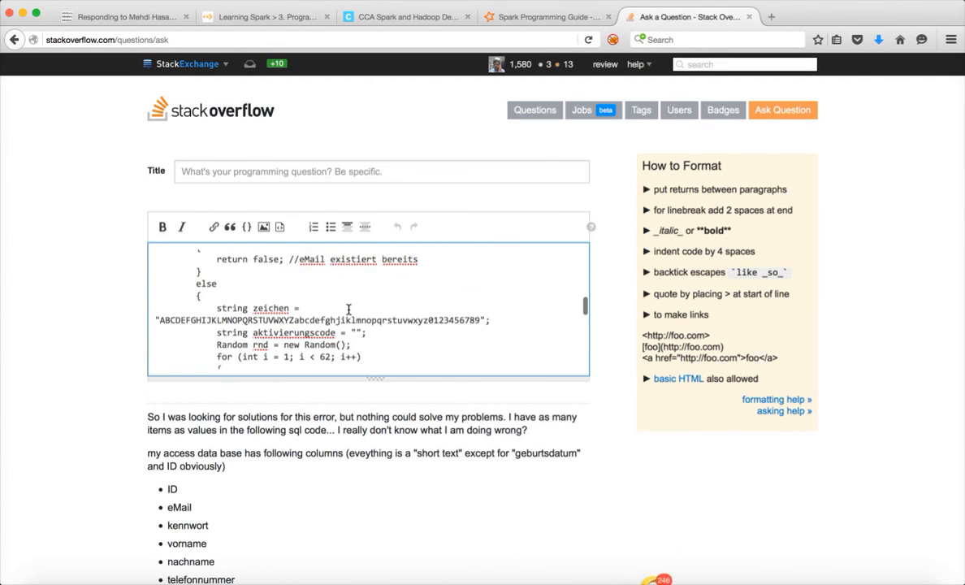
Tag the draft with apache-spark and pyspark, discard it, and open a LinkedIn tab
{"action": "scroll", "scroll_direction": "down", "scroll_amount": 3}
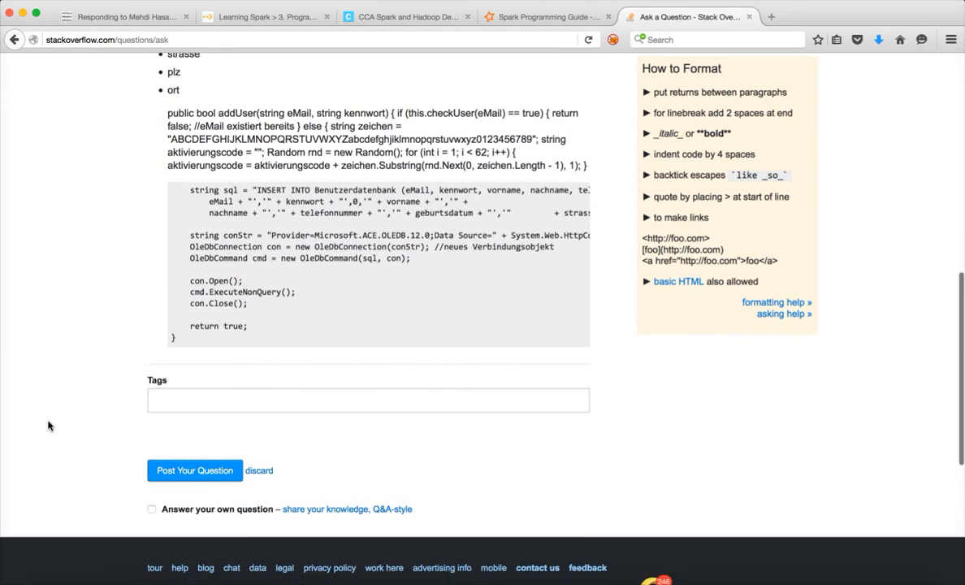
{"action": "left_click", "coordinate": [367, 391]}
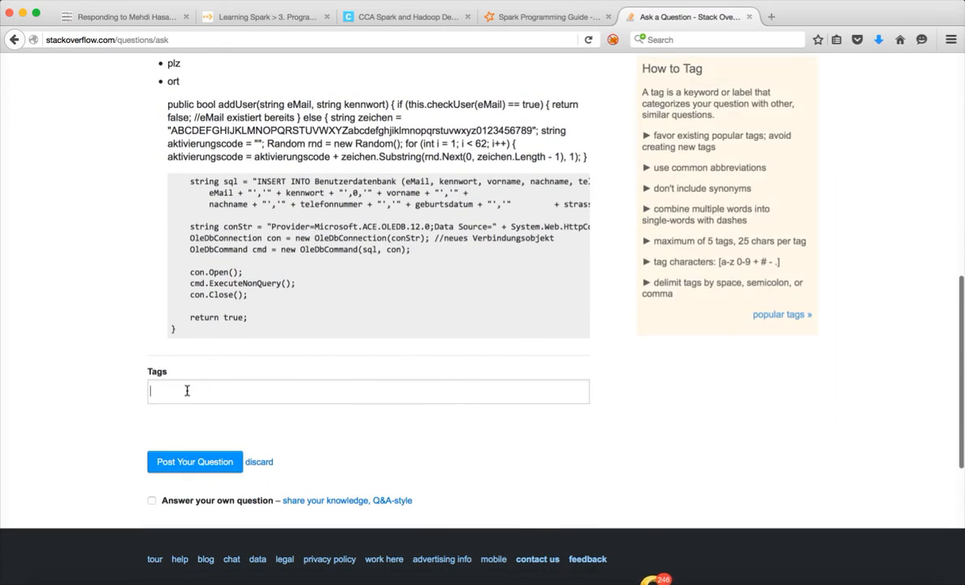
{"action": "type", "text": "apache-"}
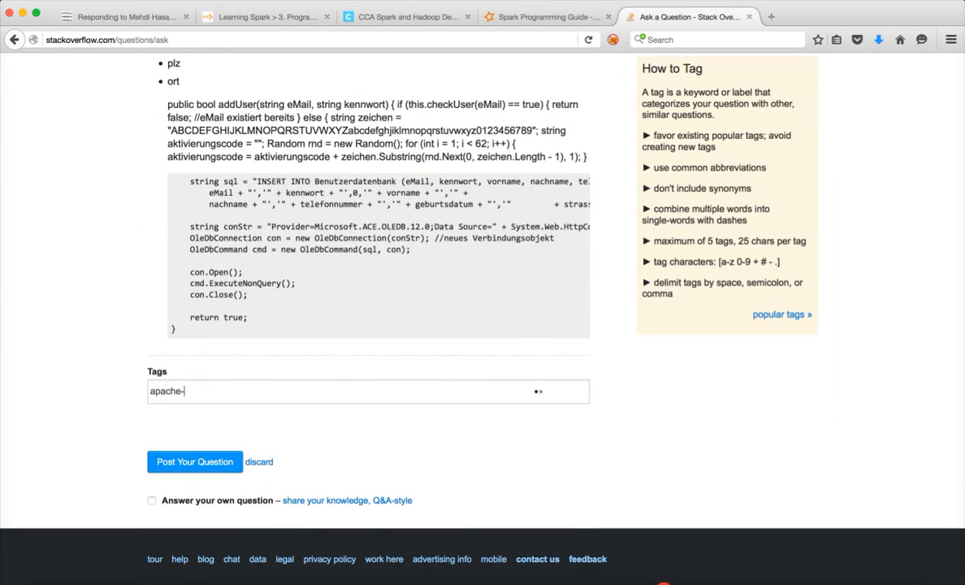
{"action": "type", "text": "pyspark"}
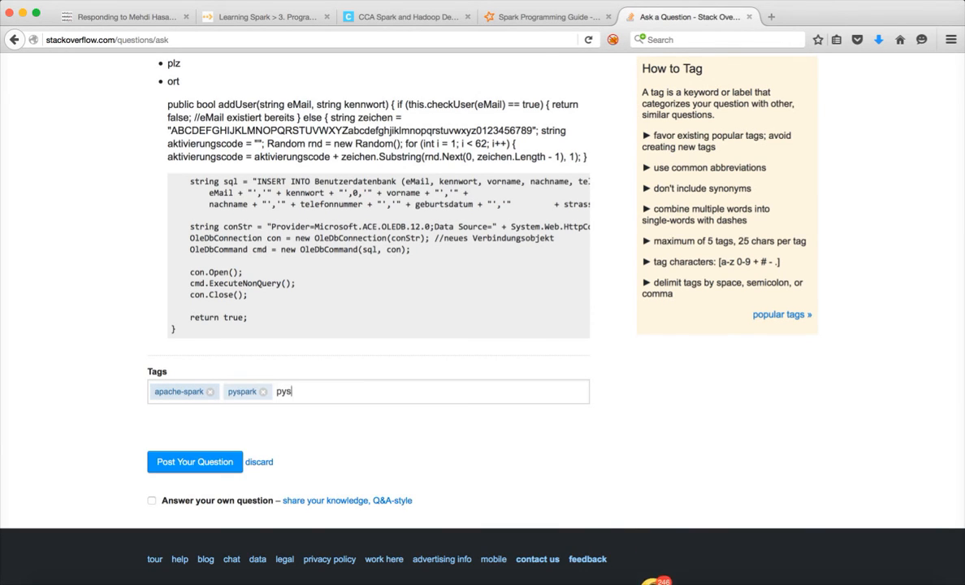
{"action": "type", "text": "pys"}
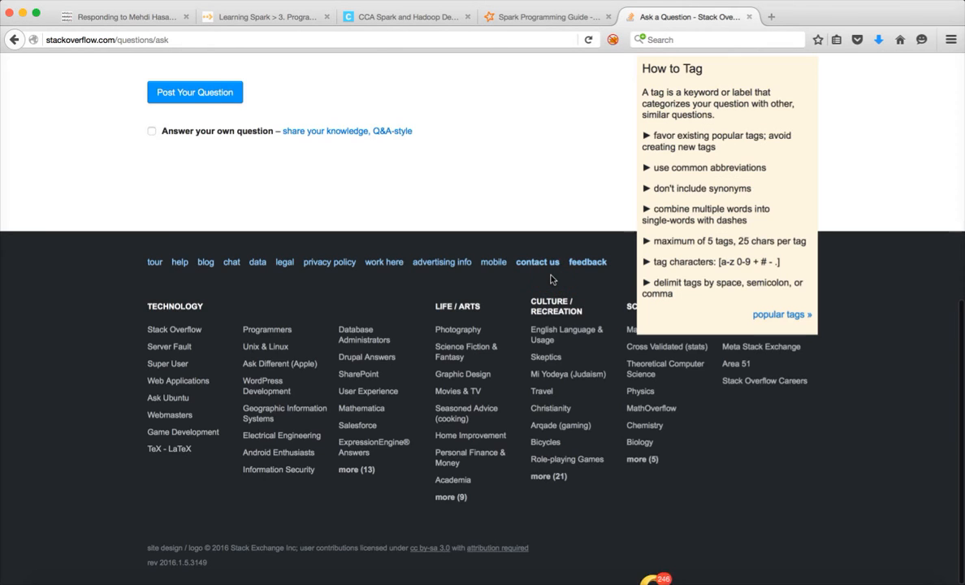
{"action": "scroll", "scroll_direction": "up", "scroll_amount": 3}
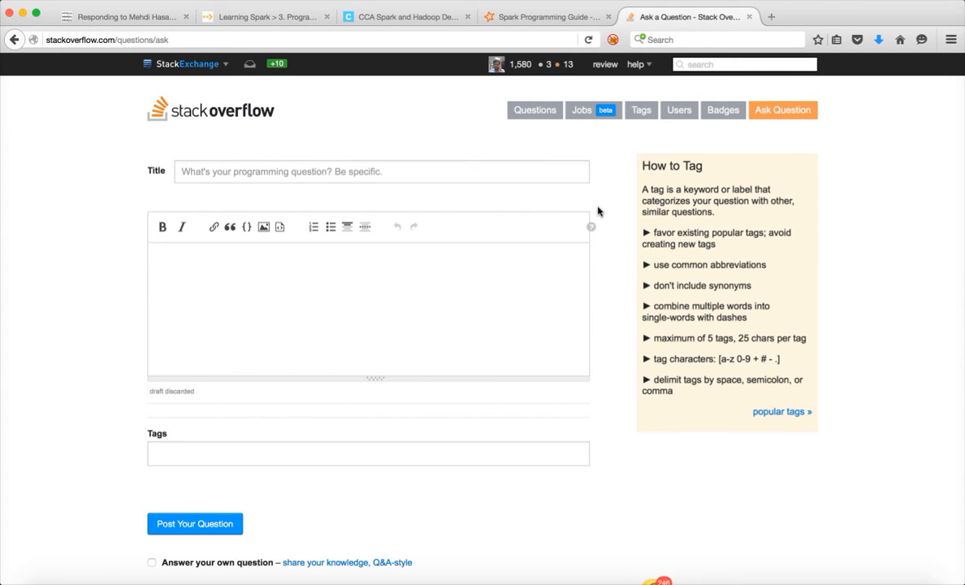
{"action": "mouse_move", "coordinate": [524, 68]}
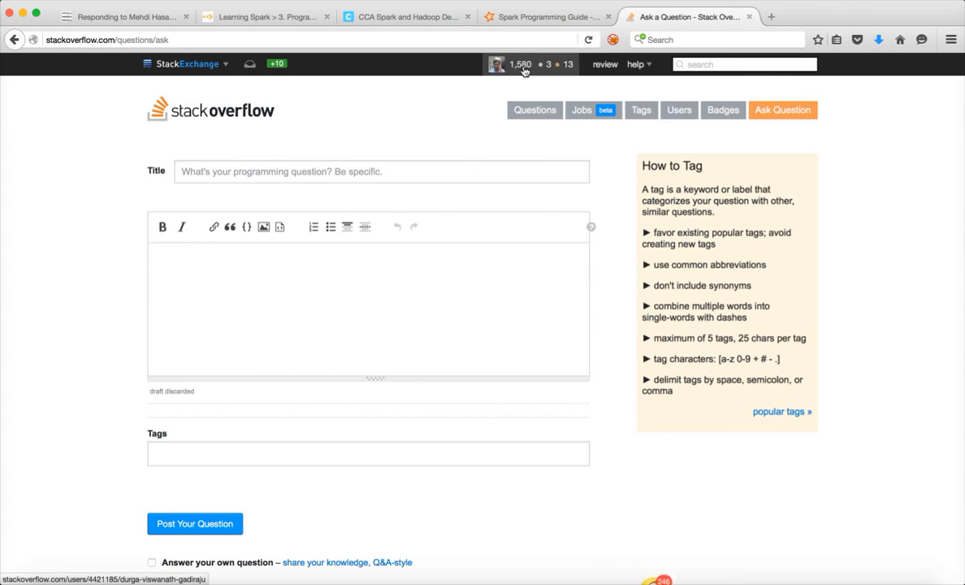
{"action": "mouse_move", "coordinate": [520, 65]}
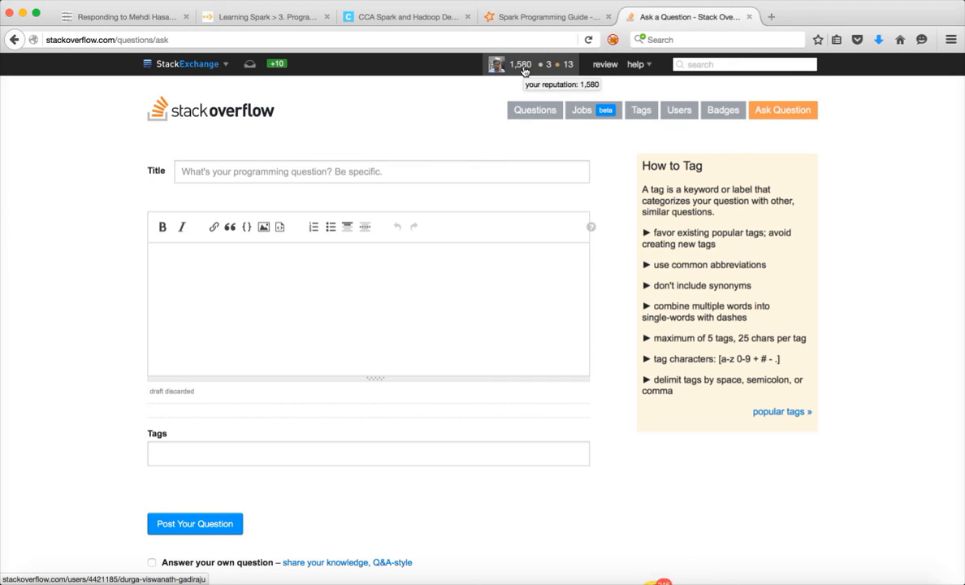
{"action": "left_click", "coordinate": [769, 17]}
{"action": "type", "text": "https://www.linkedin.com"}
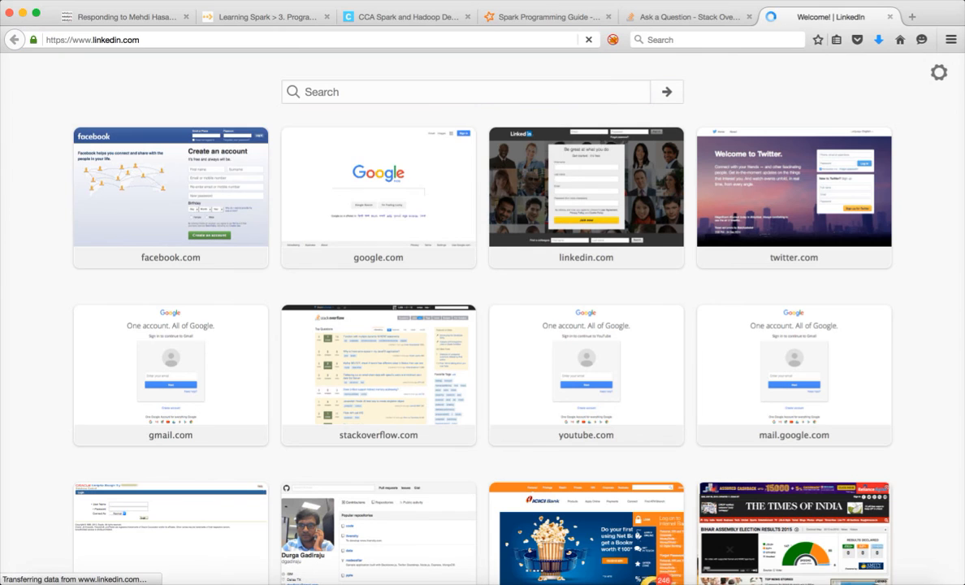
Search LinkedIn for 'IT Versity' to show its group suggestions
{"action": "left_click", "coordinate": [585, 187]}
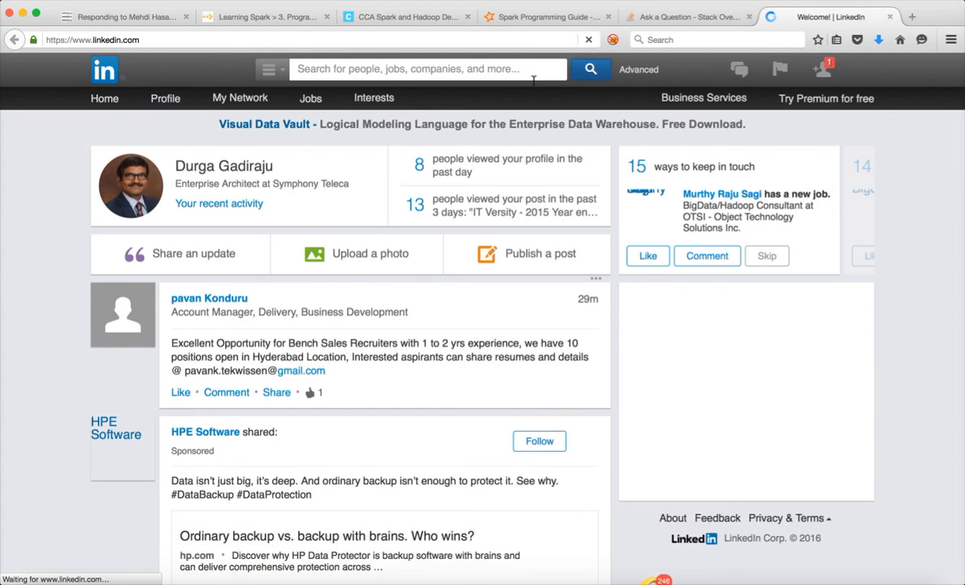
{"action": "type", "text": "it"}
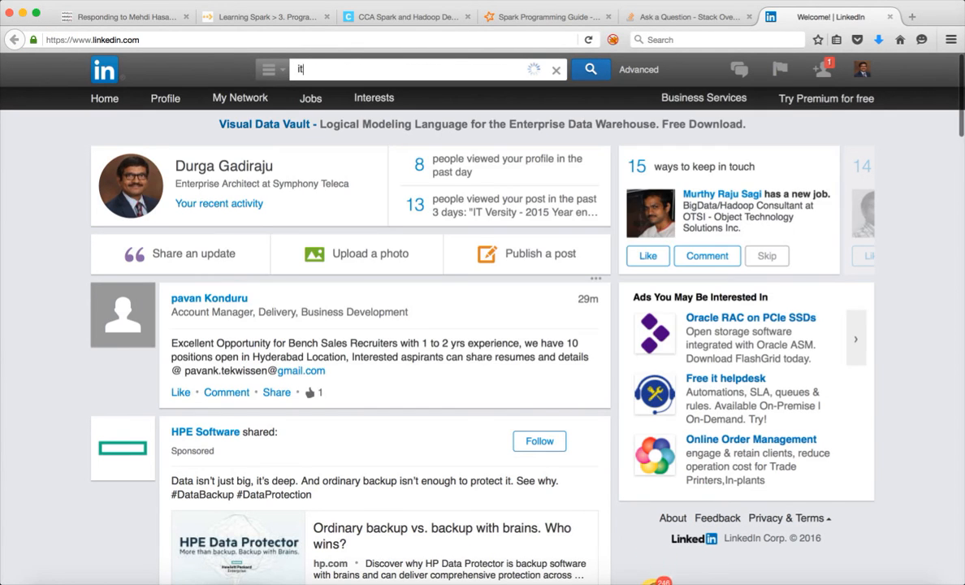
{"action": "type", "text": "I"}
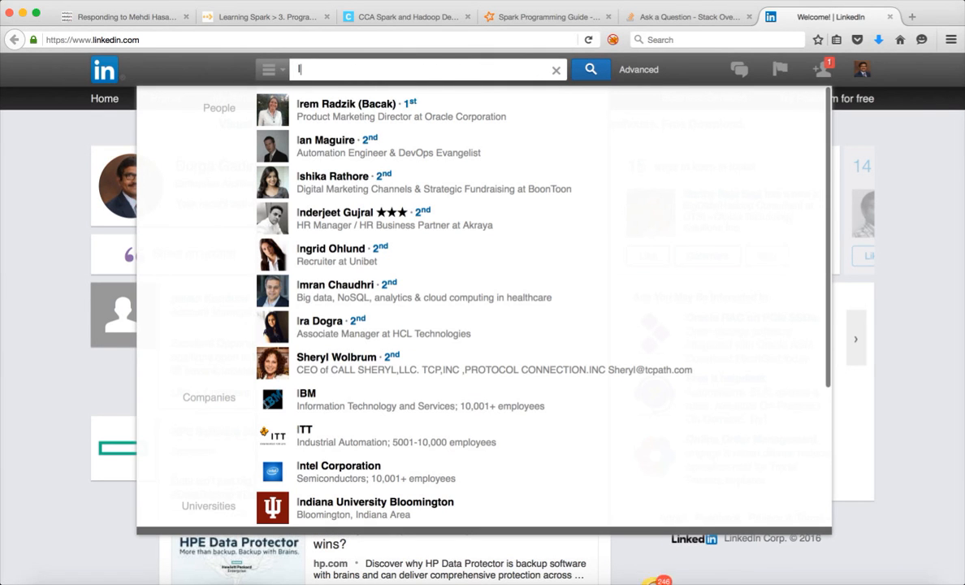
{"action": "type", "text": "IT Versity -"}
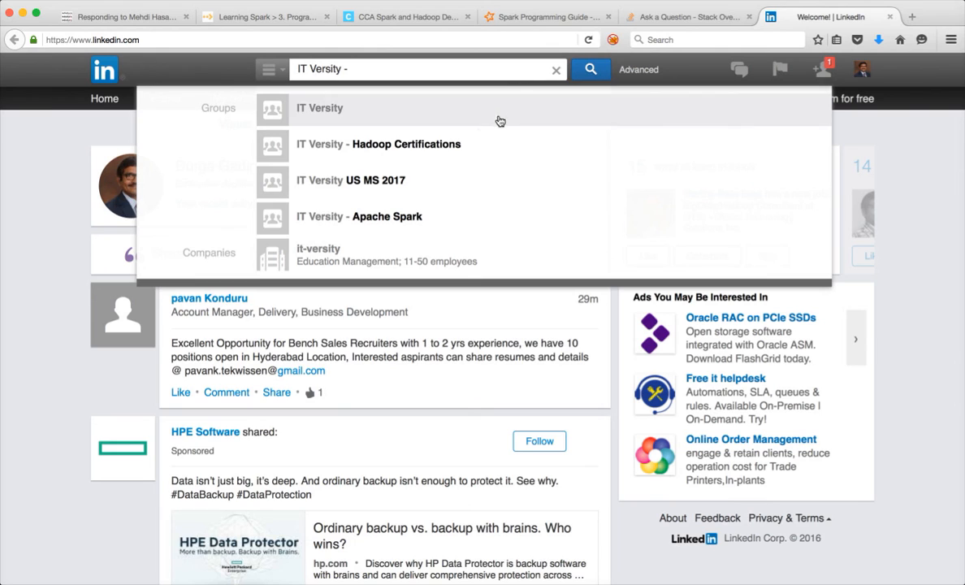
{"action": "mouse_move", "coordinate": [467, 155]}
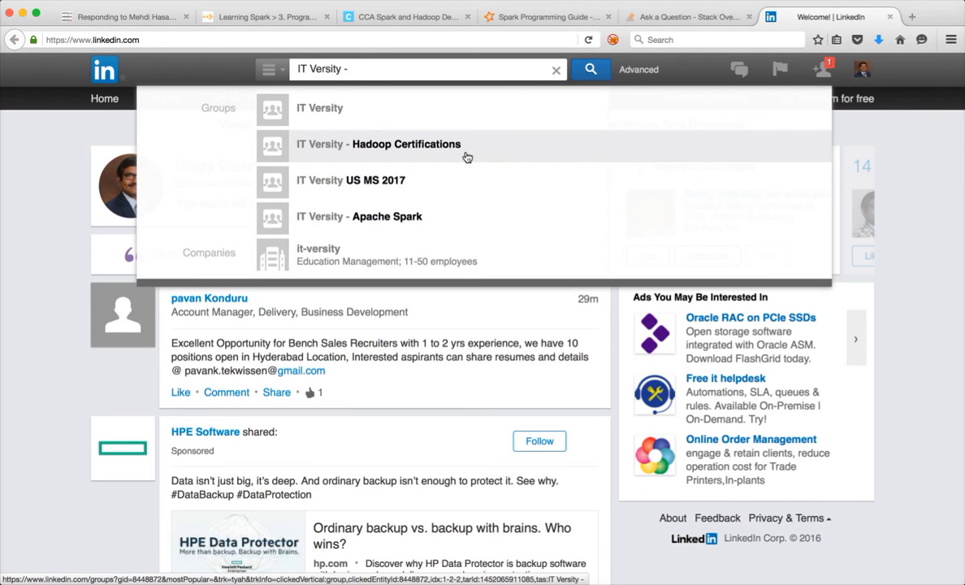
{"action": "mouse_move", "coordinate": [467, 150]}
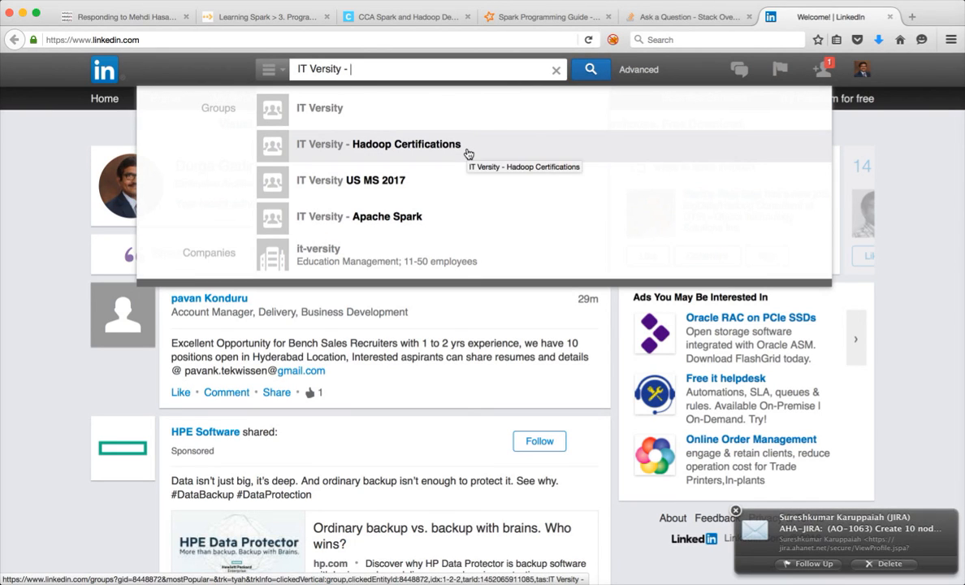
{"action": "mouse_move", "coordinate": [419, 221]}
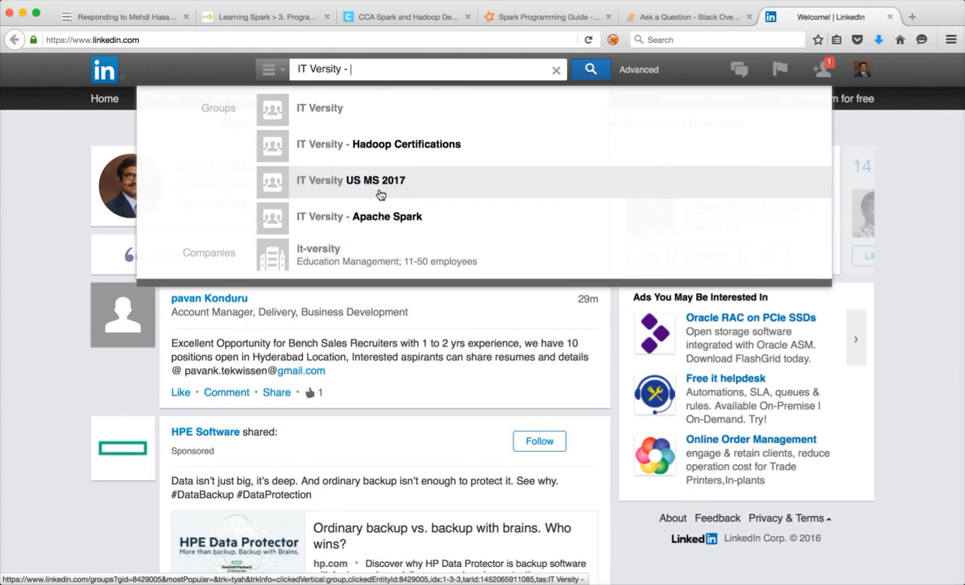
{"action": "mouse_move", "coordinate": [380, 180]}
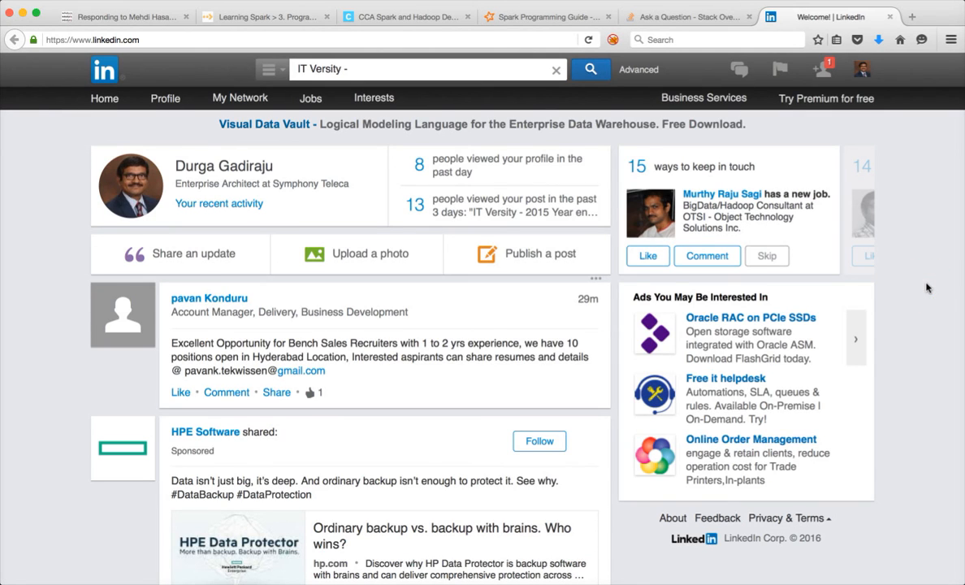
{"action": "mouse_move", "coordinate": [945, 273]}
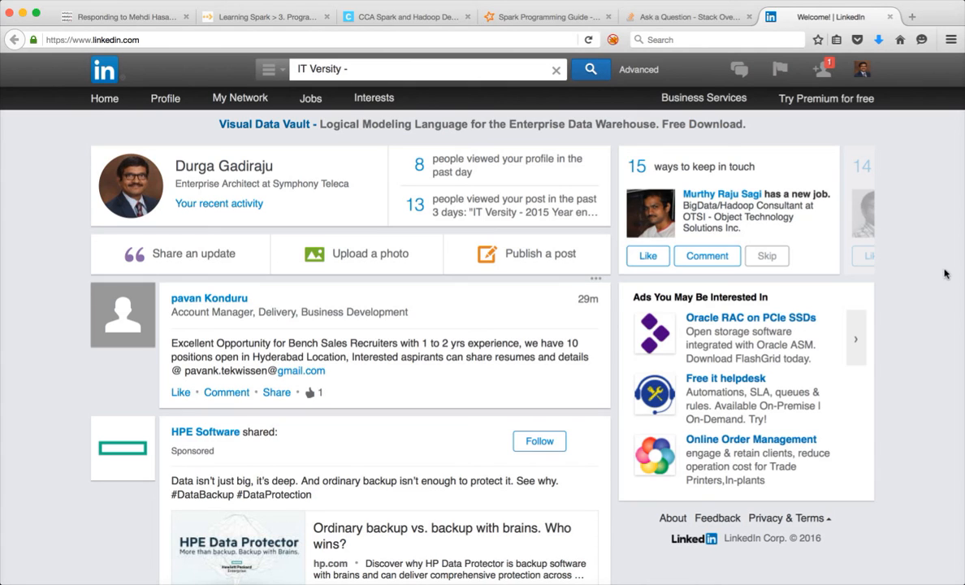